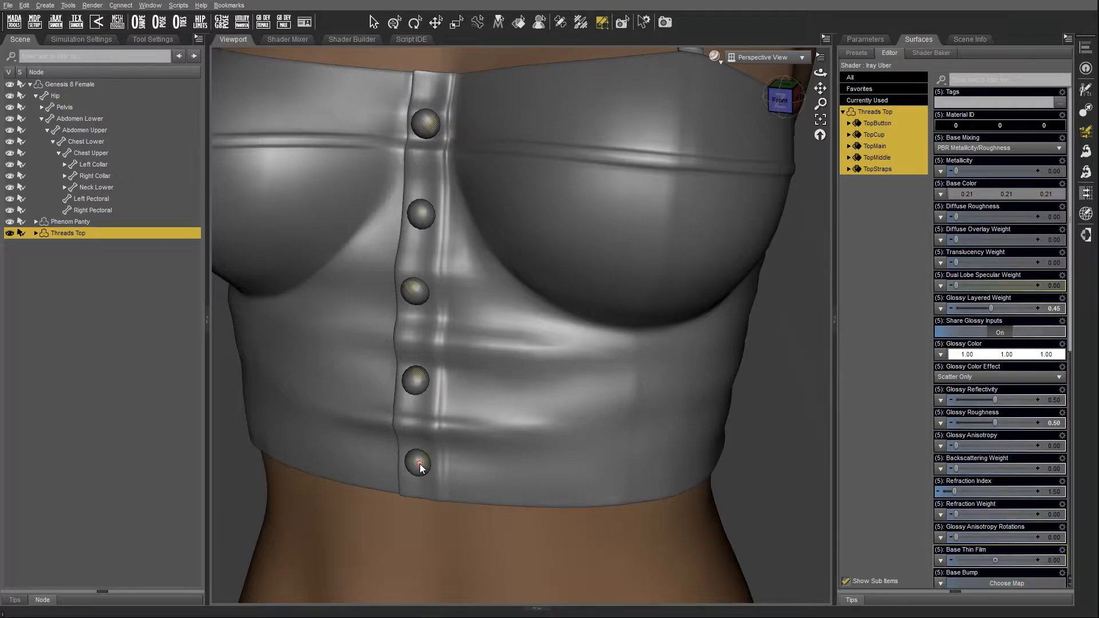
pyautogui.moveTo(512, 191)
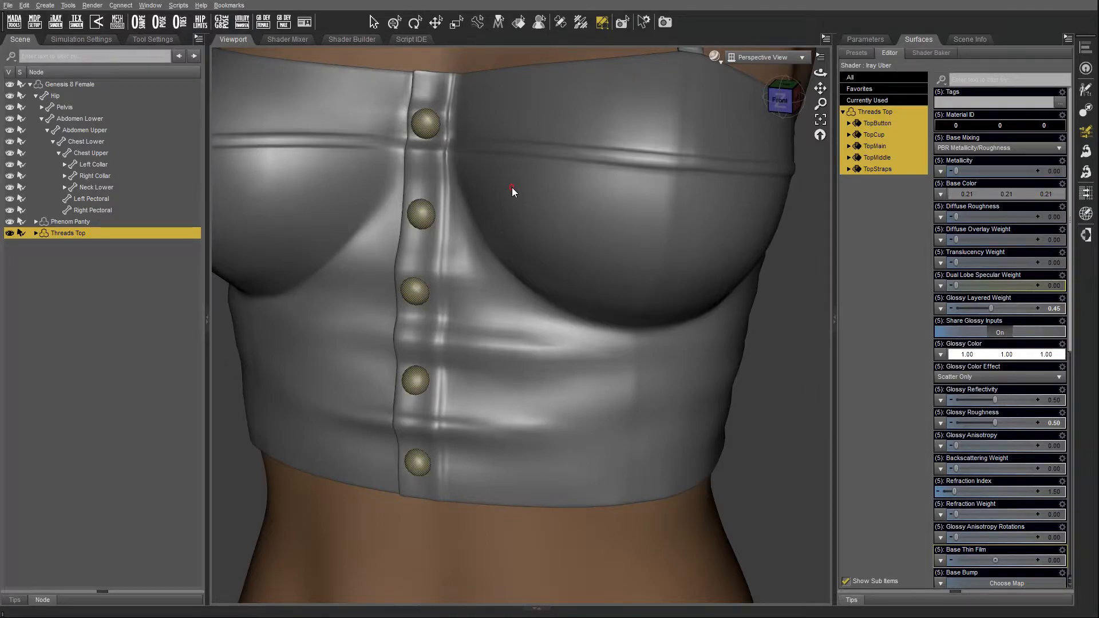
pyautogui.moveTo(445, 223)
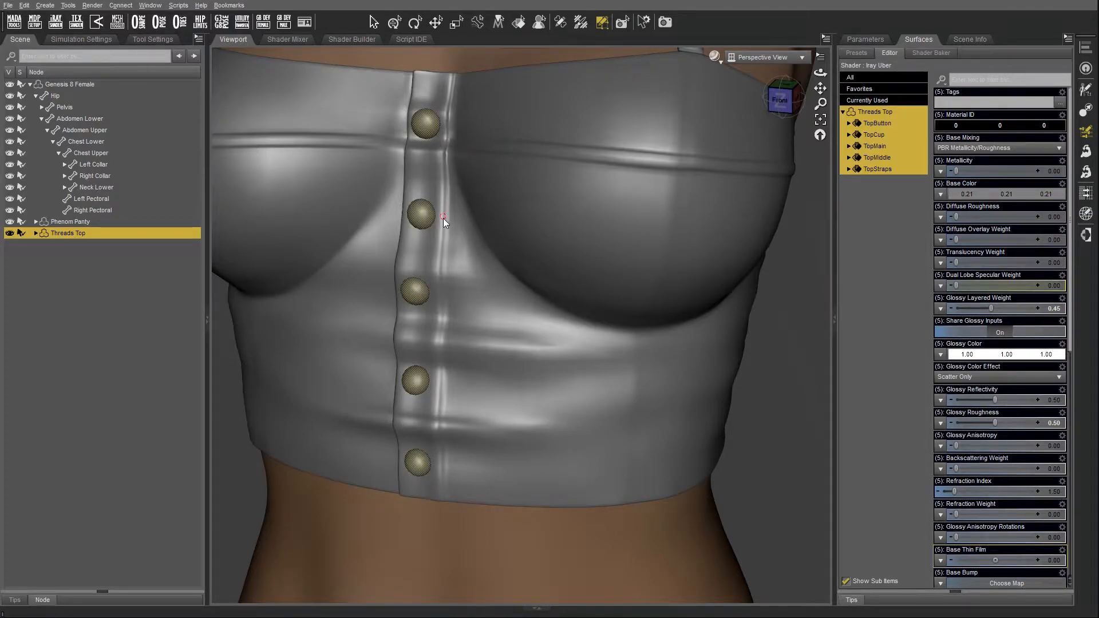
# Hide the selected button polygons, then permanently delete the 480 hidden polygons.
pyautogui.rightClick(422, 217)
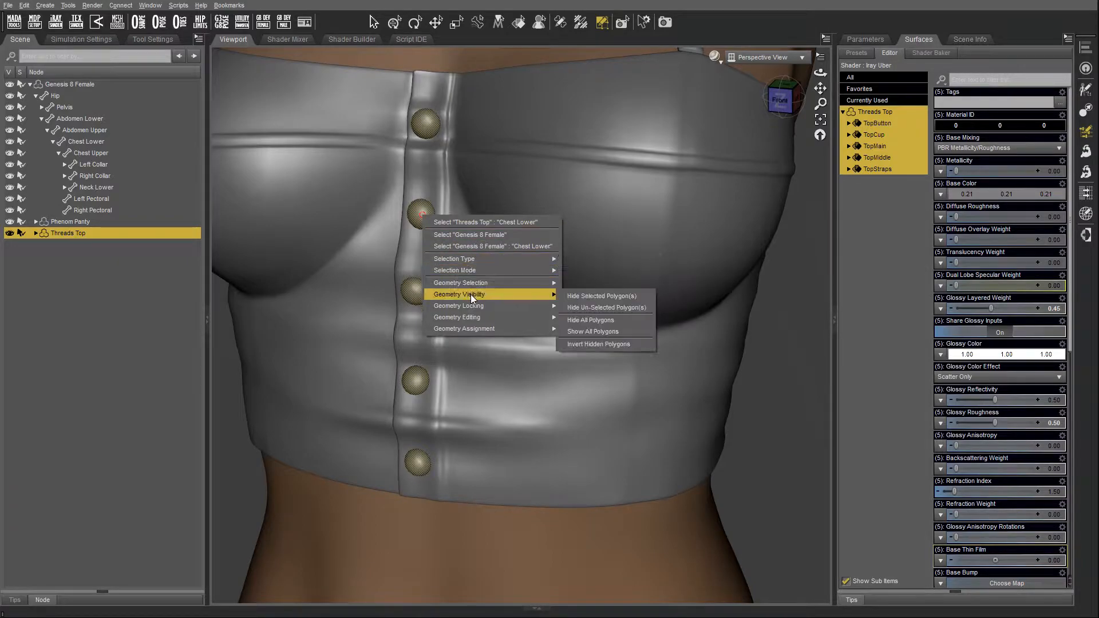
pyautogui.moveTo(600, 295)
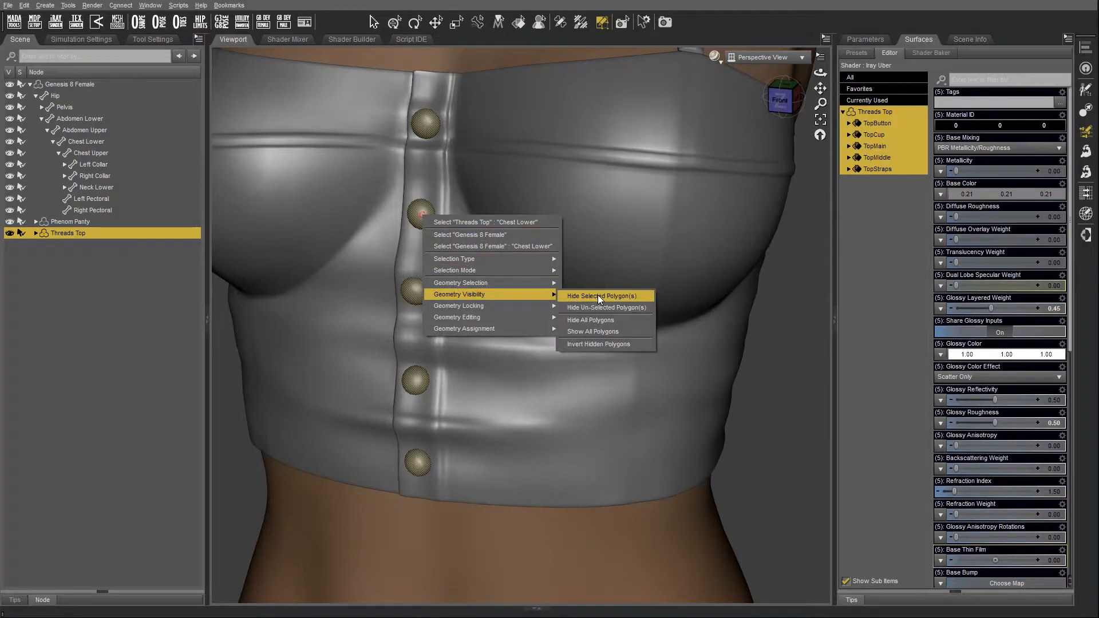
pyautogui.click(601, 295)
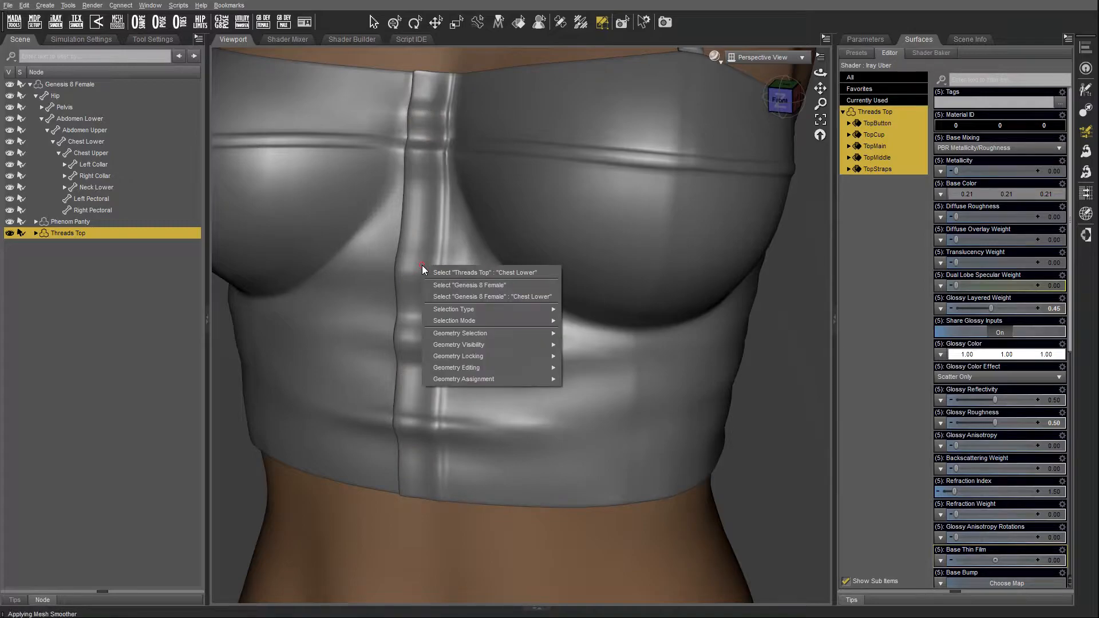
pyautogui.moveTo(456, 368)
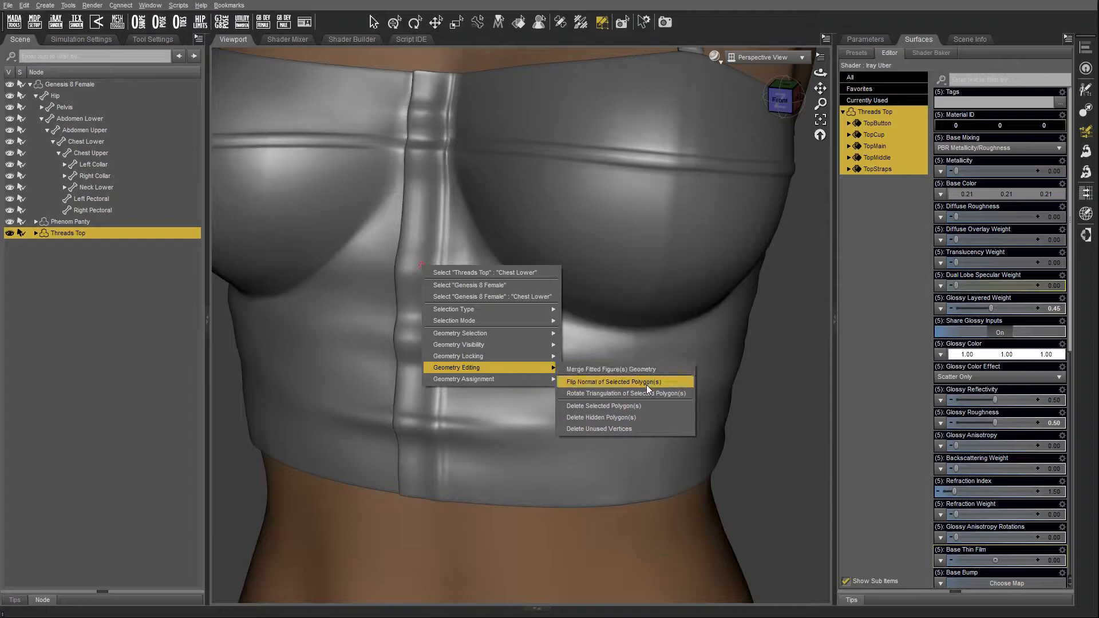
pyautogui.moveTo(617, 418)
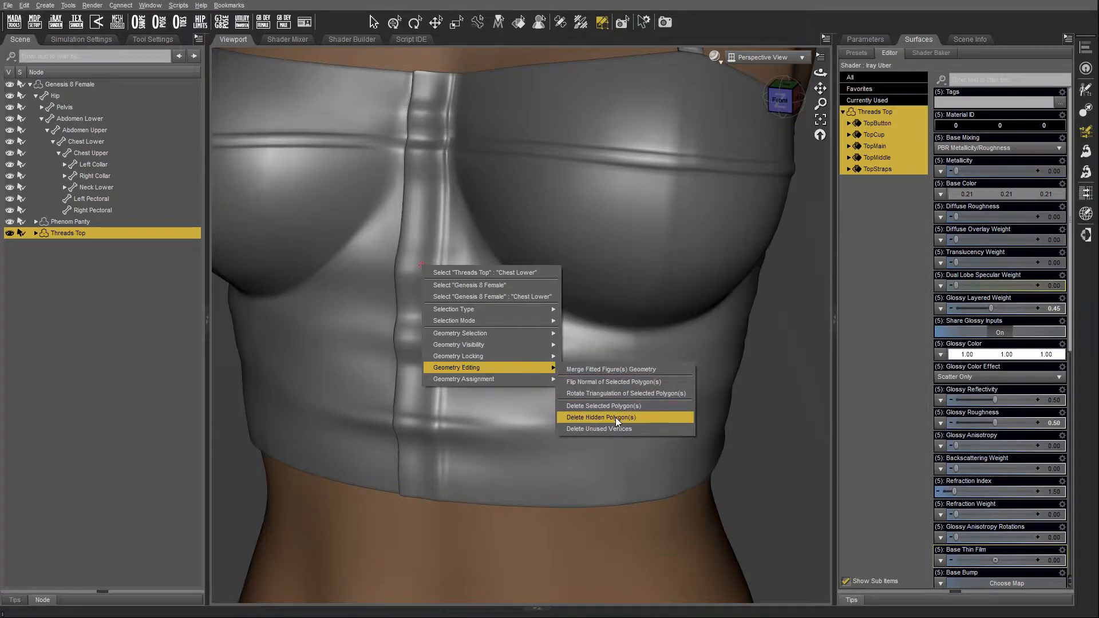
pyautogui.click(601, 417)
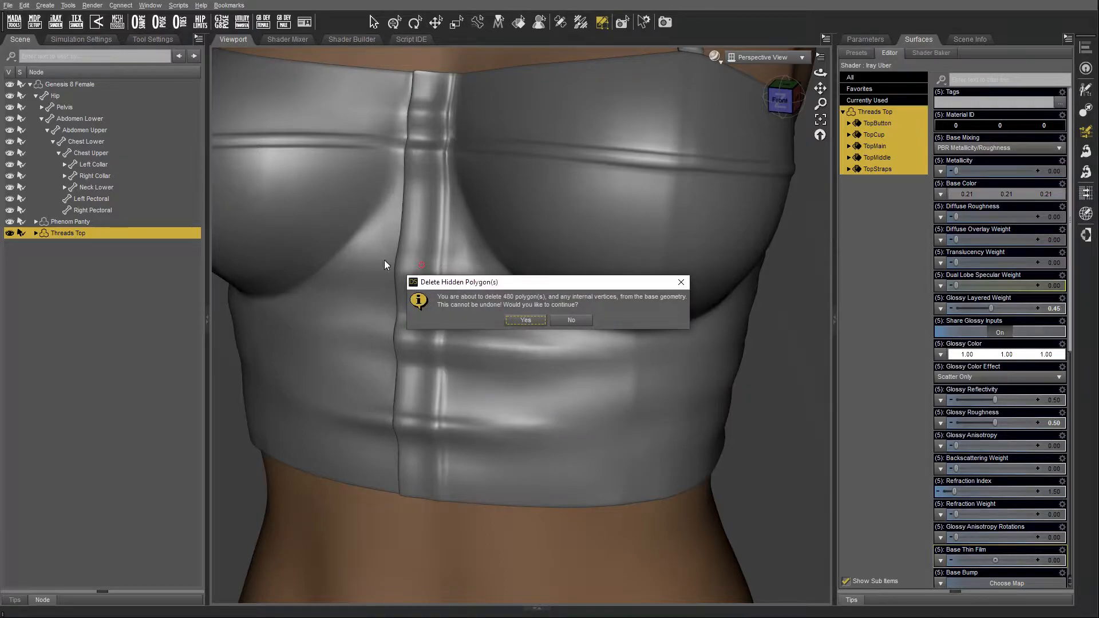
pyautogui.click(525, 320)
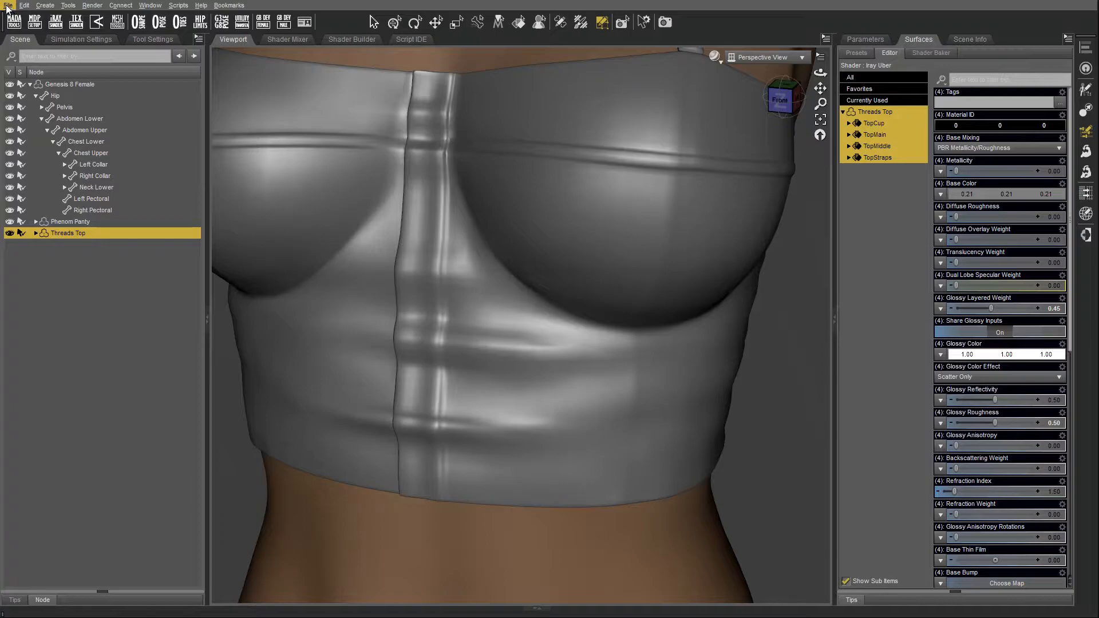
# Review the Figure/Prop Assets save options for the buttonless top, then cancel.
pyautogui.click(9, 6)
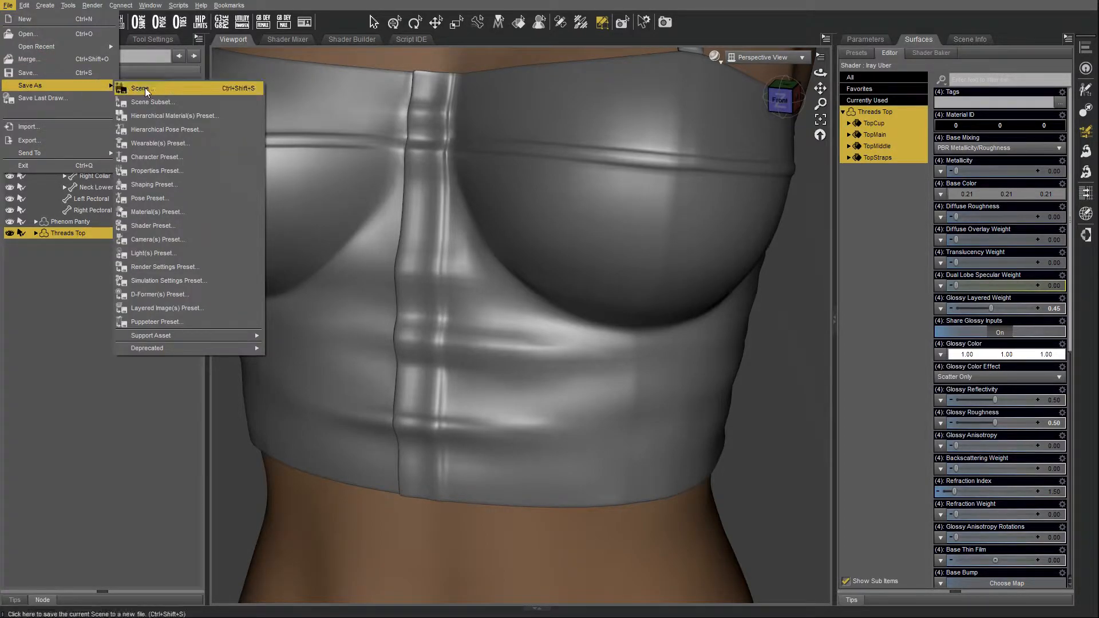
pyautogui.moveTo(164, 347)
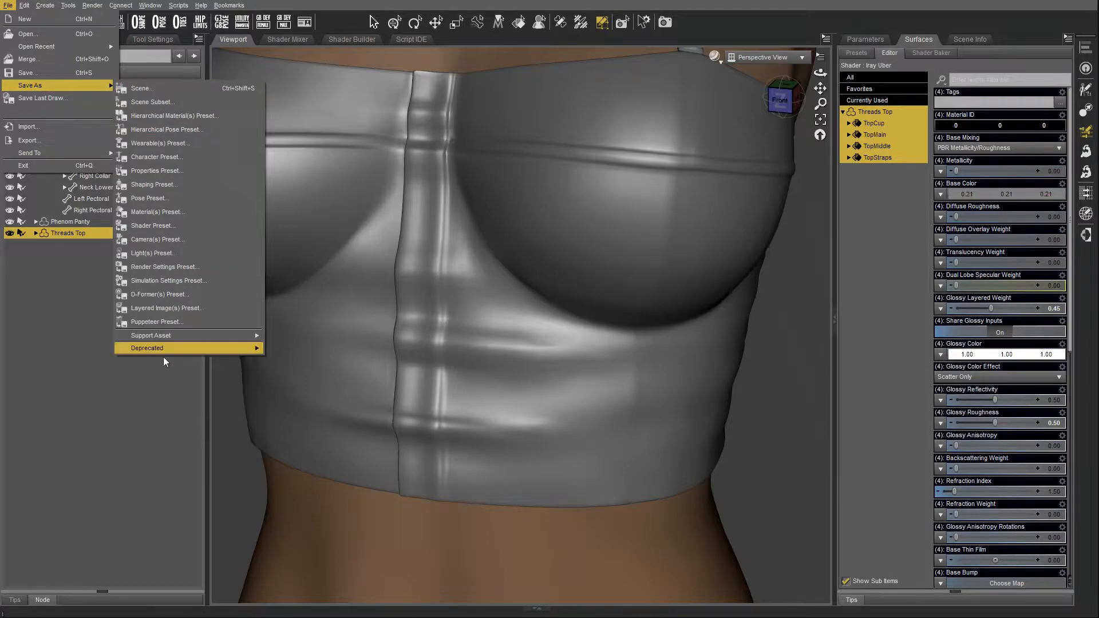
pyautogui.click(142, 87)
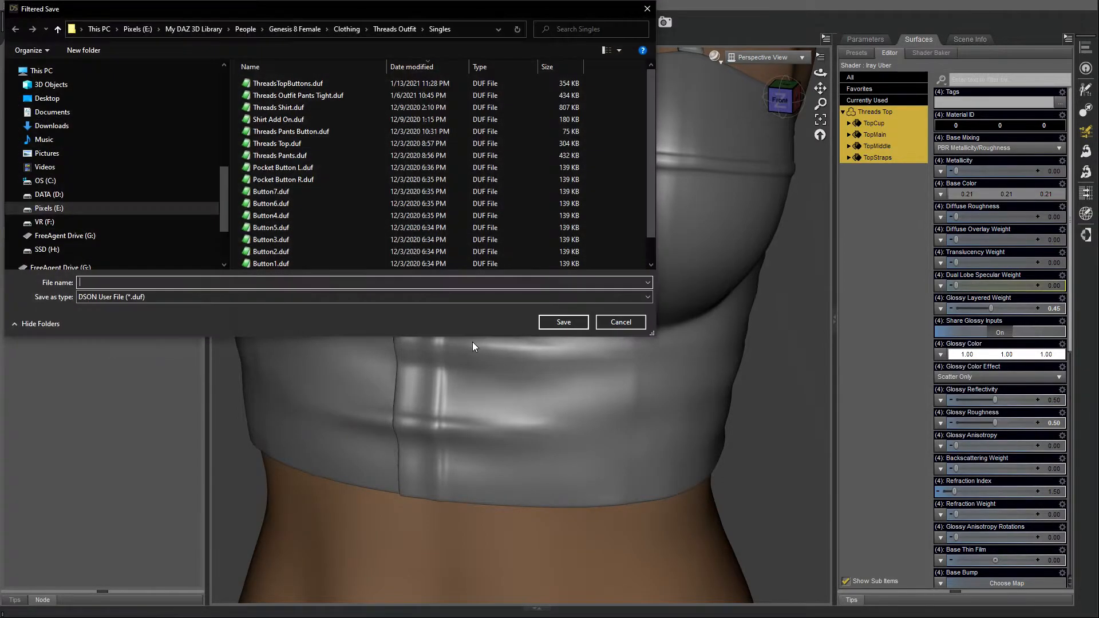
pyautogui.moveTo(305, 107)
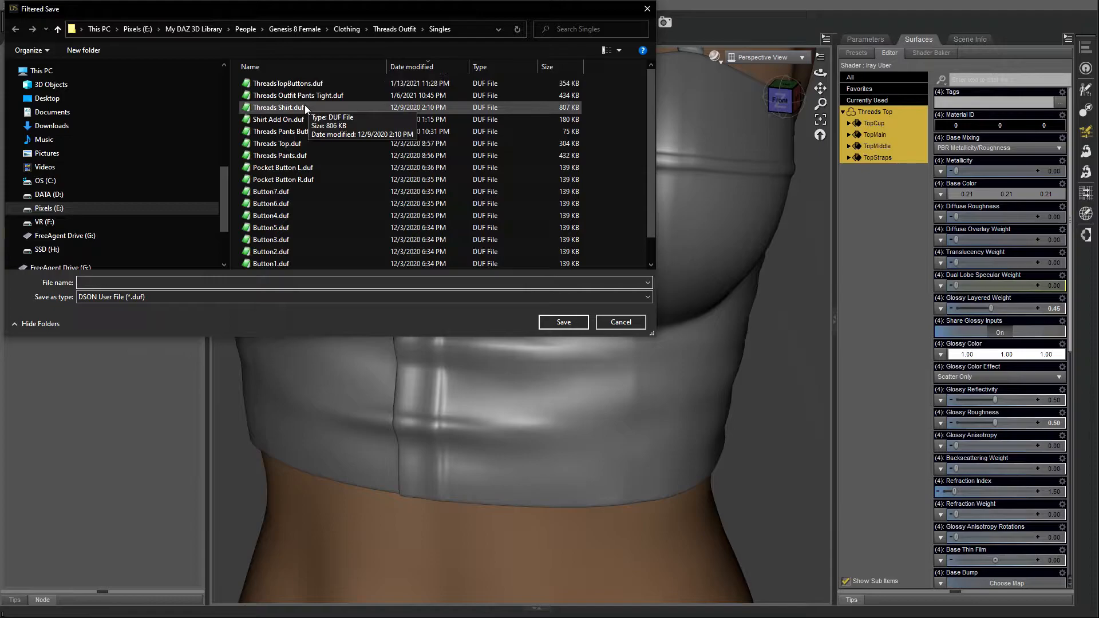
pyautogui.click(562, 322)
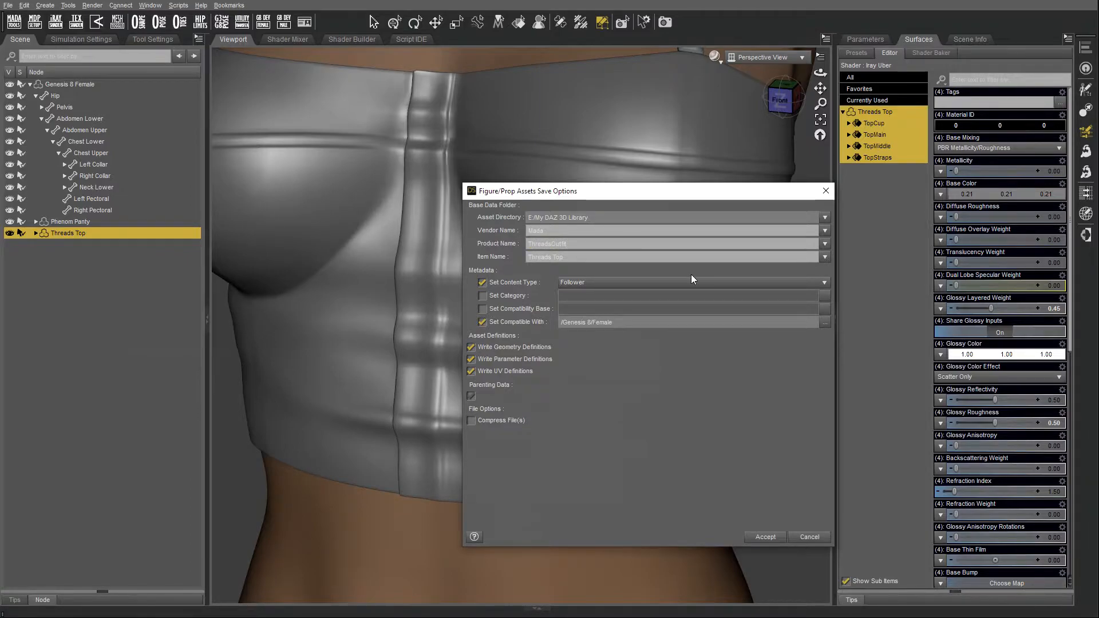
pyautogui.moveTo(808, 595)
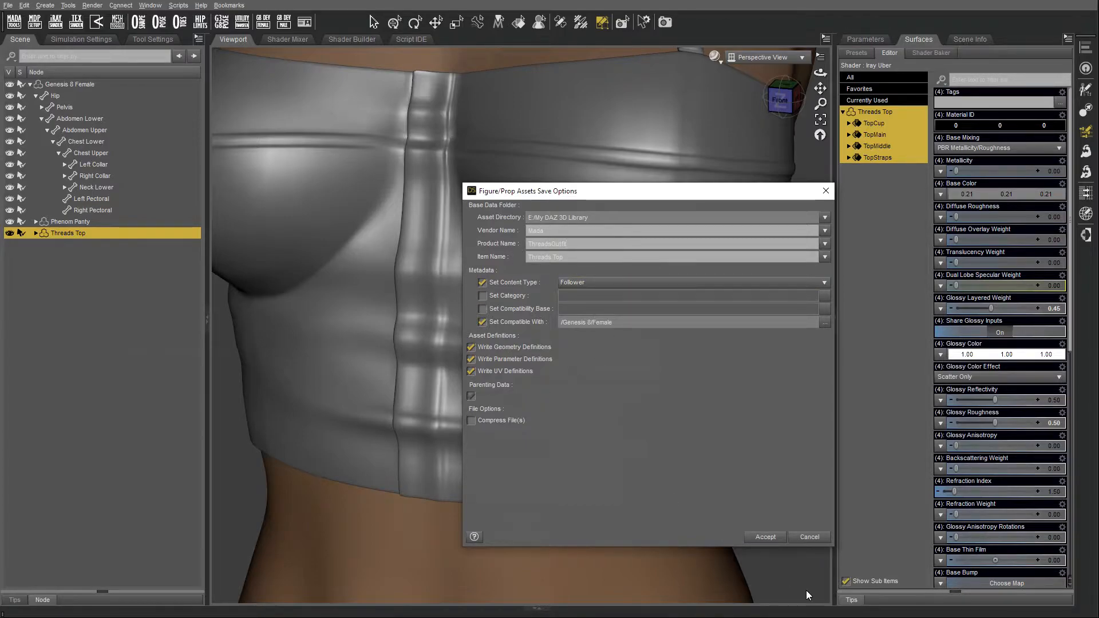
pyautogui.moveTo(762, 604)
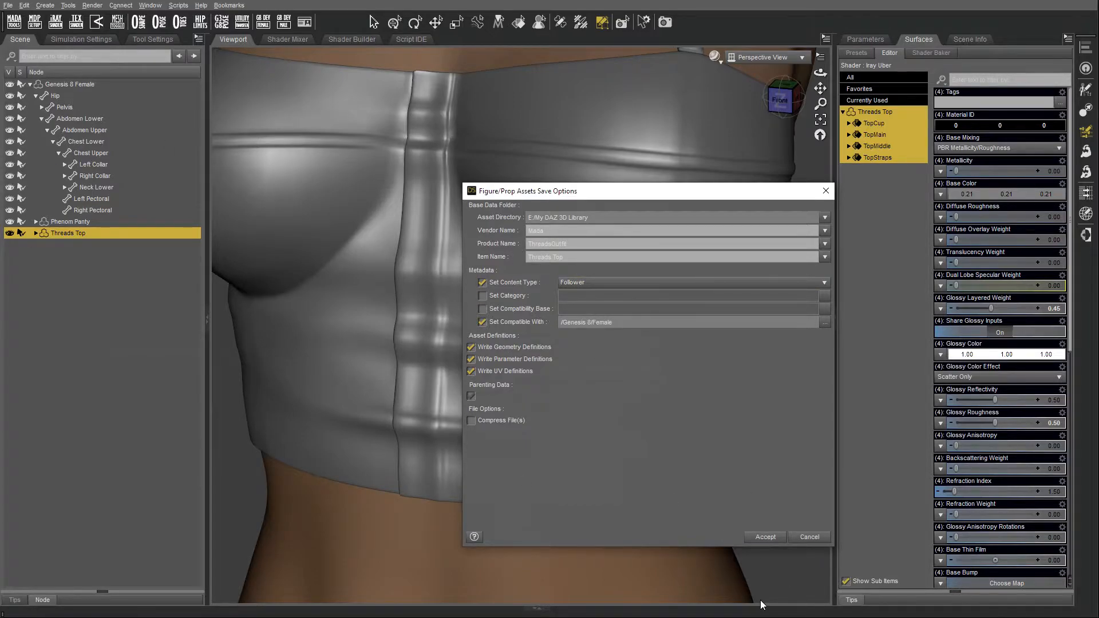
pyautogui.moveTo(808, 536)
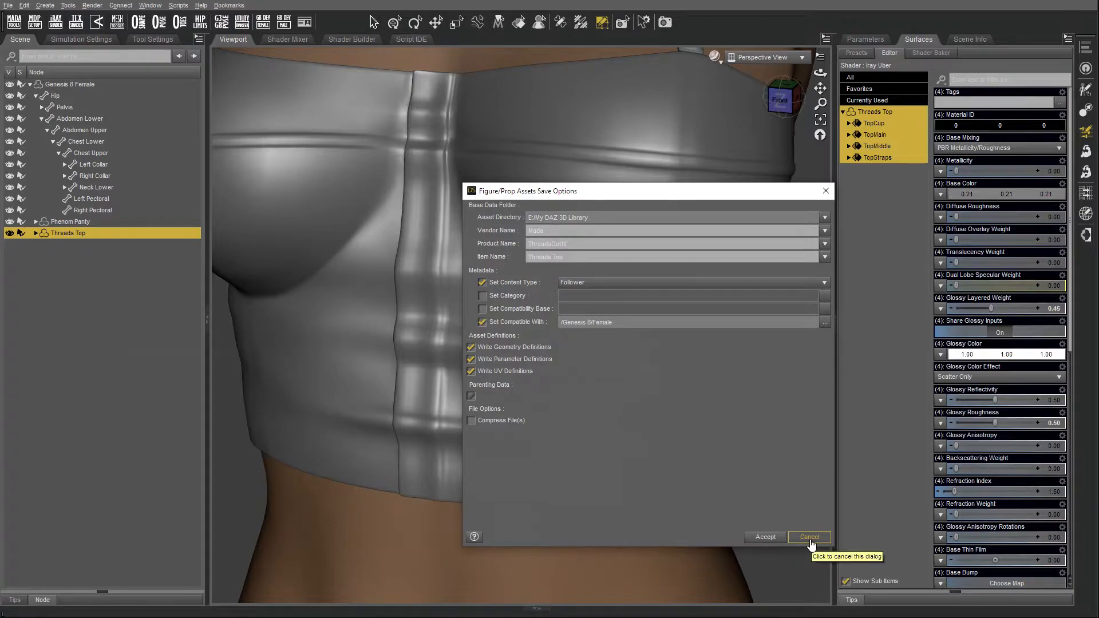
pyautogui.click(809, 537)
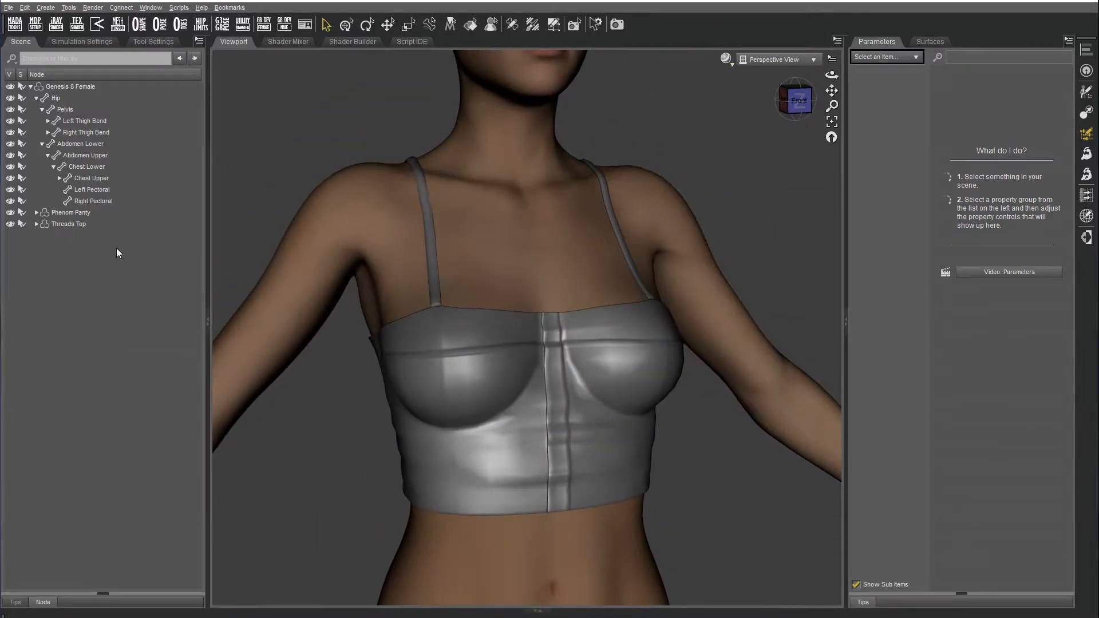
# Select Threads Top, show its Mesh Resolution settings, and set the viewport to Wire Texture Shaded.
pyautogui.click(69, 224)
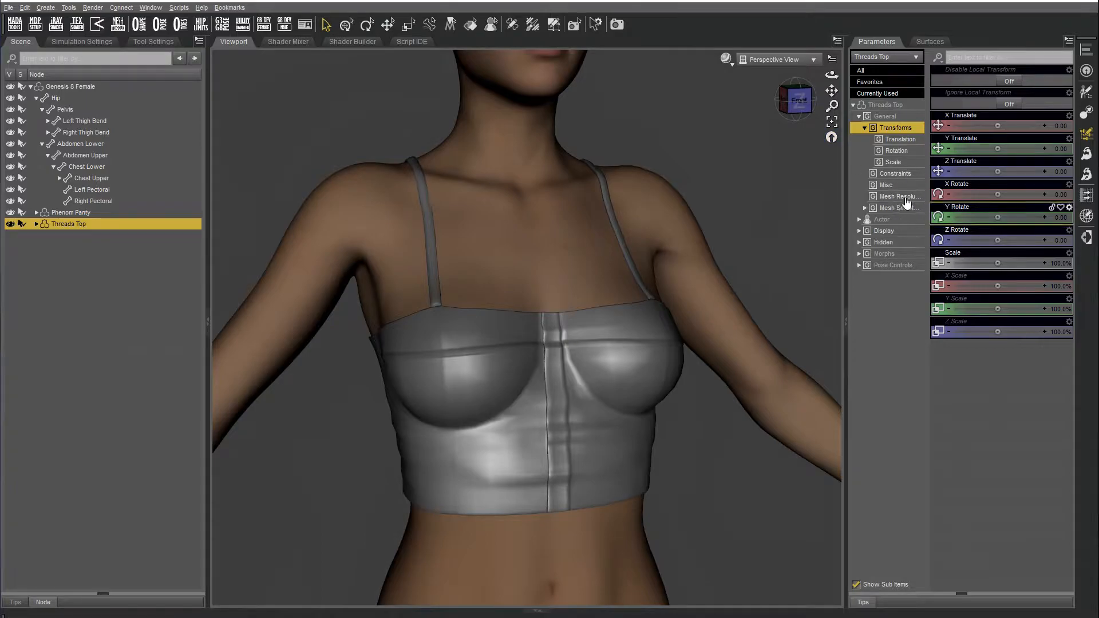
pyautogui.click(900, 196)
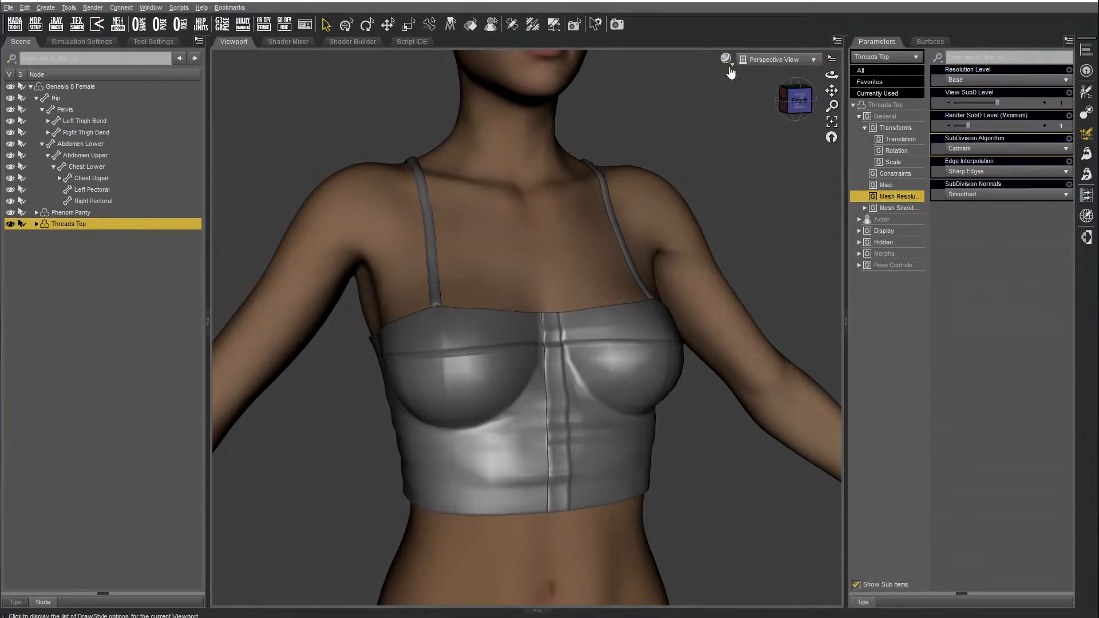
pyautogui.click(726, 59)
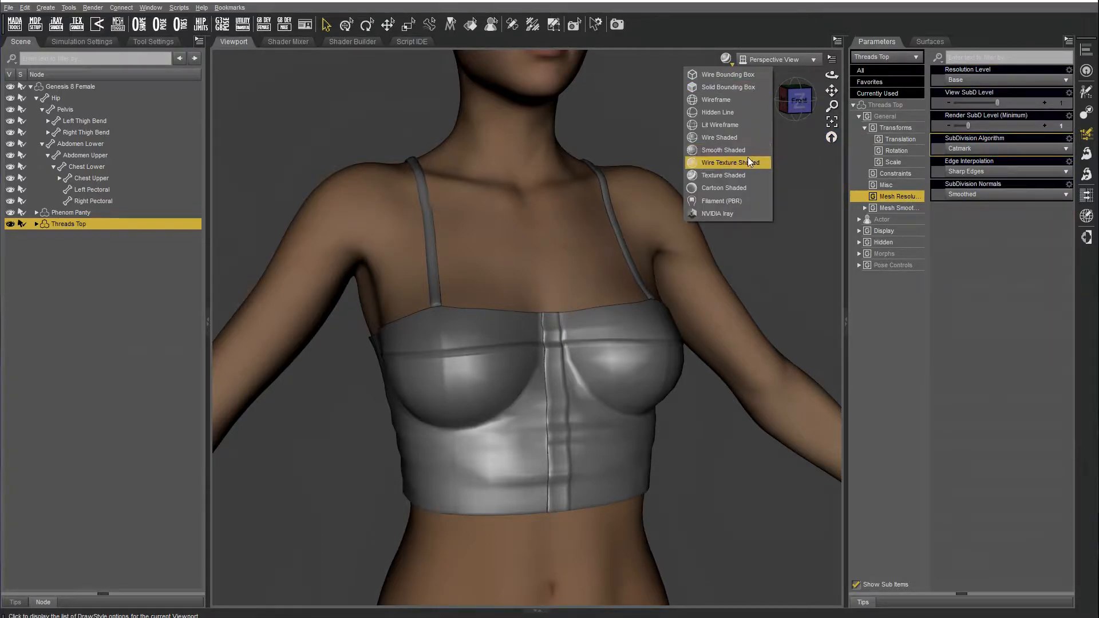
pyautogui.click(726, 162)
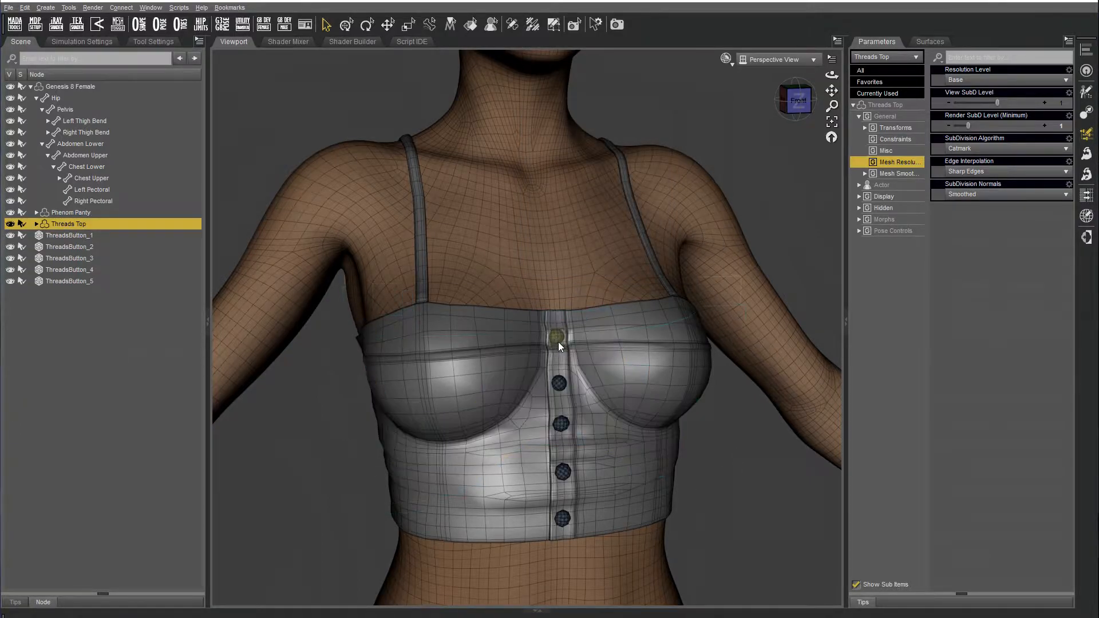
# Inspect the ThreadsButton props by selecting the third, fourth and first buttons.
pyautogui.click(69, 235)
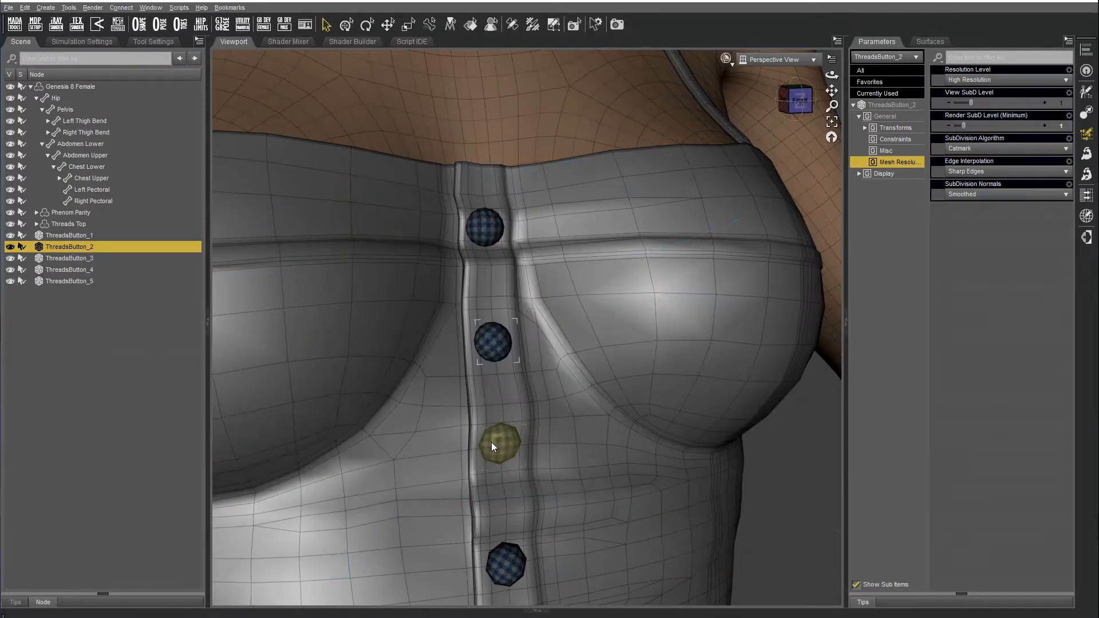
pyautogui.click(499, 447)
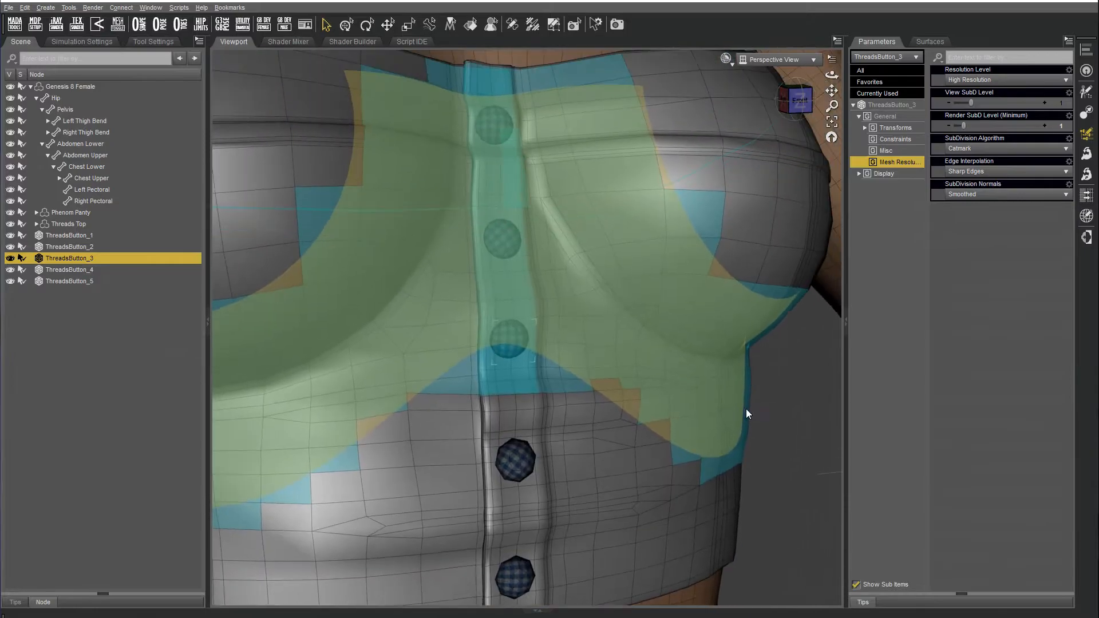
pyautogui.click(69, 269)
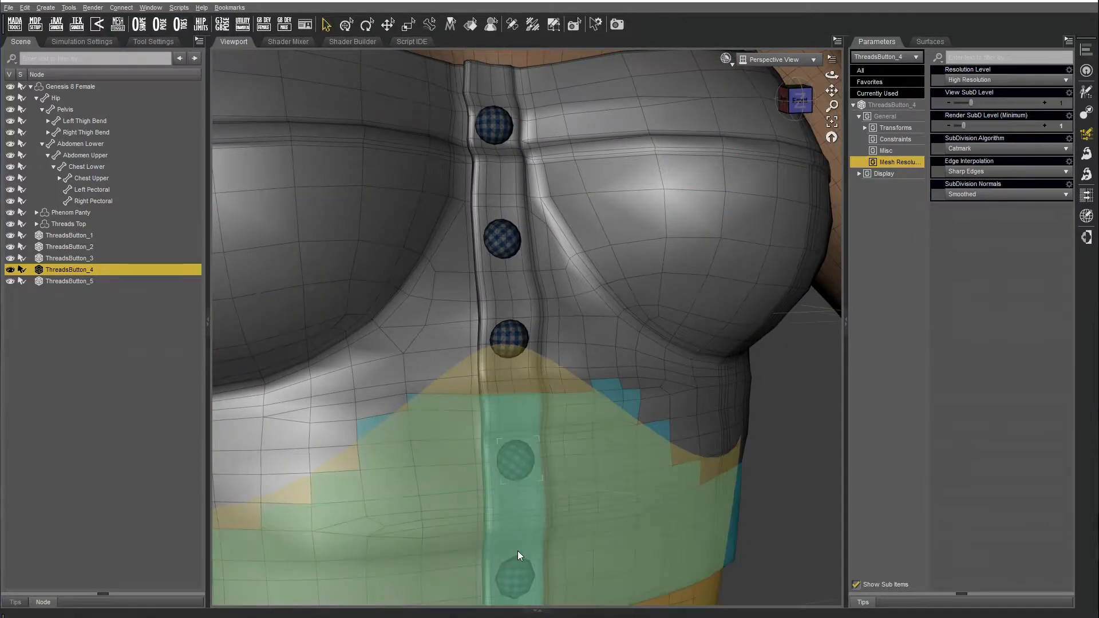
pyautogui.click(69, 234)
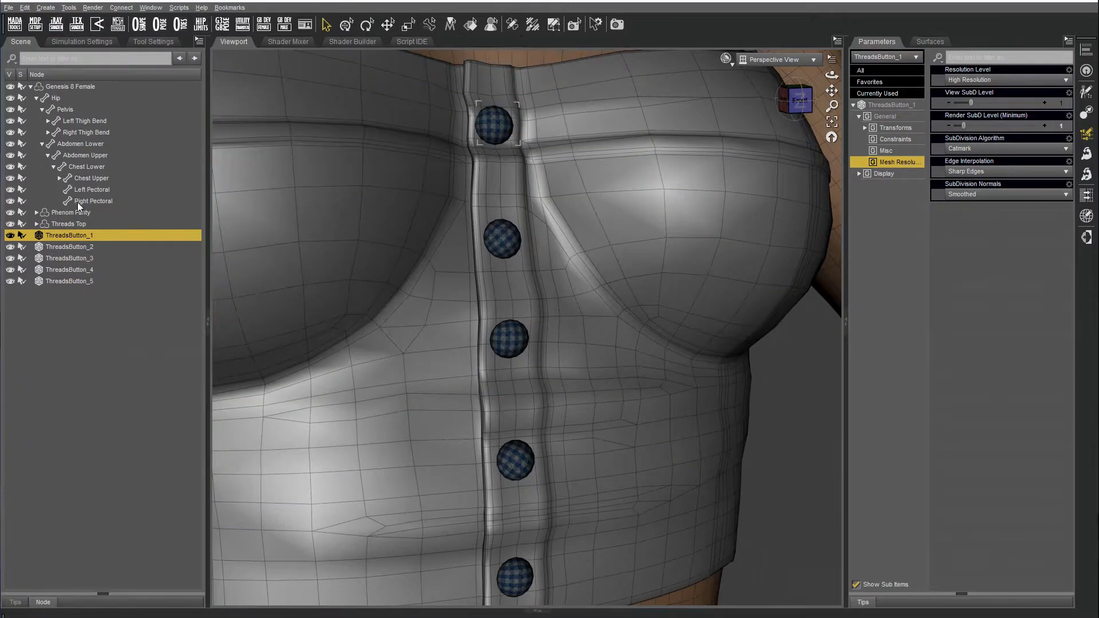
pyautogui.moveTo(5, 56)
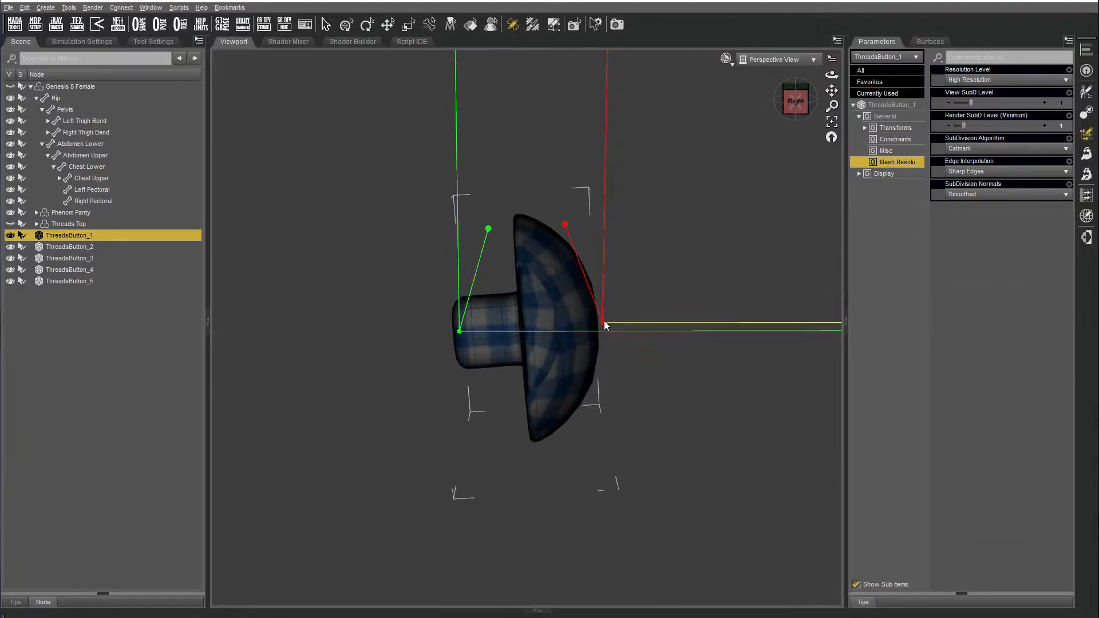
# Hide the figure and Threads Top so only ThreadsButton_1 shows.
pyautogui.rightClick(603, 326)
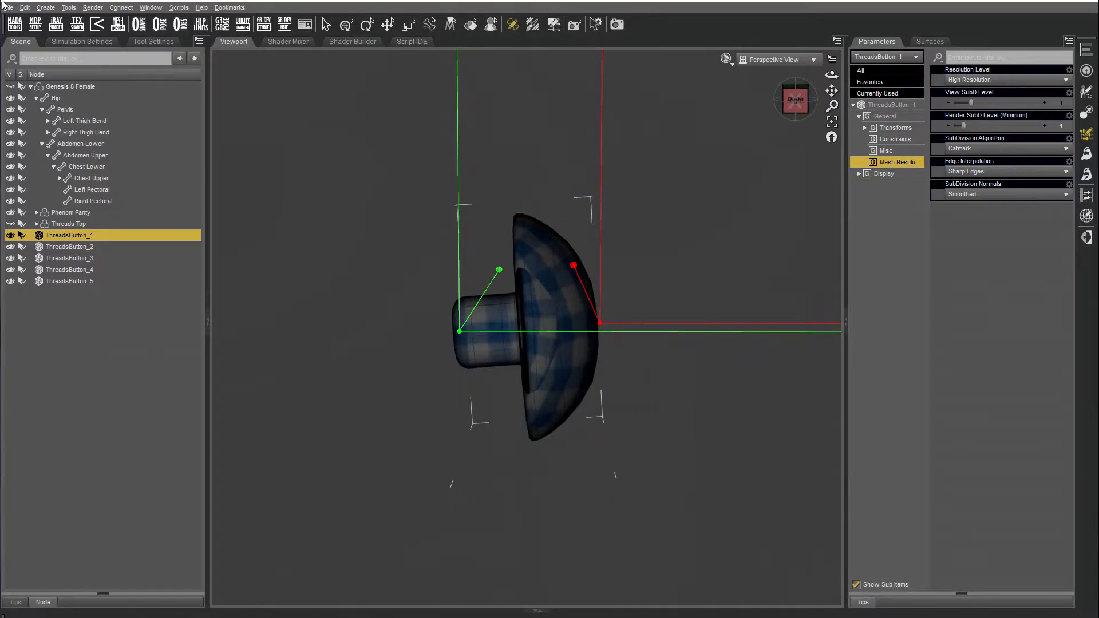
pyautogui.click(9, 7)
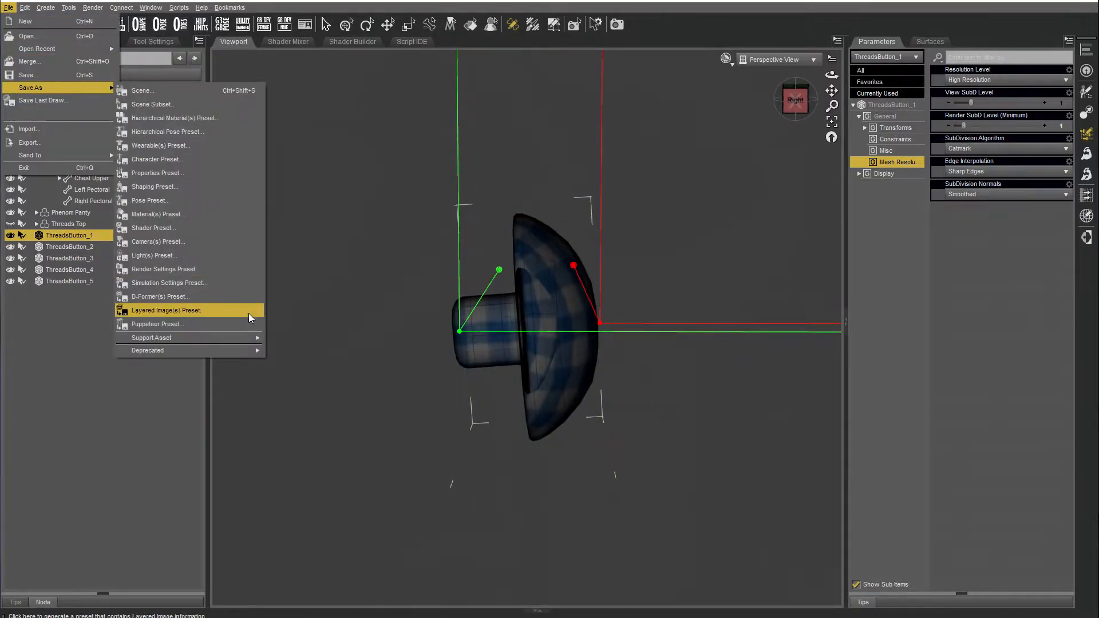
# Save the first button over ThreadButton01.duf in the RFN folder and accept the asset options.
pyautogui.click(167, 310)
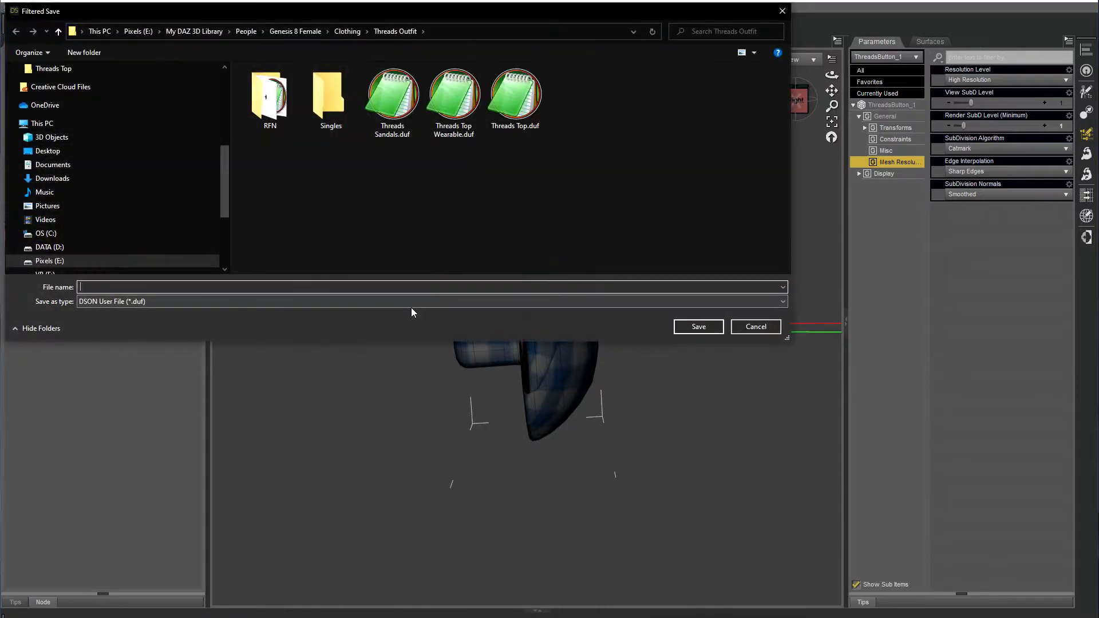
pyautogui.click(269, 97)
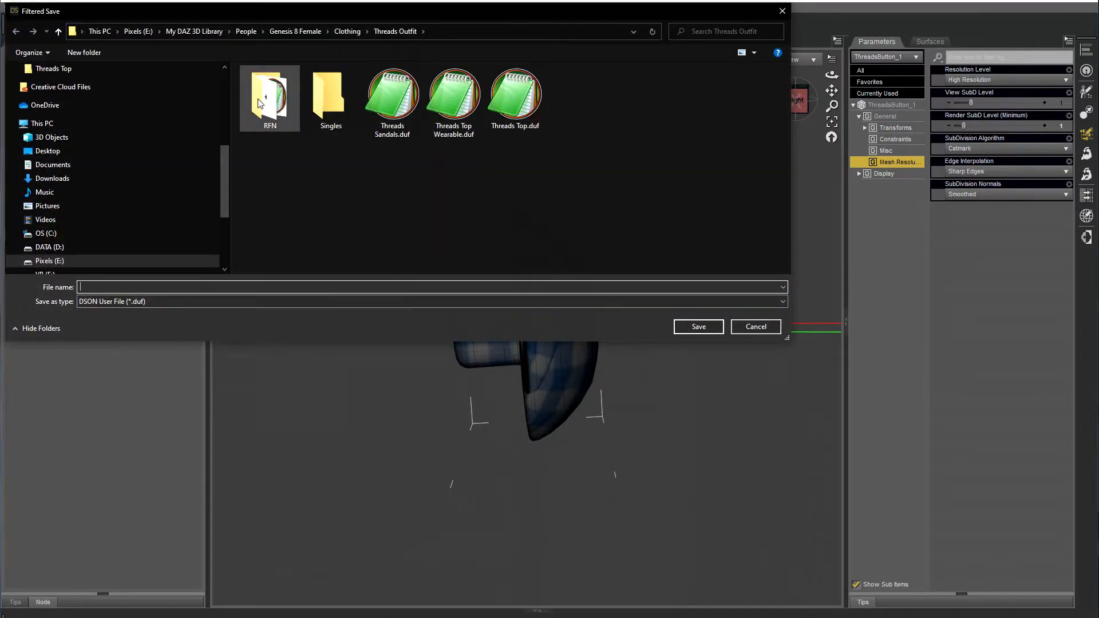
pyautogui.doubleClick(270, 94)
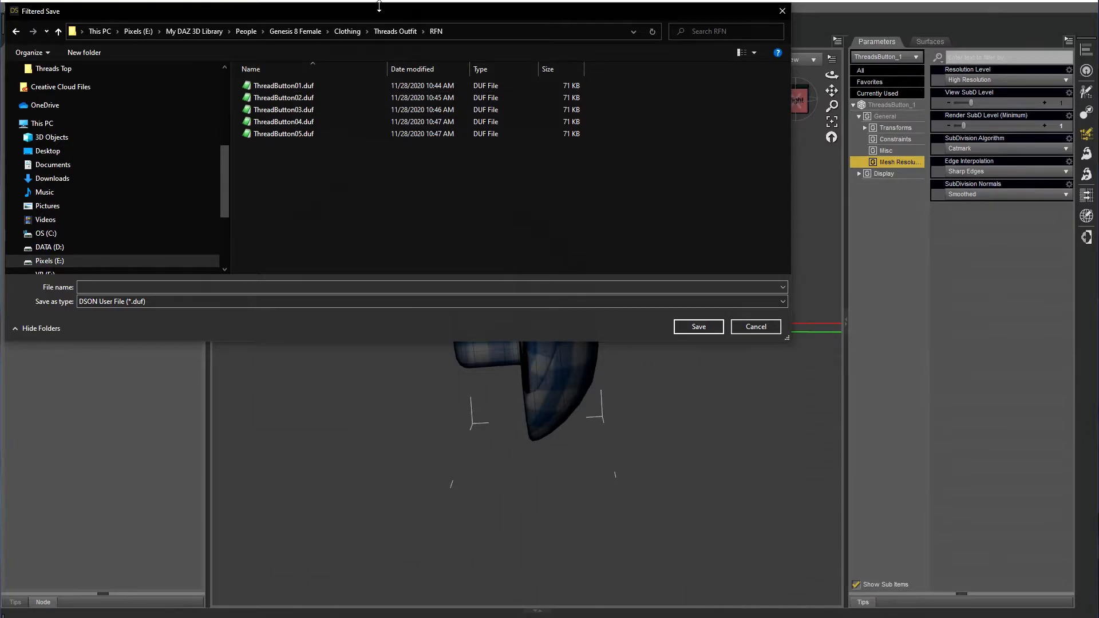
pyautogui.moveTo(471, 18)
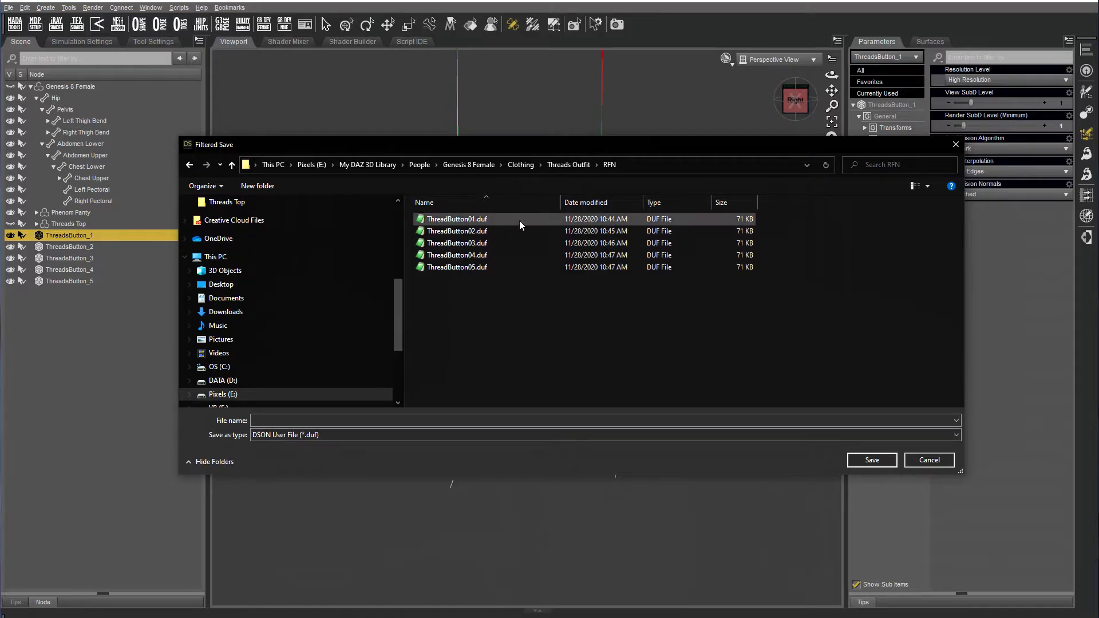
pyautogui.click(871, 459)
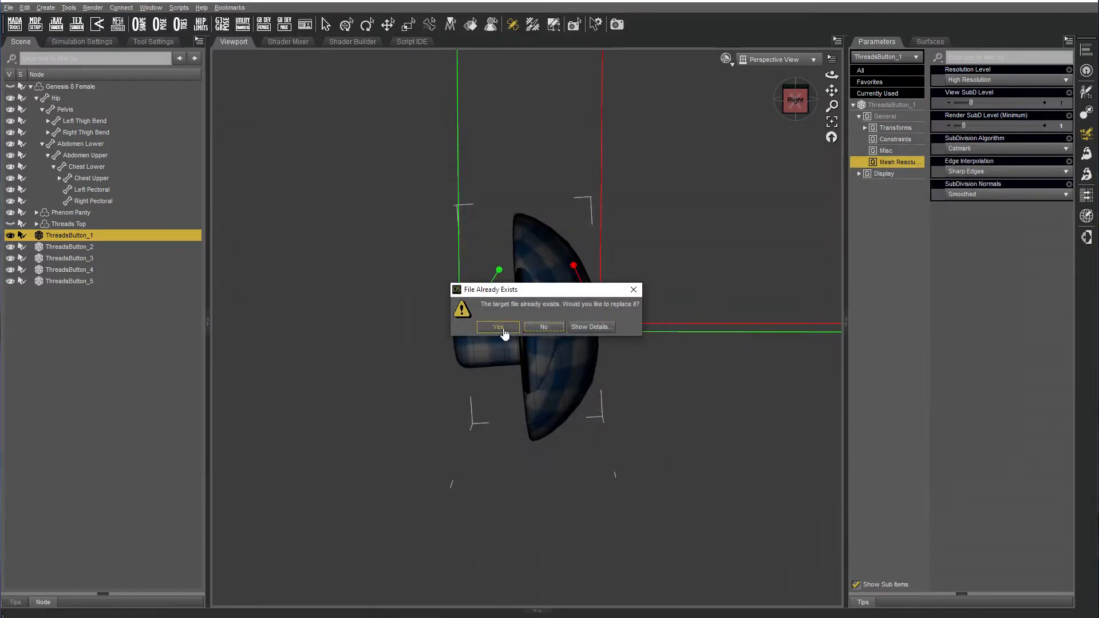
pyautogui.click(498, 326)
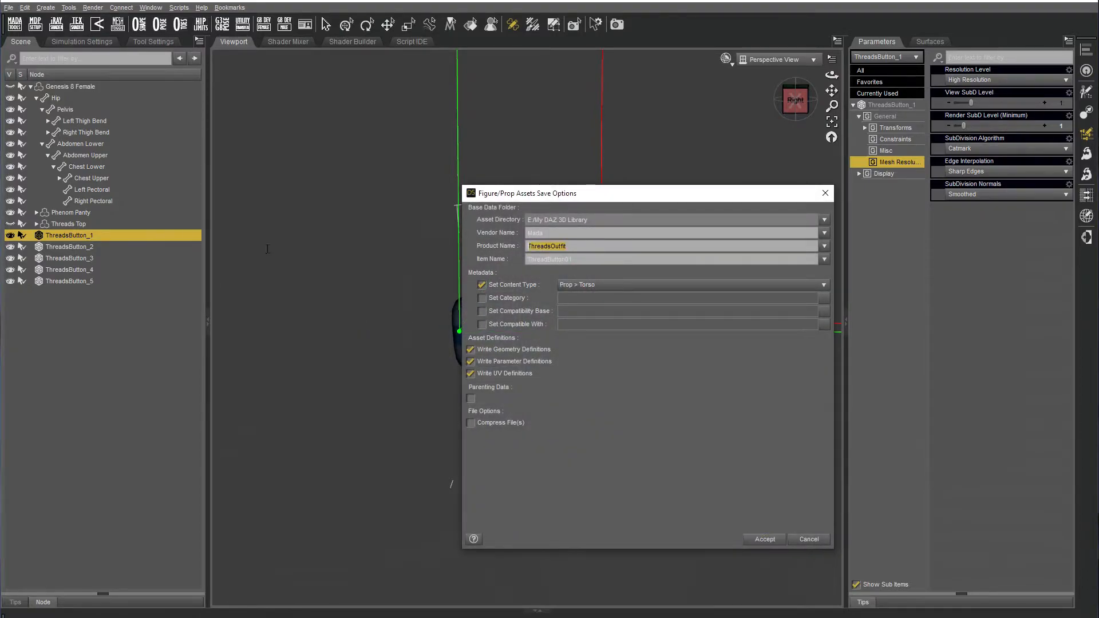
pyautogui.click(763, 539)
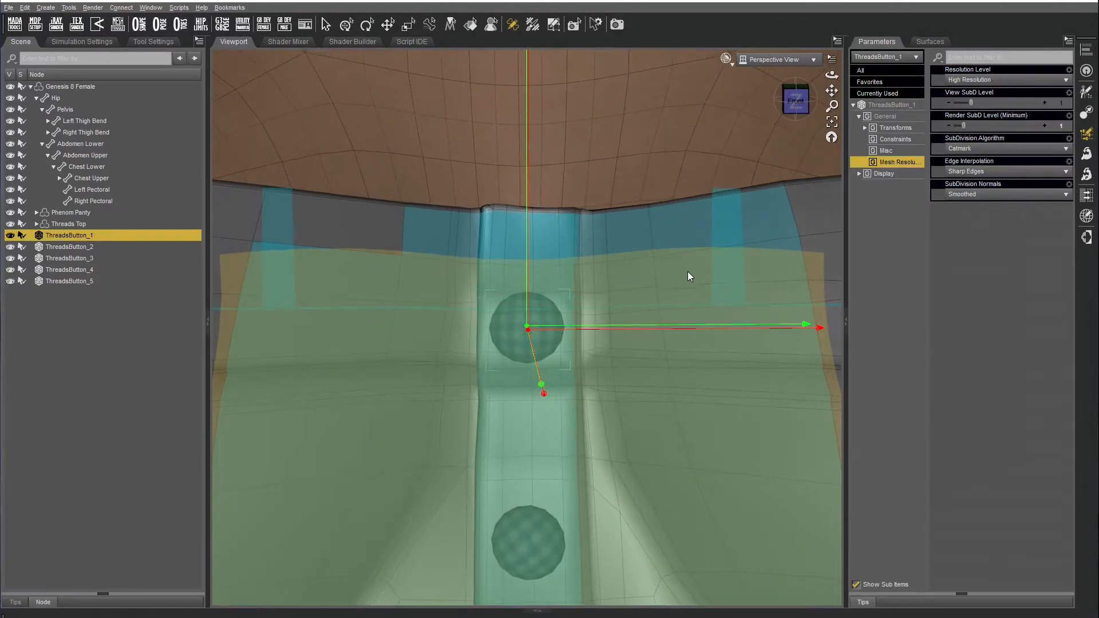
# Create the first two rigid follow nodes from placket faces on the Threads Top.
pyautogui.click(69, 224)
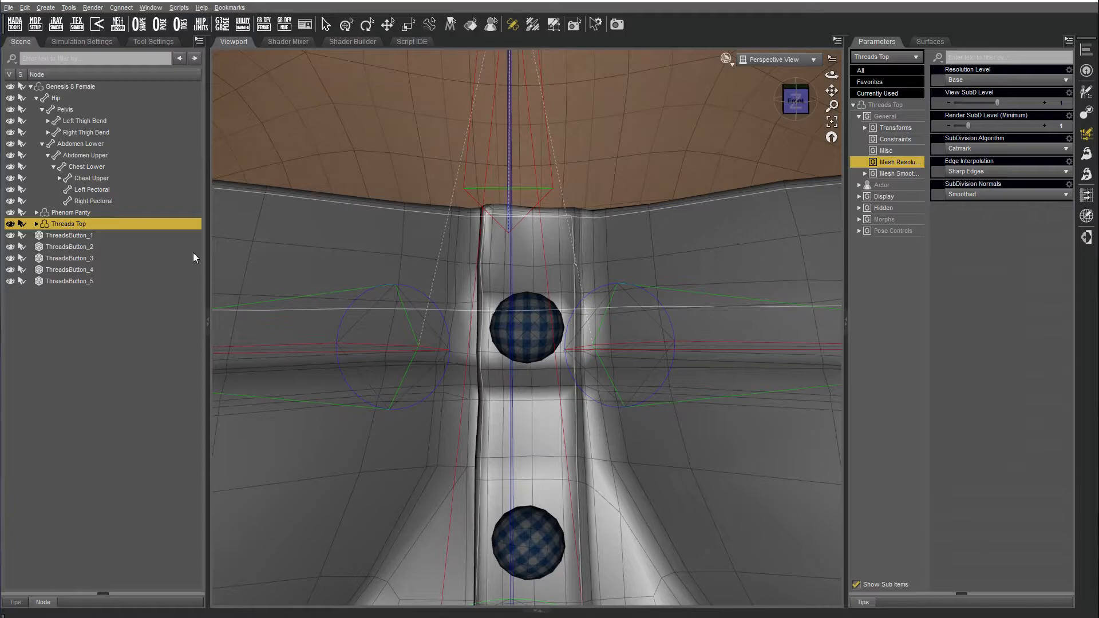
pyautogui.moveTo(531, 24)
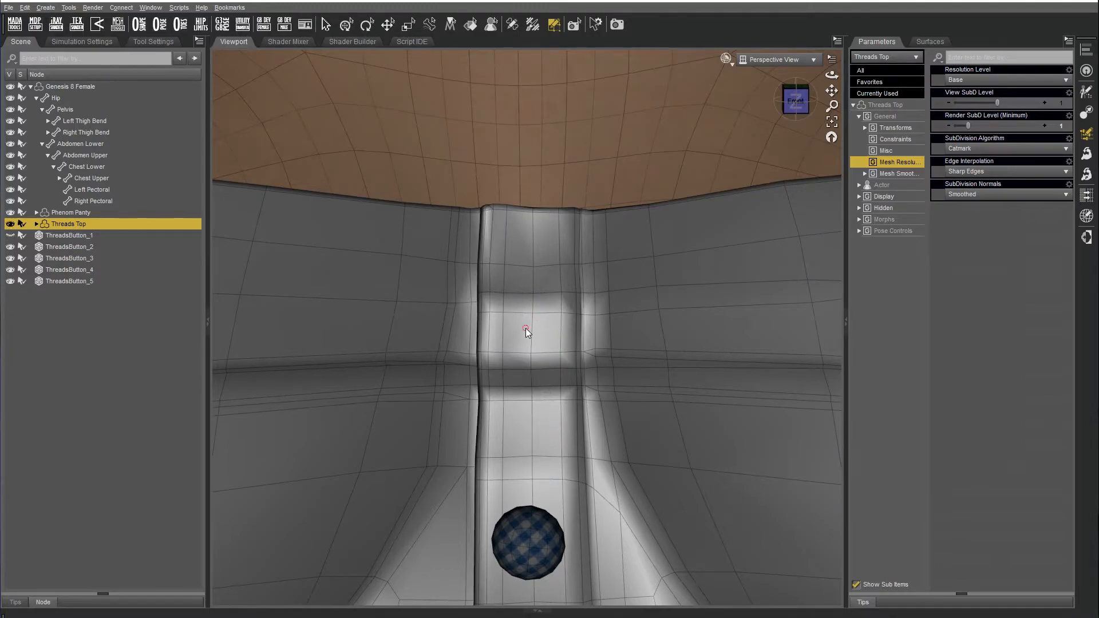
pyautogui.rightClick(525, 331)
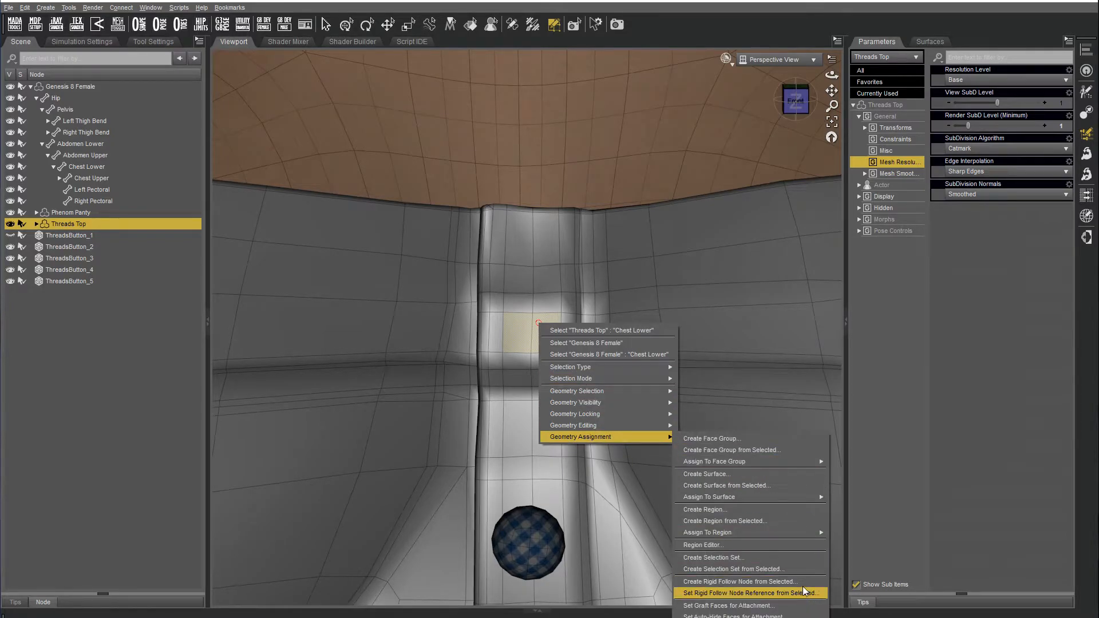
pyautogui.click(737, 581)
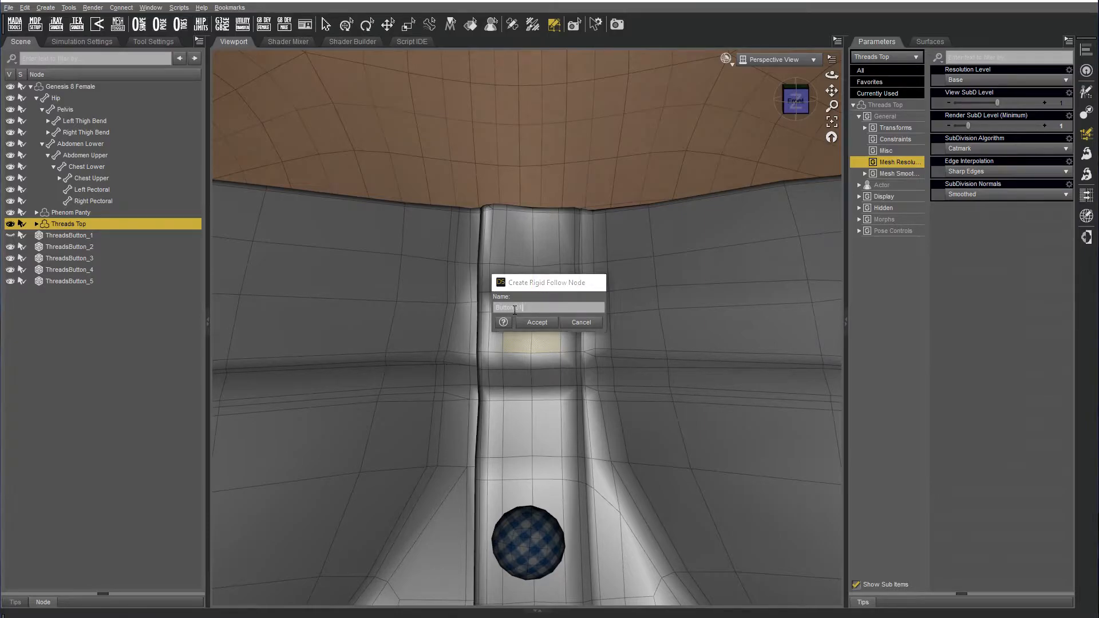
pyautogui.click(536, 322)
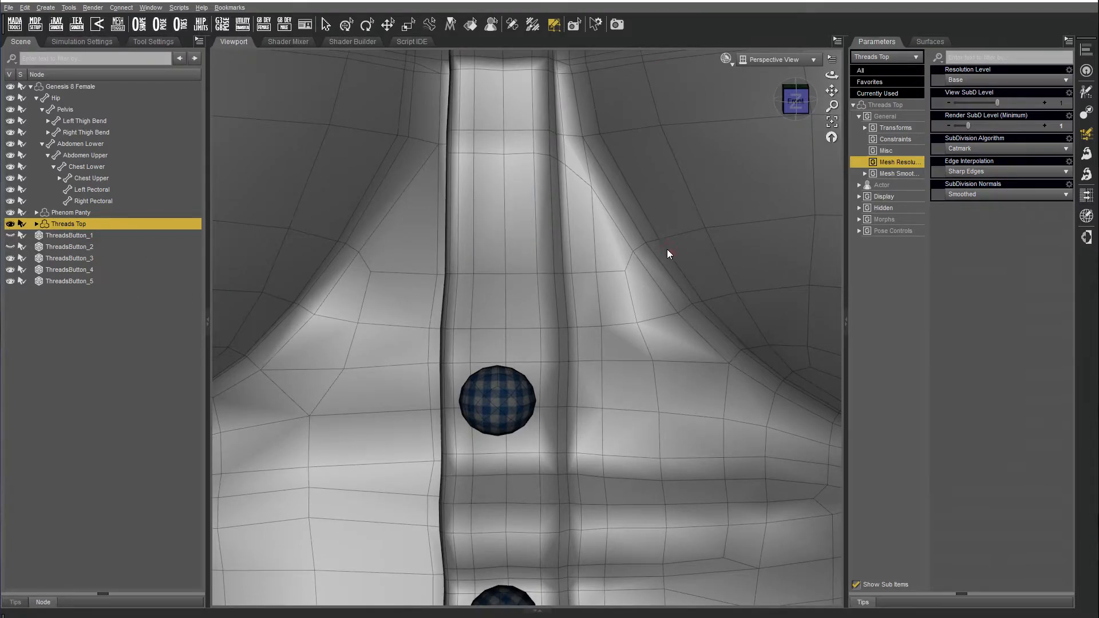
pyautogui.rightClick(519, 241)
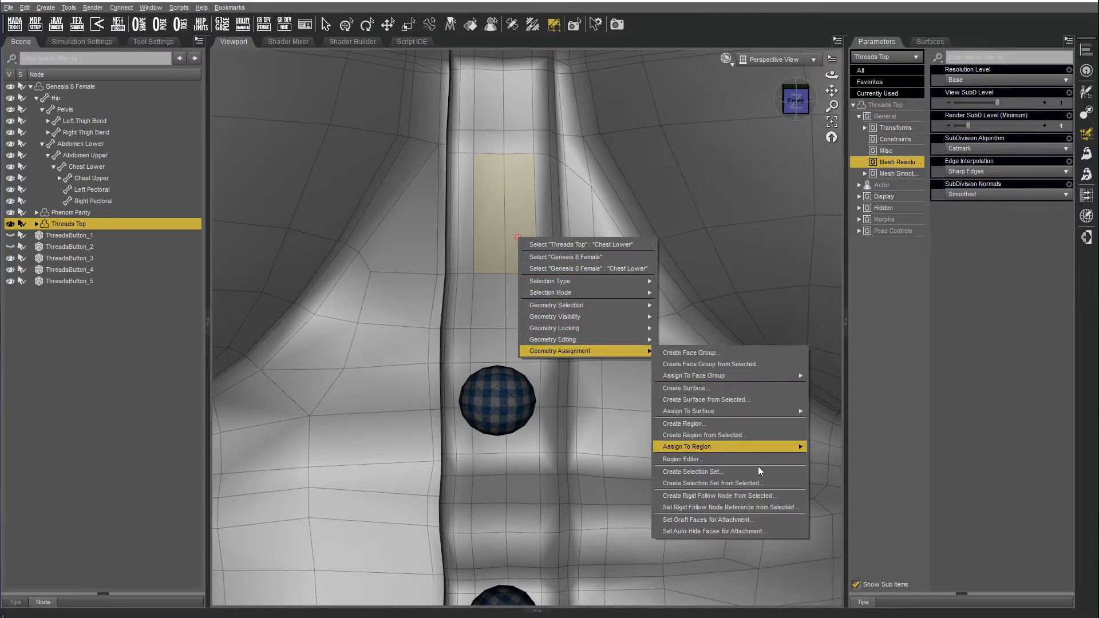
pyautogui.click(719, 496)
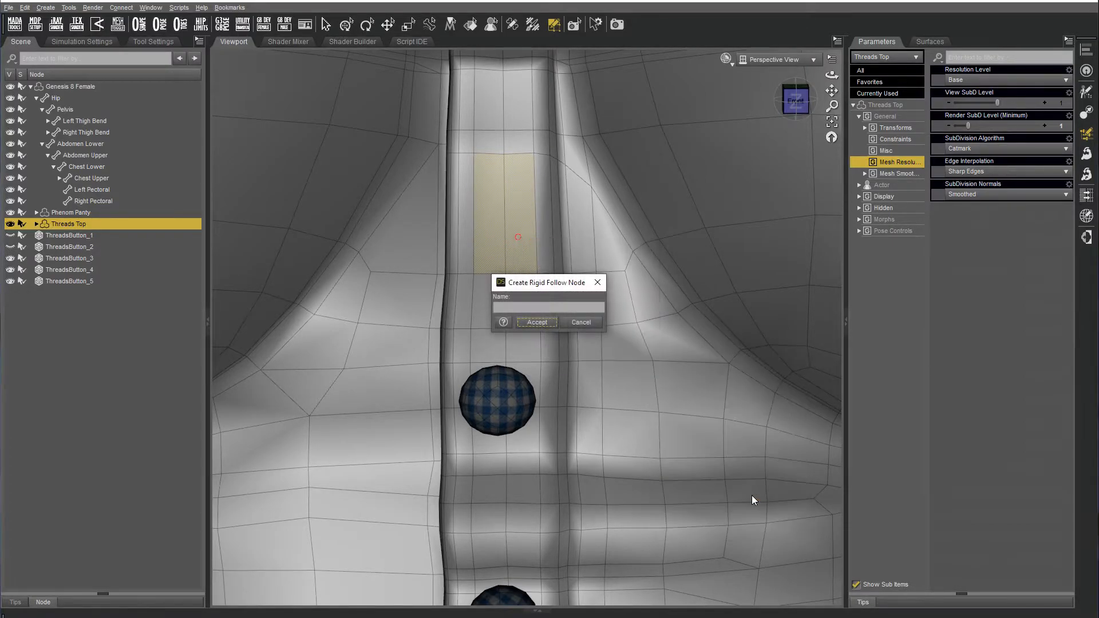
pyautogui.click(548, 307)
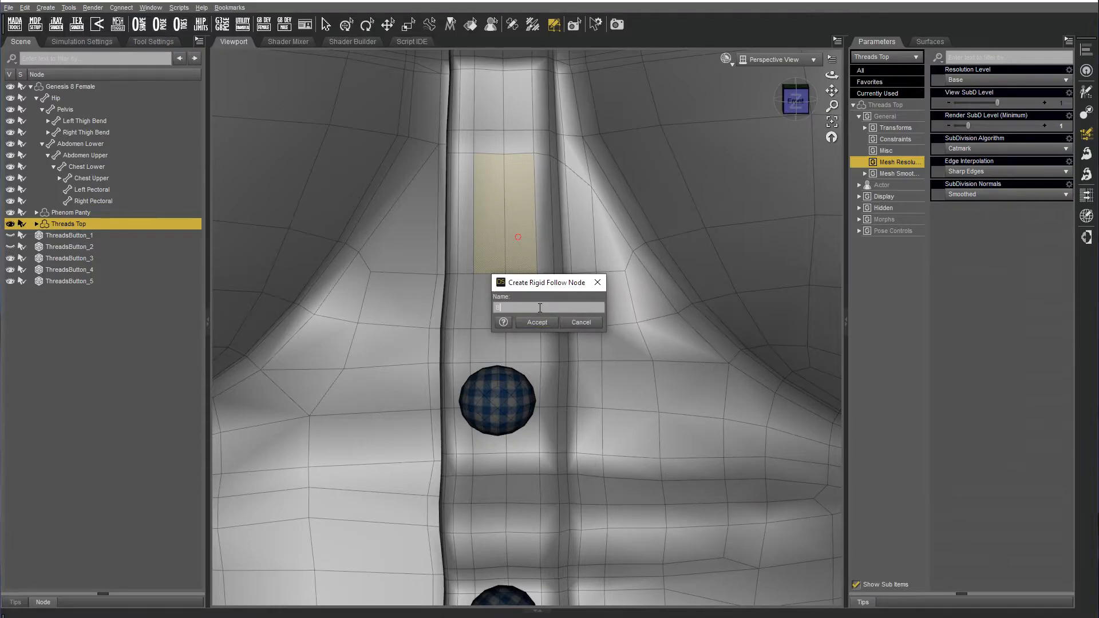
pyautogui.click(536, 322)
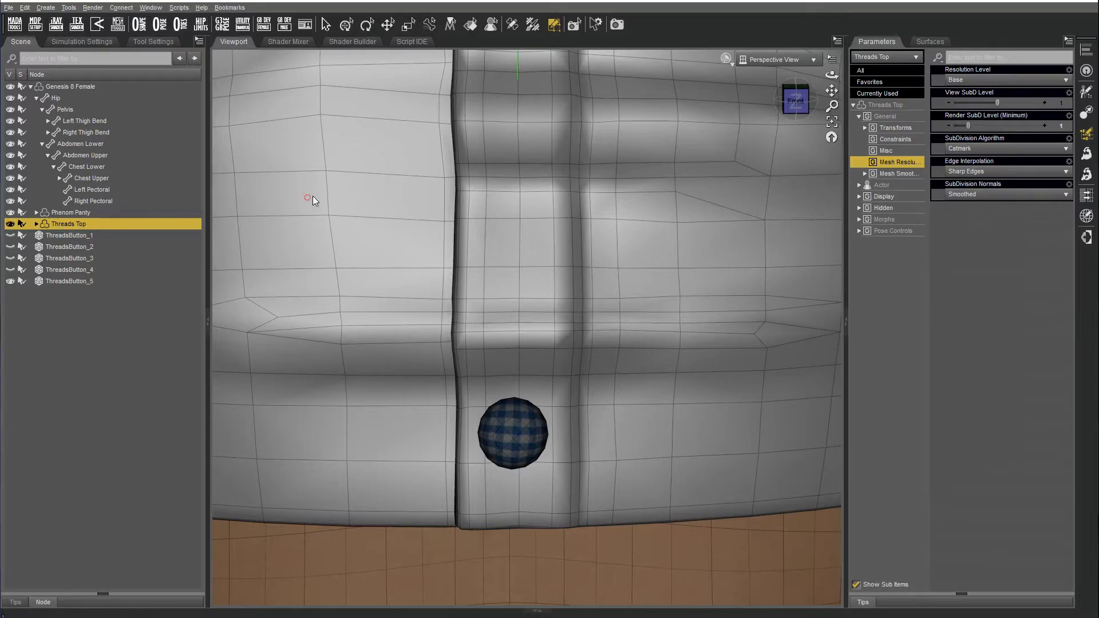
# Create two more rigid follow nodes at the lower buttons, naming the last 'Button 0…'.
pyautogui.click(522, 221)
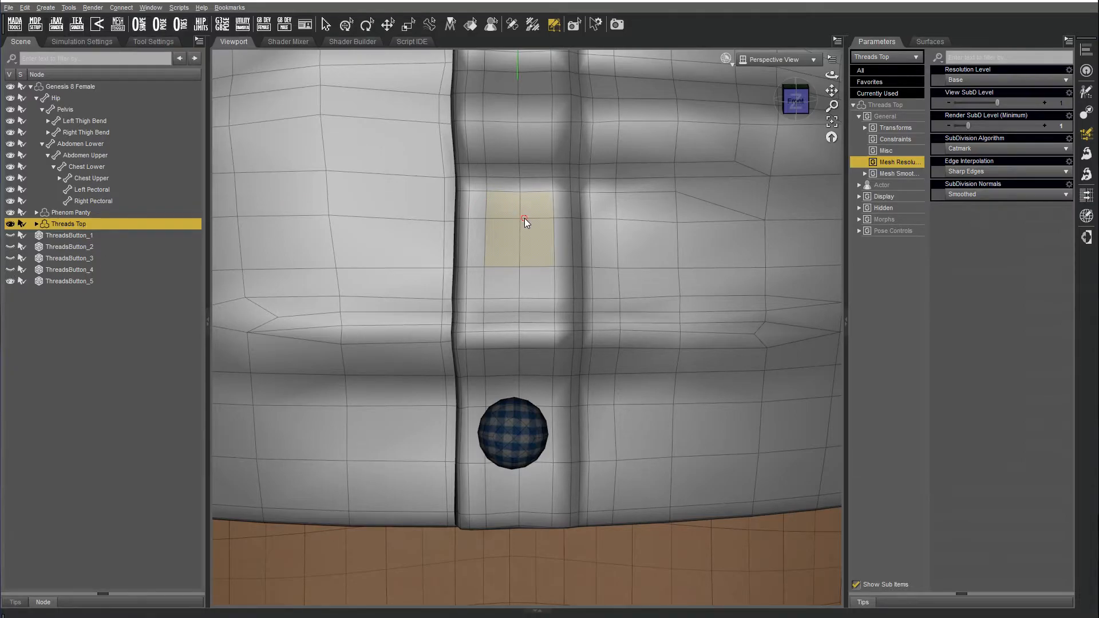
pyautogui.rightClick(526, 234)
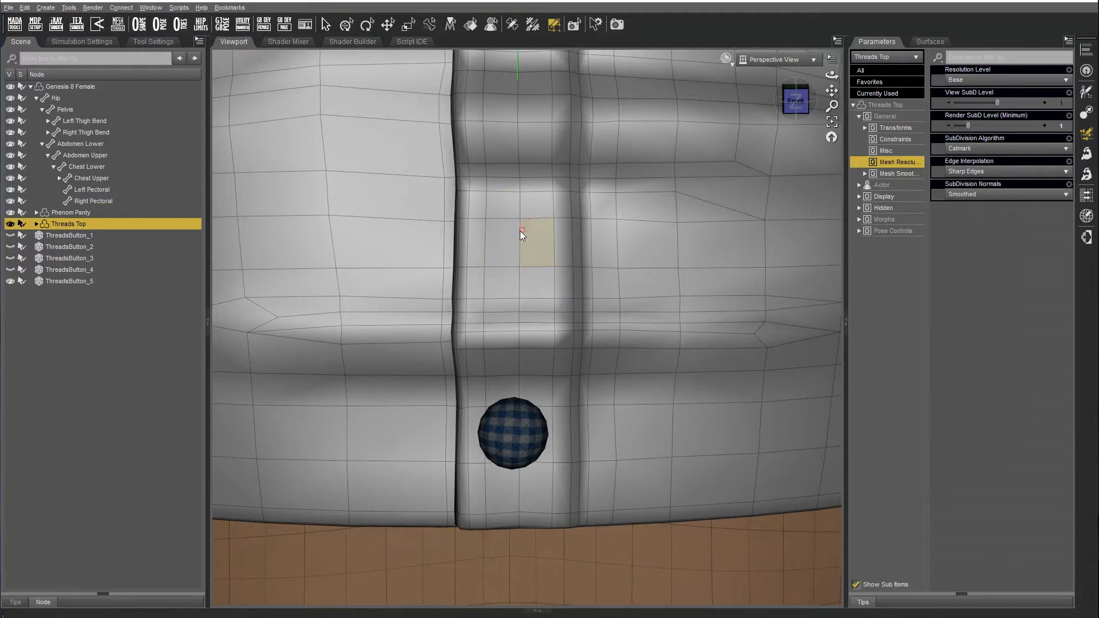
pyautogui.rightClick(521, 234)
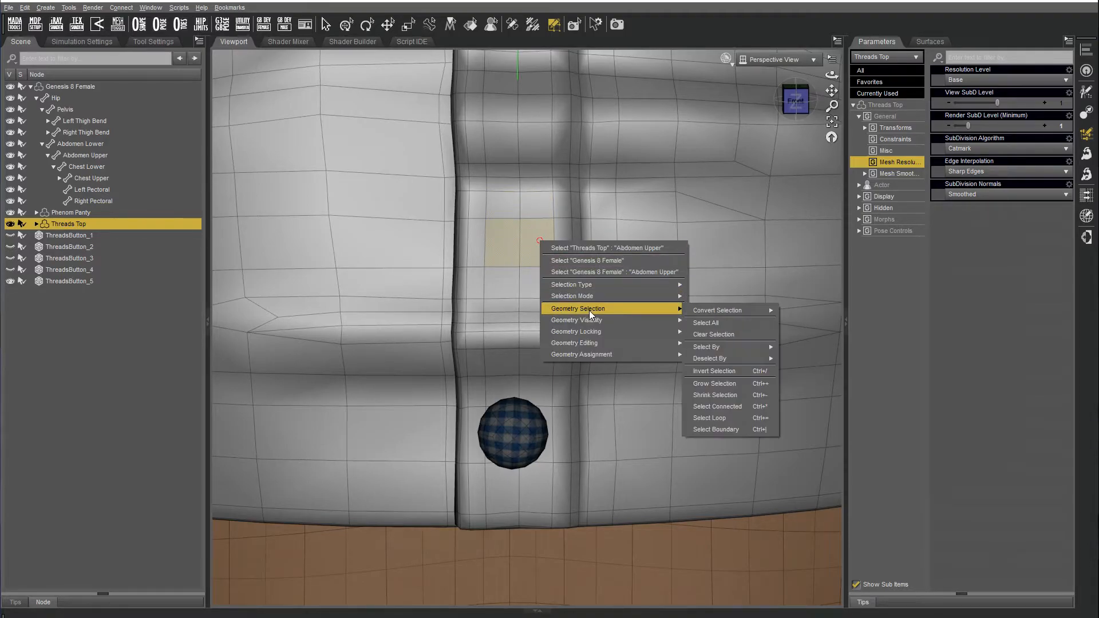
pyautogui.moveTo(734, 386)
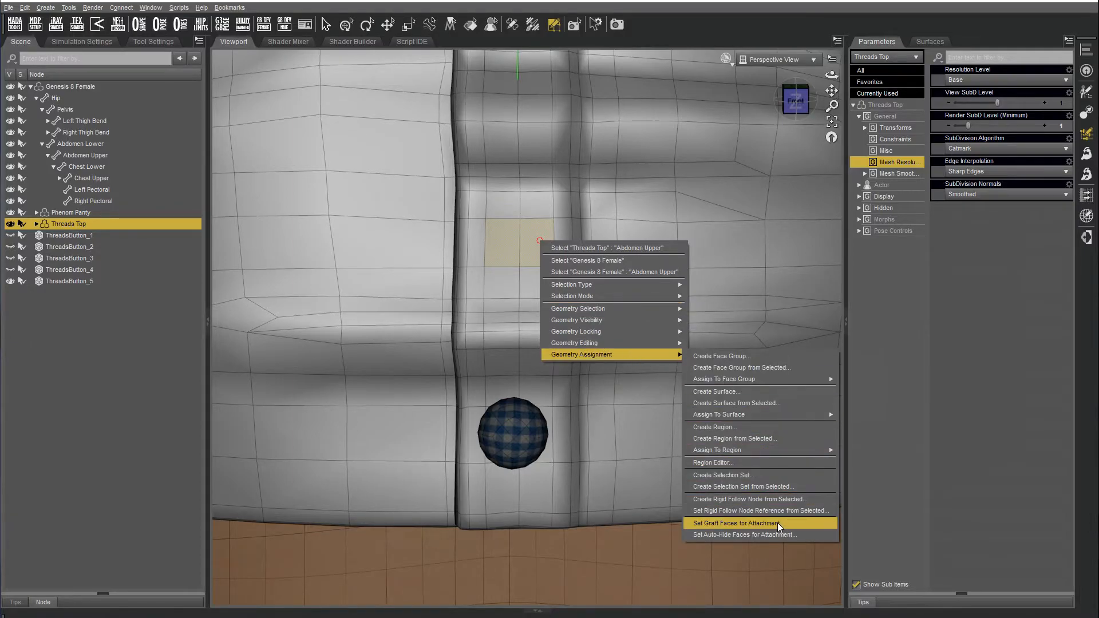
pyautogui.click(748, 499)
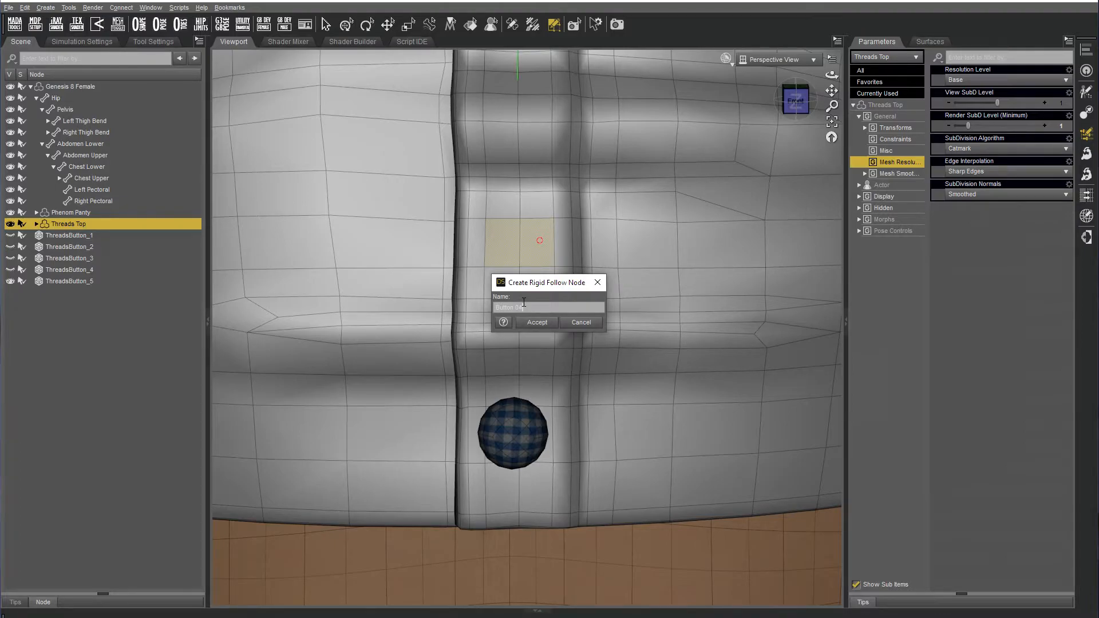
pyautogui.click(536, 321)
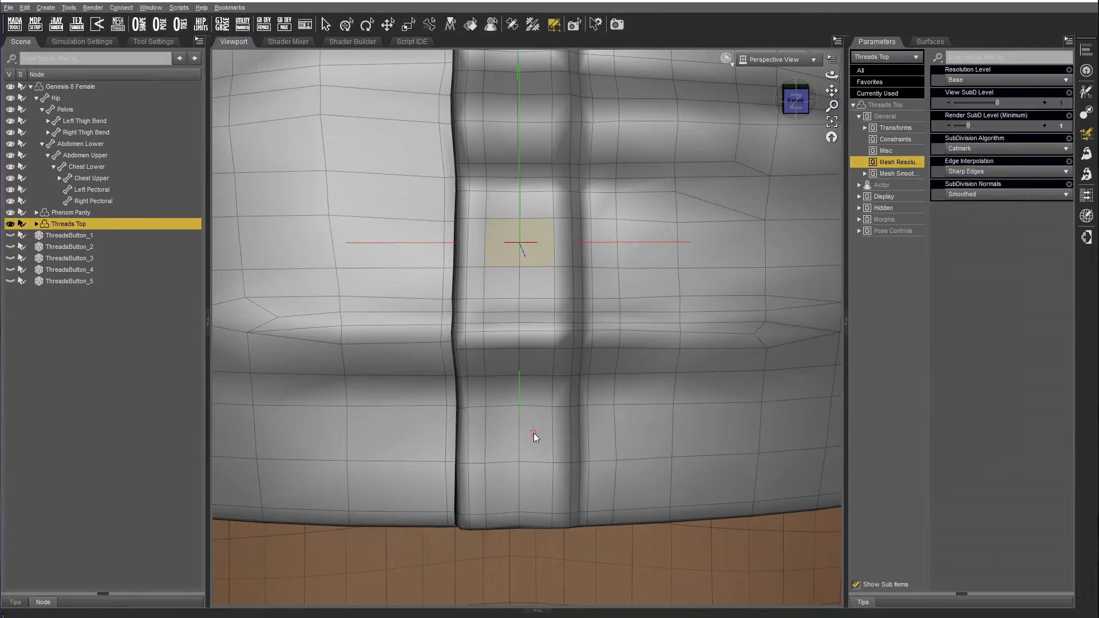
pyautogui.rightClick(533, 433)
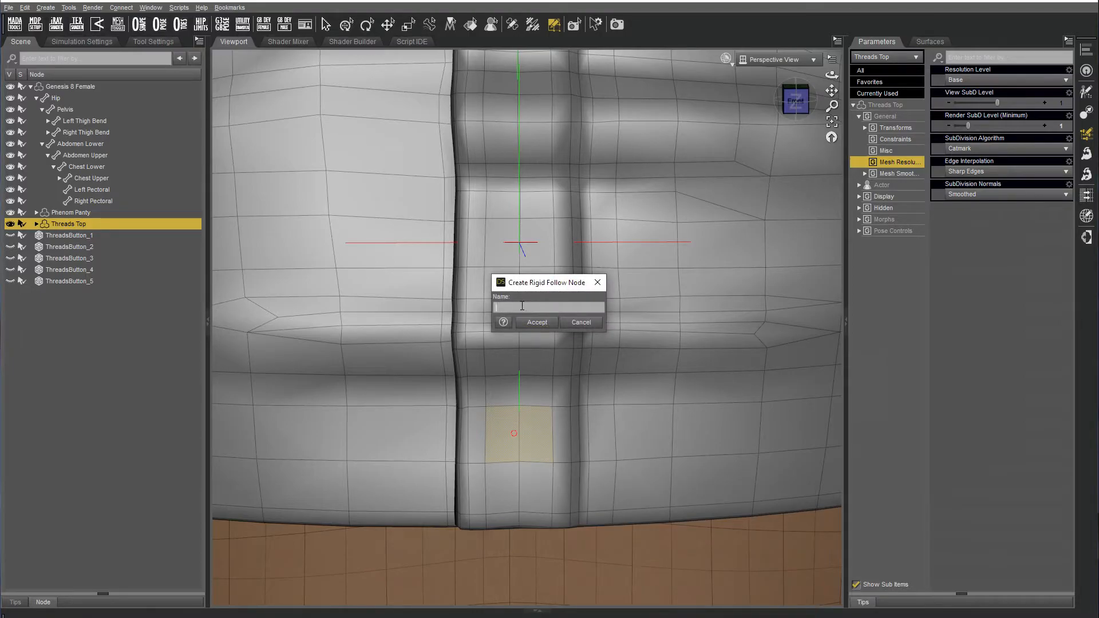
pyautogui.write('Button 0')
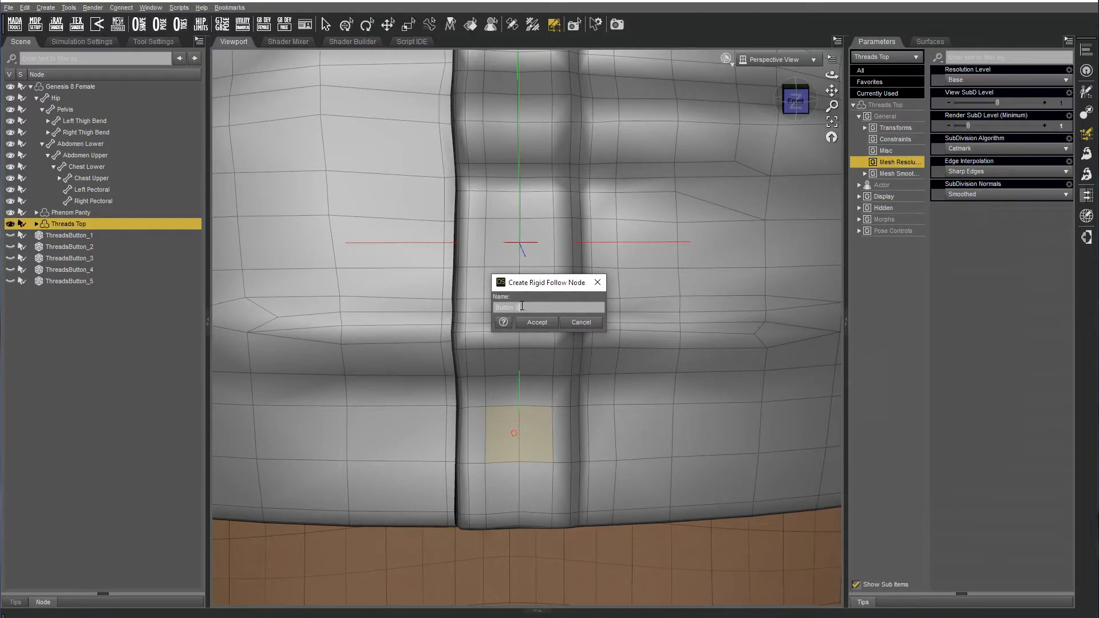
pyautogui.click(537, 322)
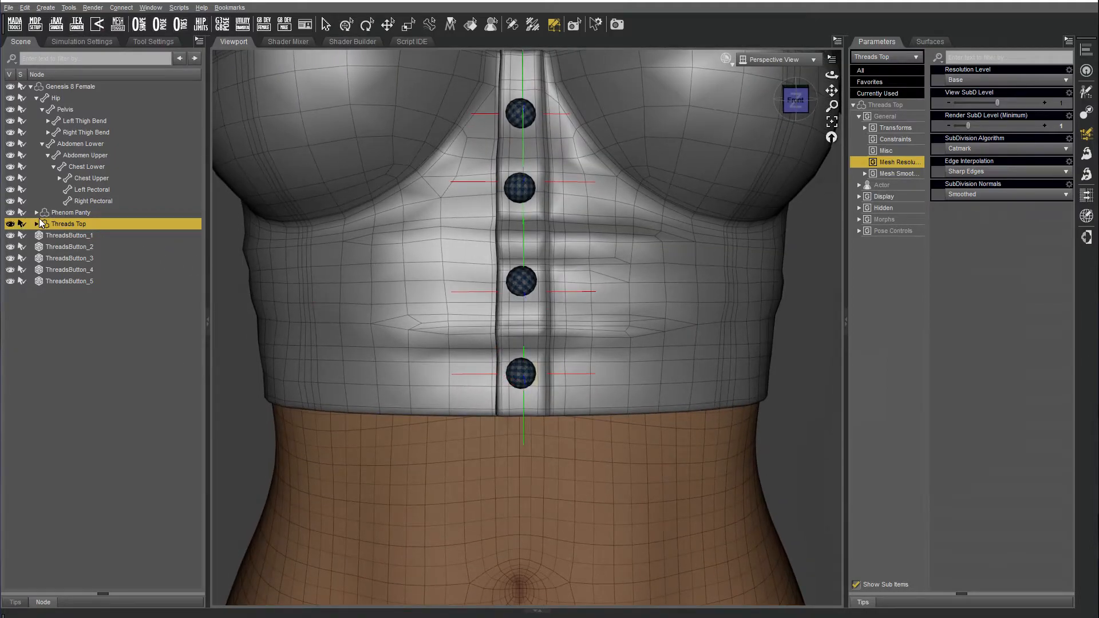
# Expand Threads Top and move ThreadsButton_1, _2 and the next button under their follow nodes.
pyautogui.click(36, 224)
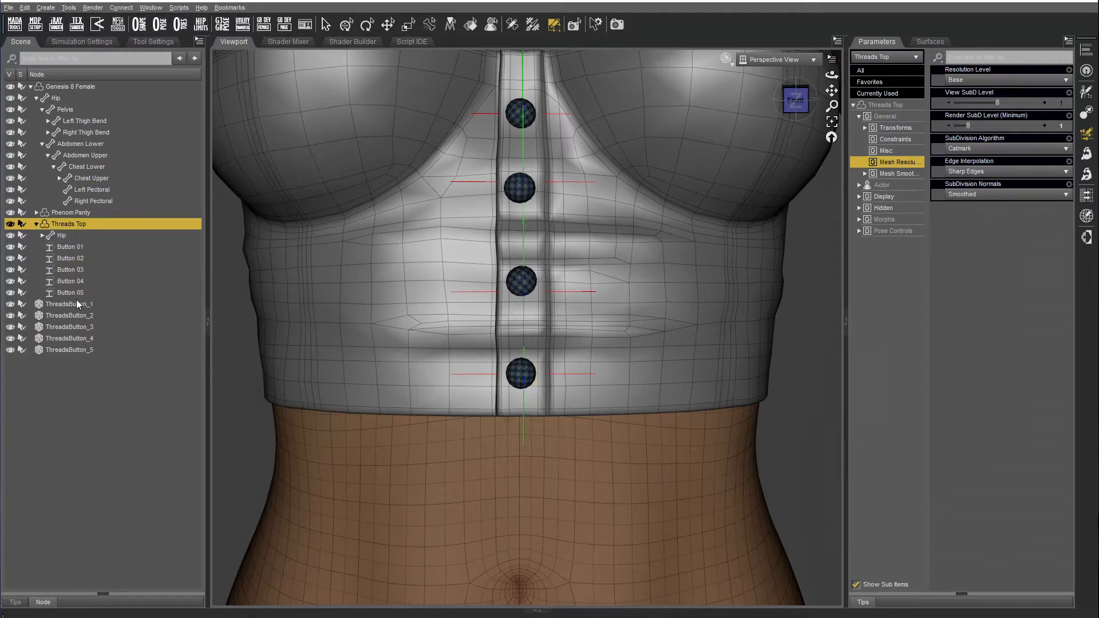
pyautogui.click(69, 303)
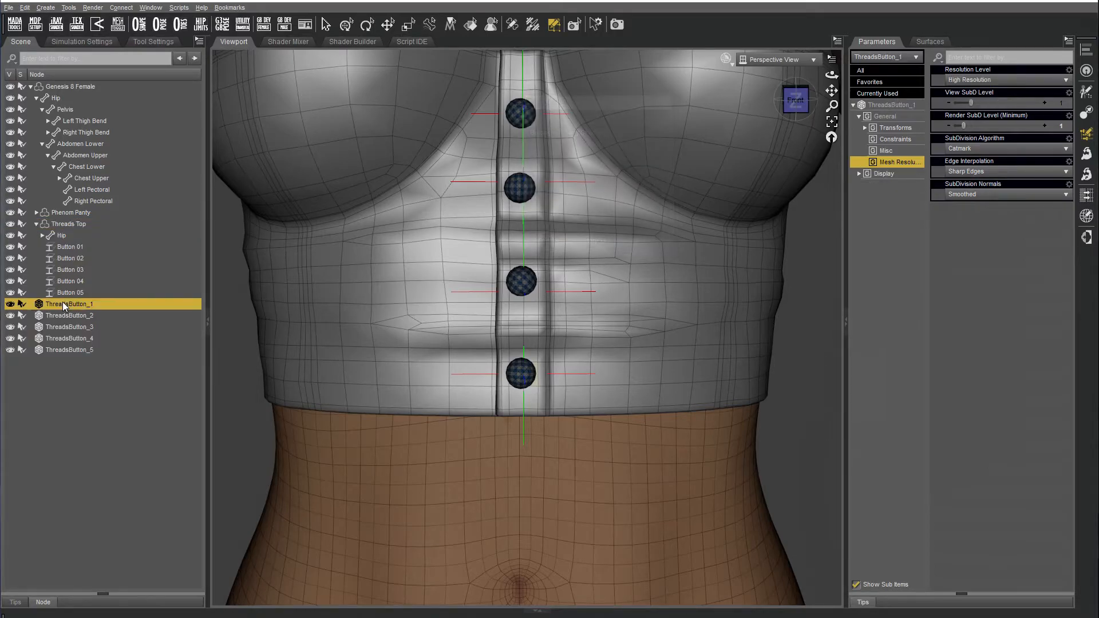
pyautogui.click(50, 246)
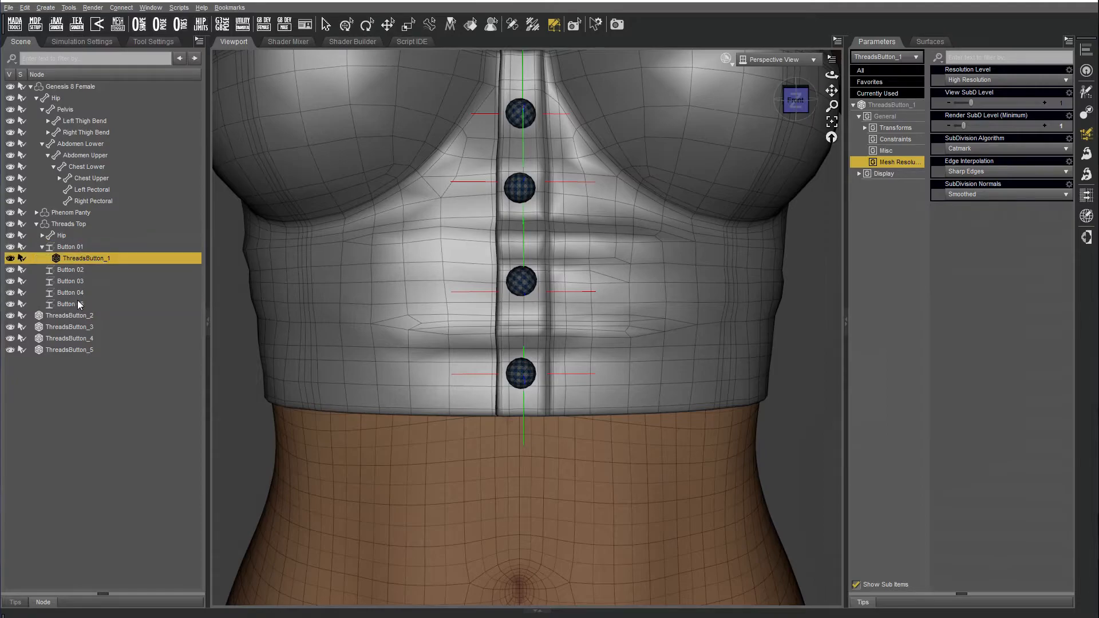
pyautogui.click(86, 281)
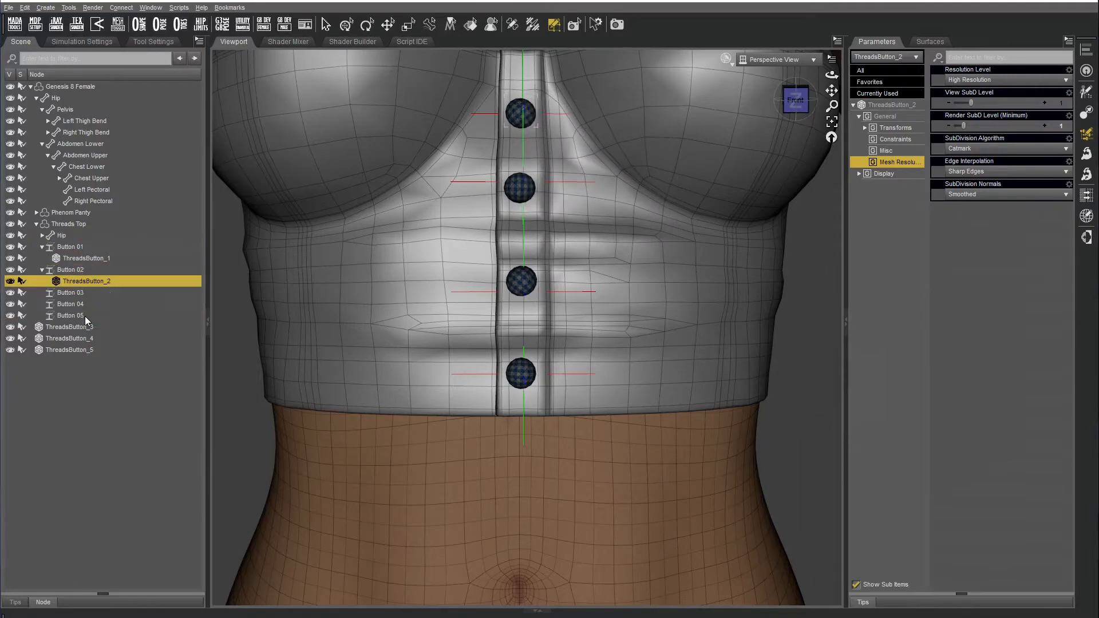
pyautogui.click(86, 303)
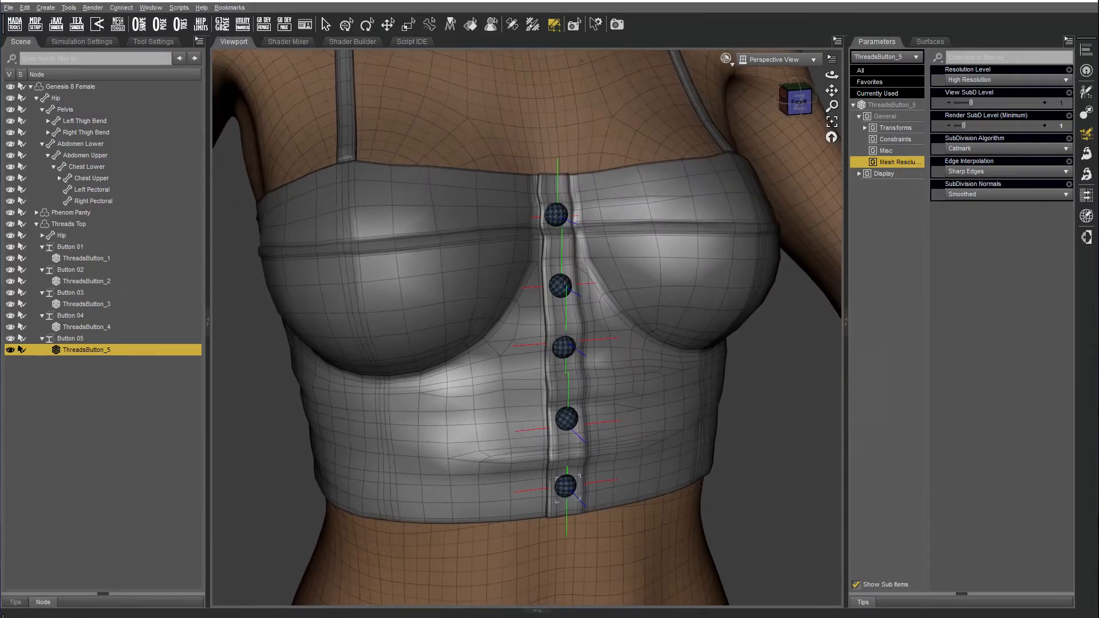
# Parent Button 01 and Button 02 under the top's Chest Lower bone.
pyautogui.click(324, 24)
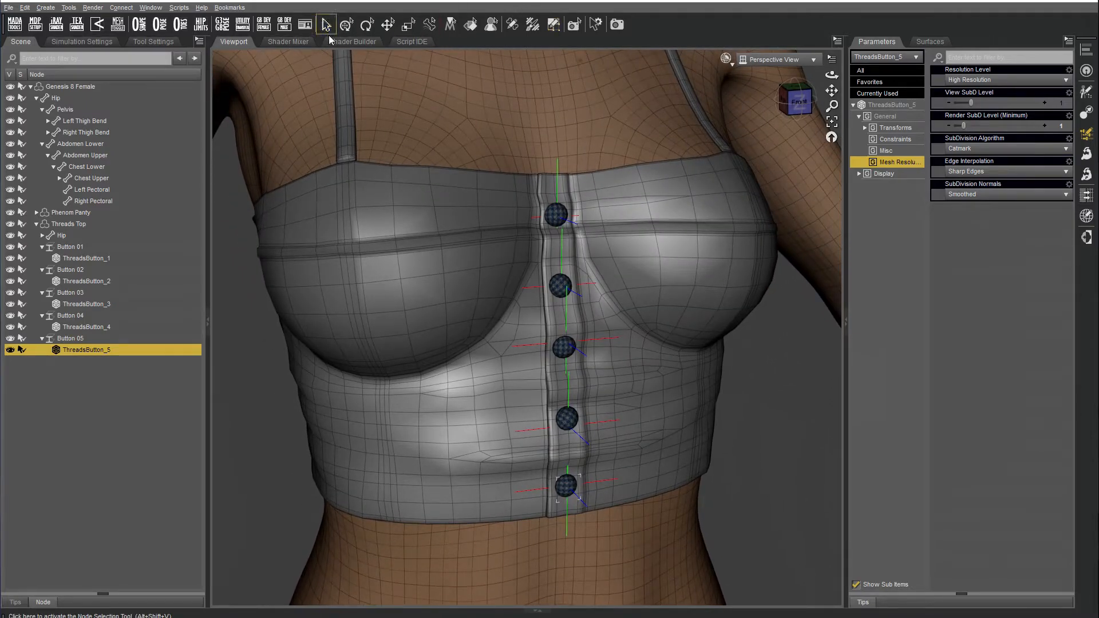
pyautogui.click(87, 166)
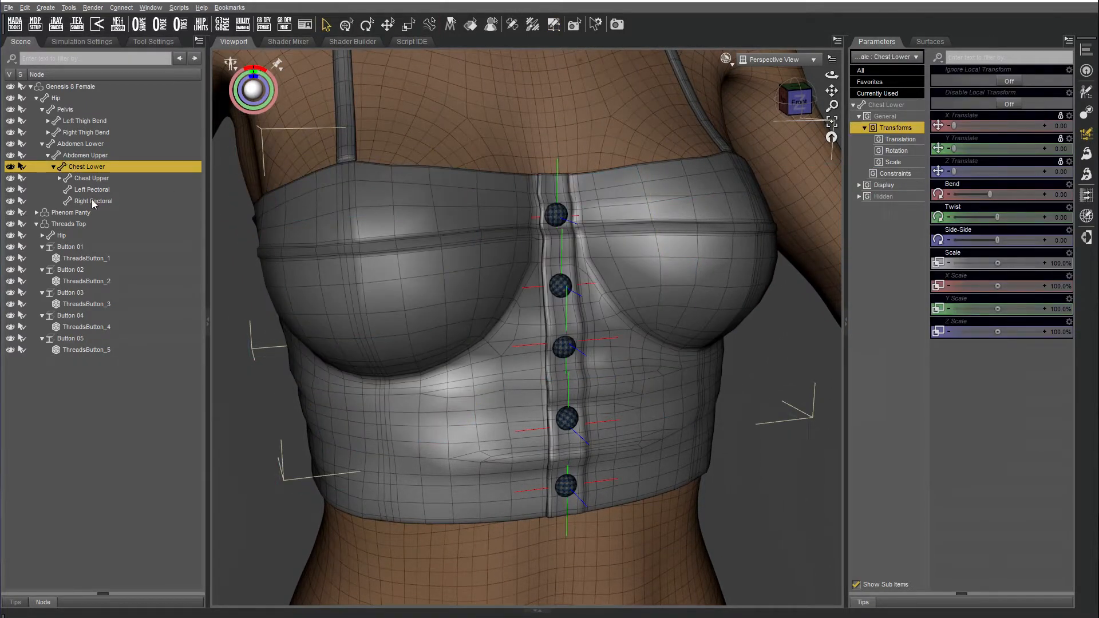
pyautogui.click(69, 246)
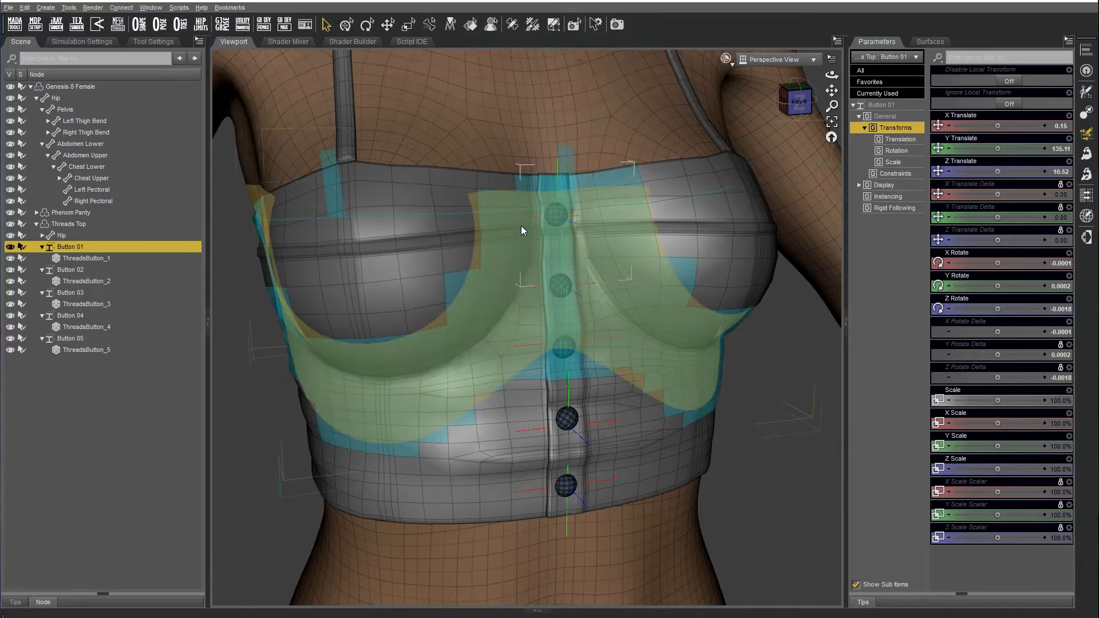
pyautogui.click(87, 166)
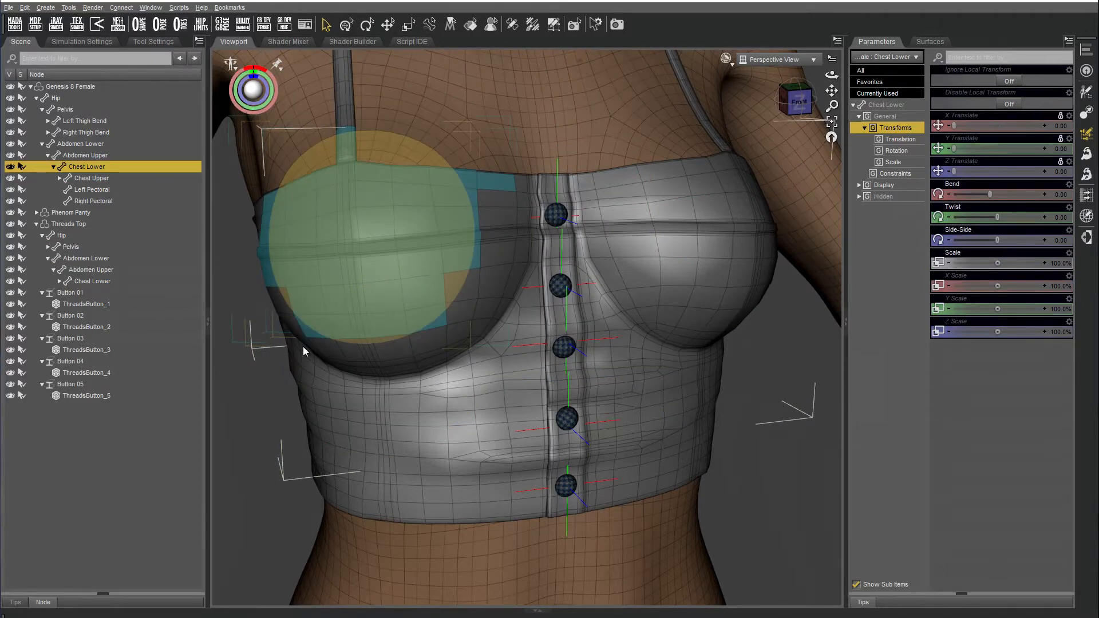
pyautogui.click(92, 281)
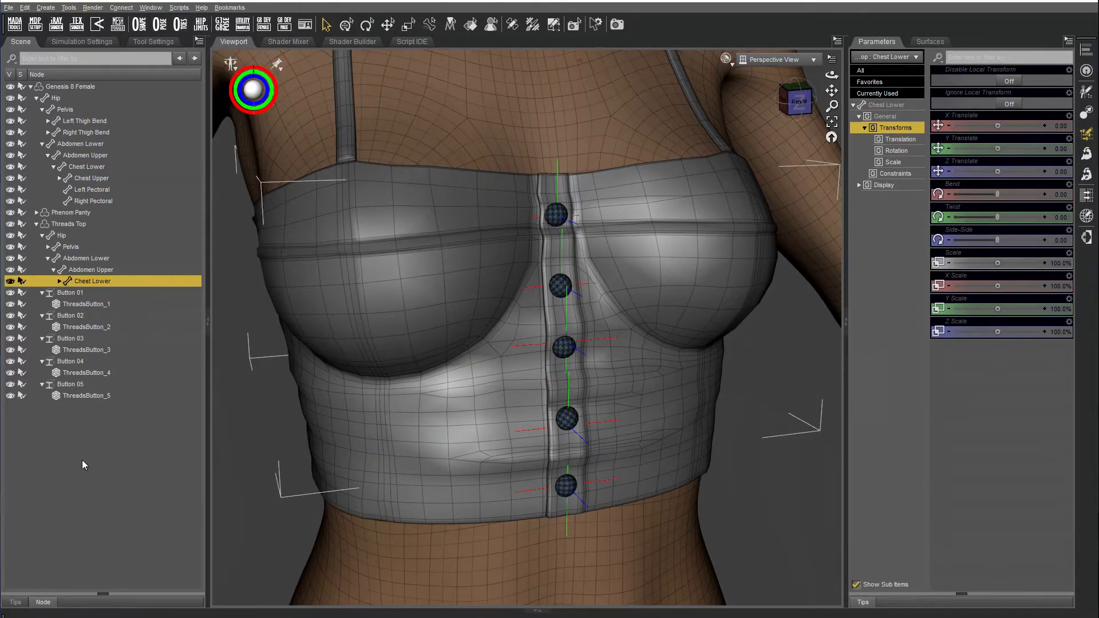
pyautogui.click(70, 292)
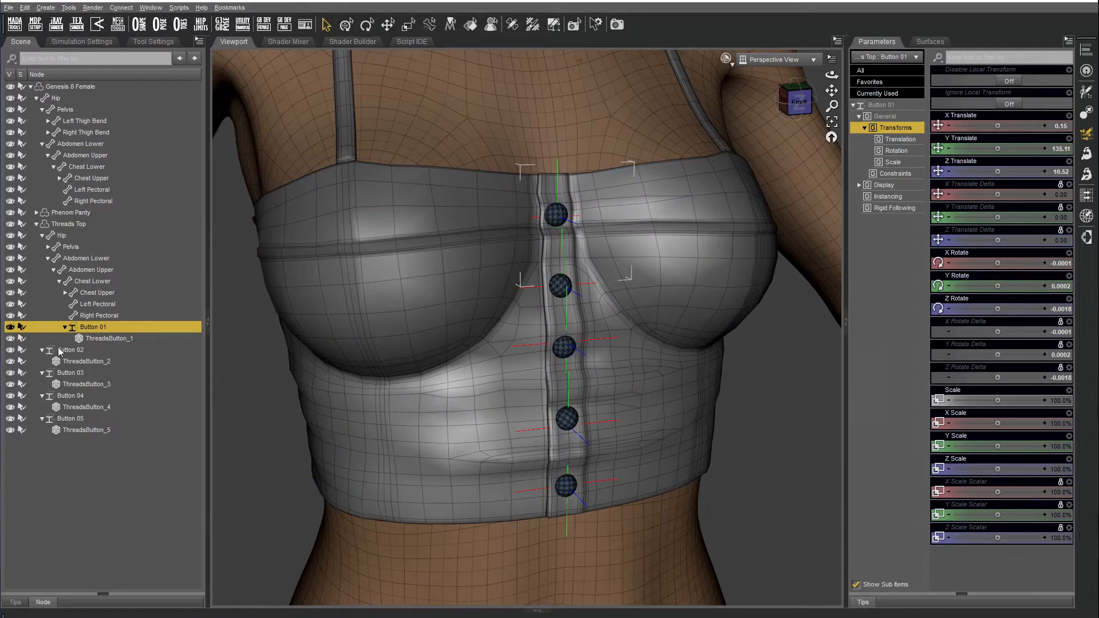
pyautogui.click(71, 350)
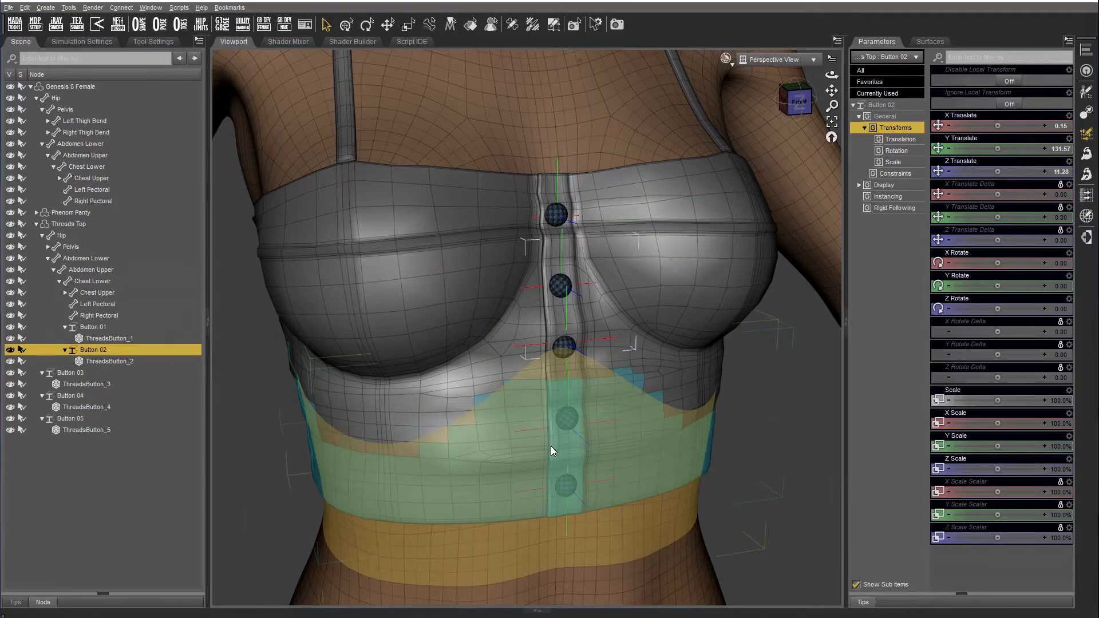
# Parent Buttons 03, 04 and 05 under the Abdomen Upper bone.
pyautogui.click(90, 269)
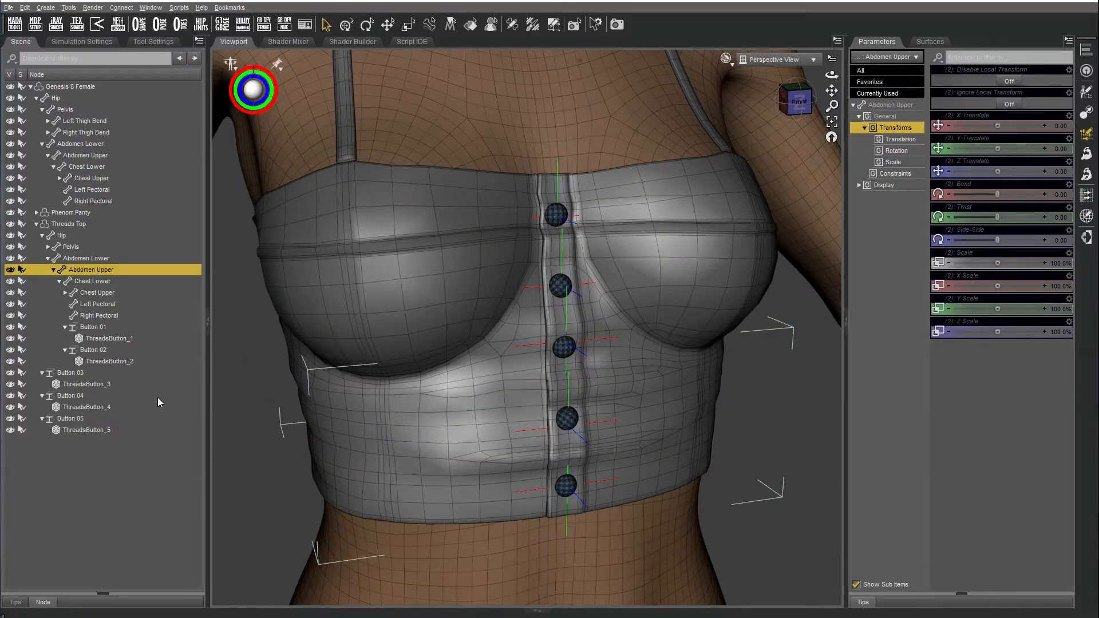
pyautogui.click(70, 372)
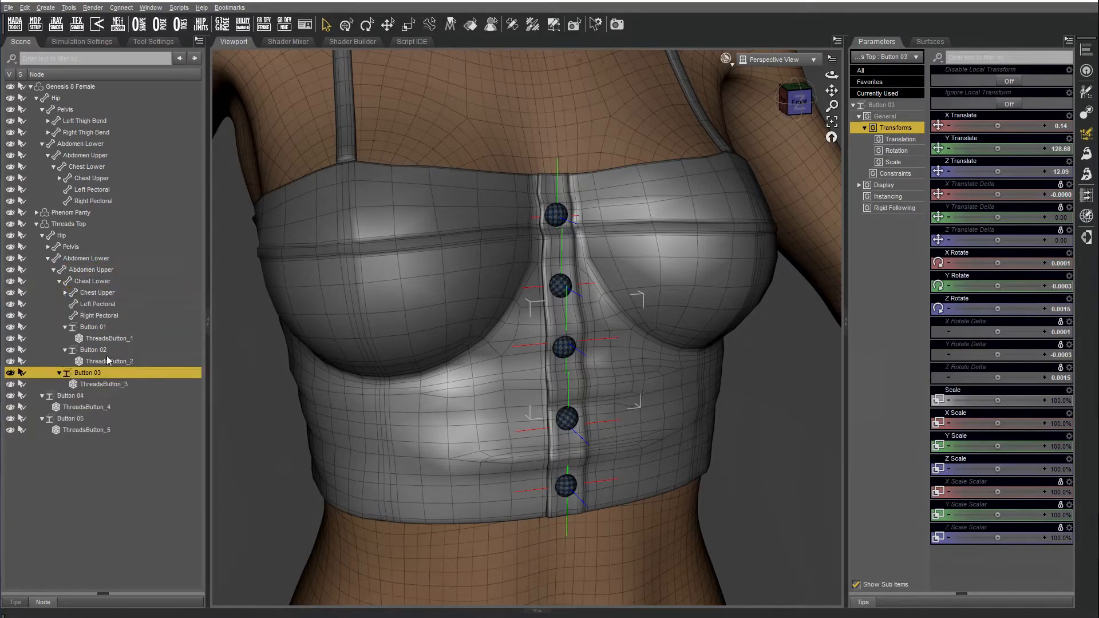
pyautogui.click(70, 396)
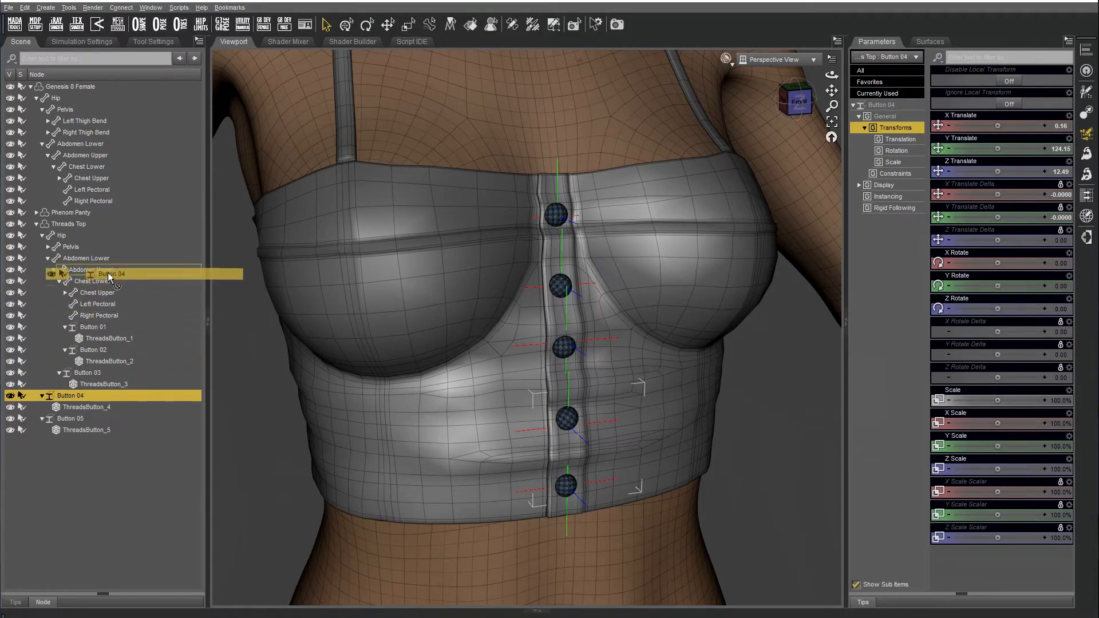
pyautogui.click(70, 418)
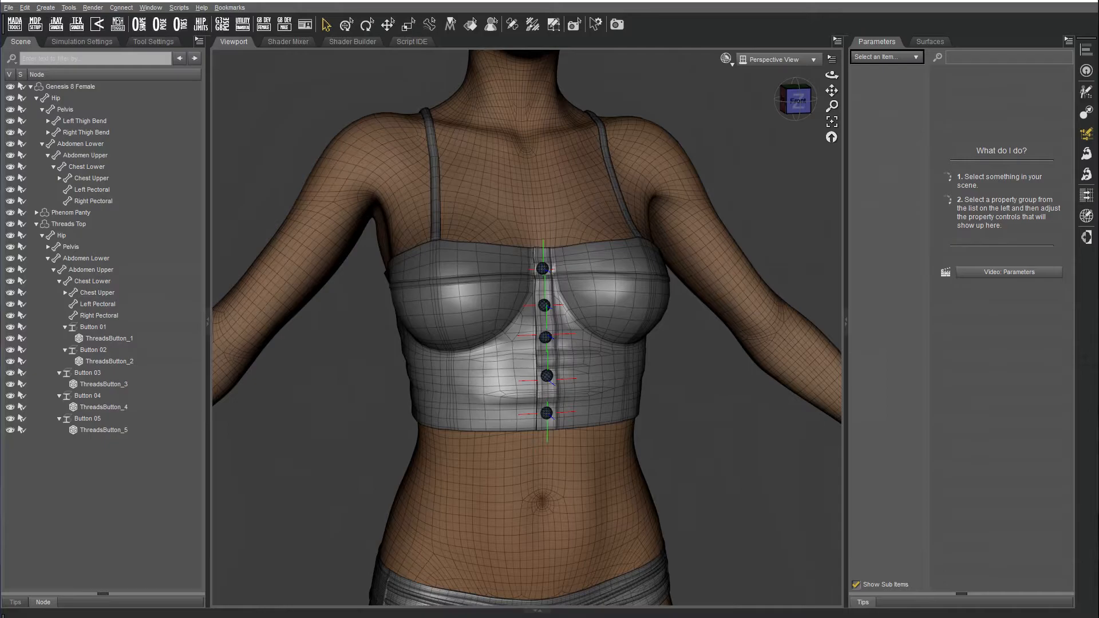
# Save over Threads Top Wearable.duf as a wearable preset, excluding Phenom Panty.
pyautogui.click(9, 7)
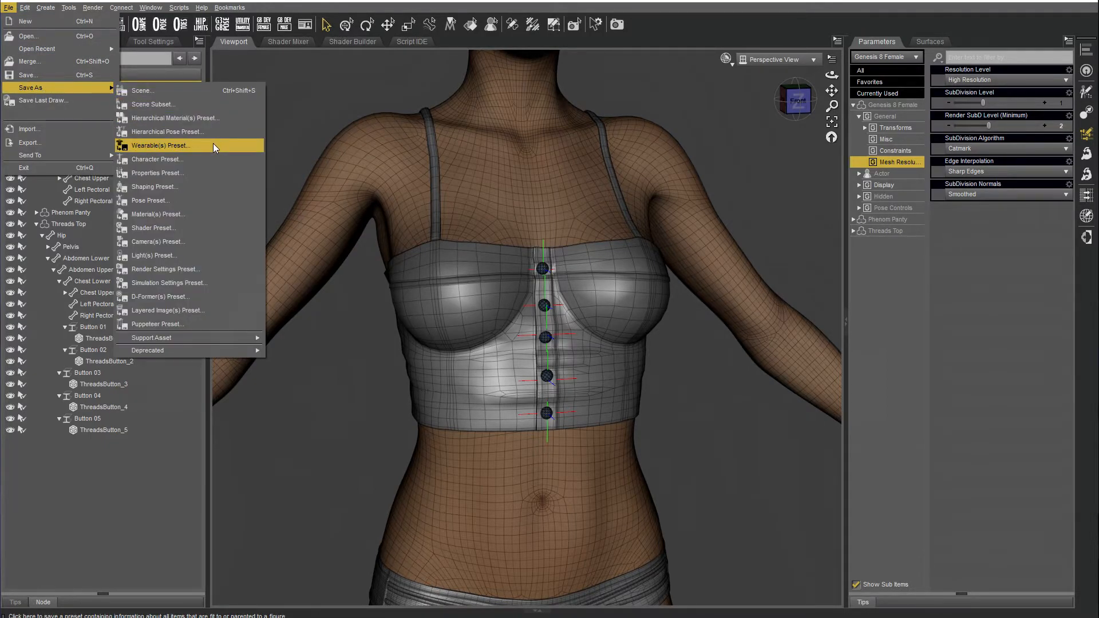
pyautogui.click(160, 145)
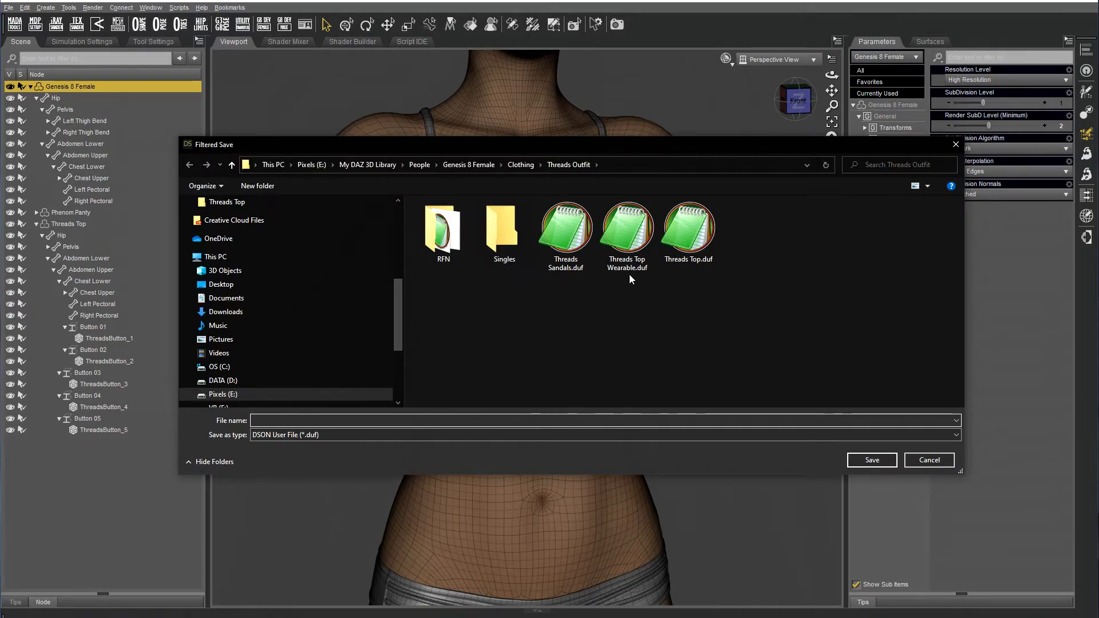
pyautogui.click(871, 460)
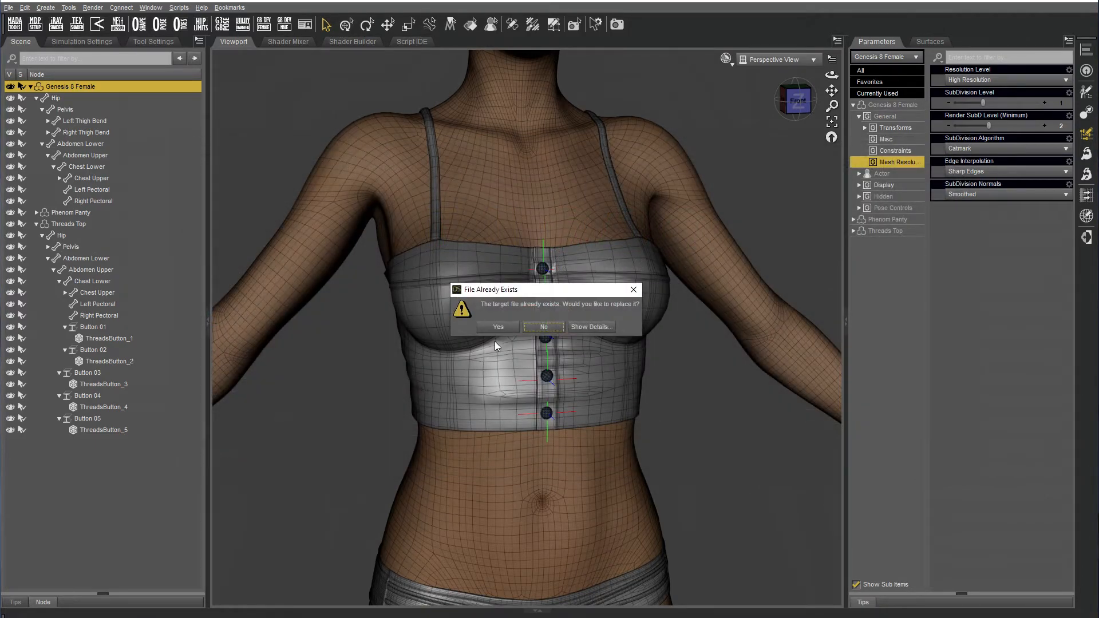
pyautogui.click(496, 327)
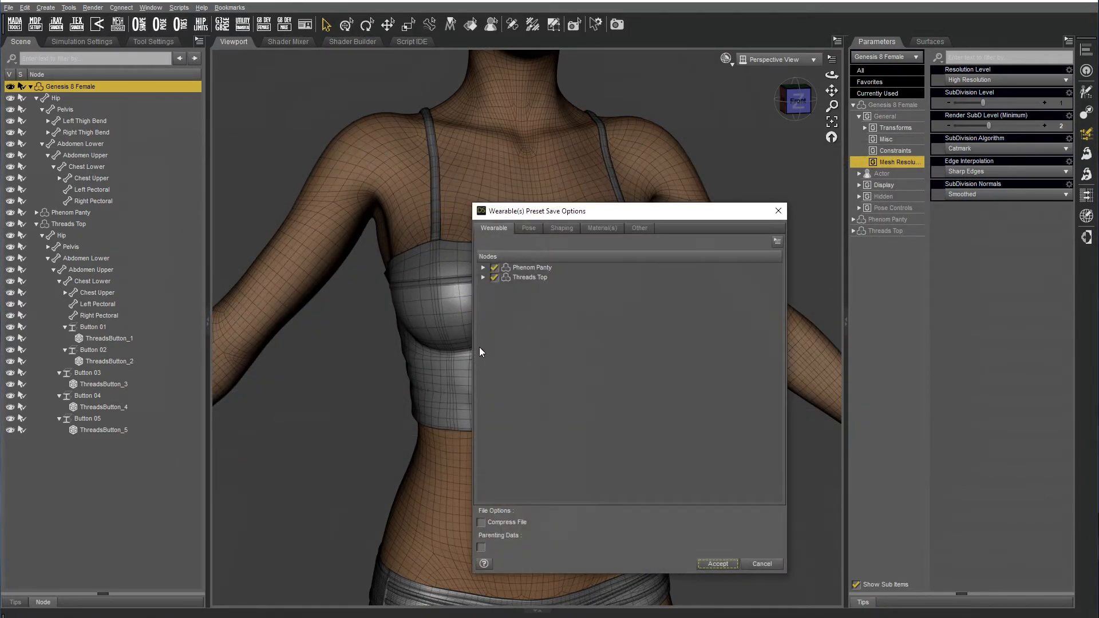
pyautogui.click(483, 277)
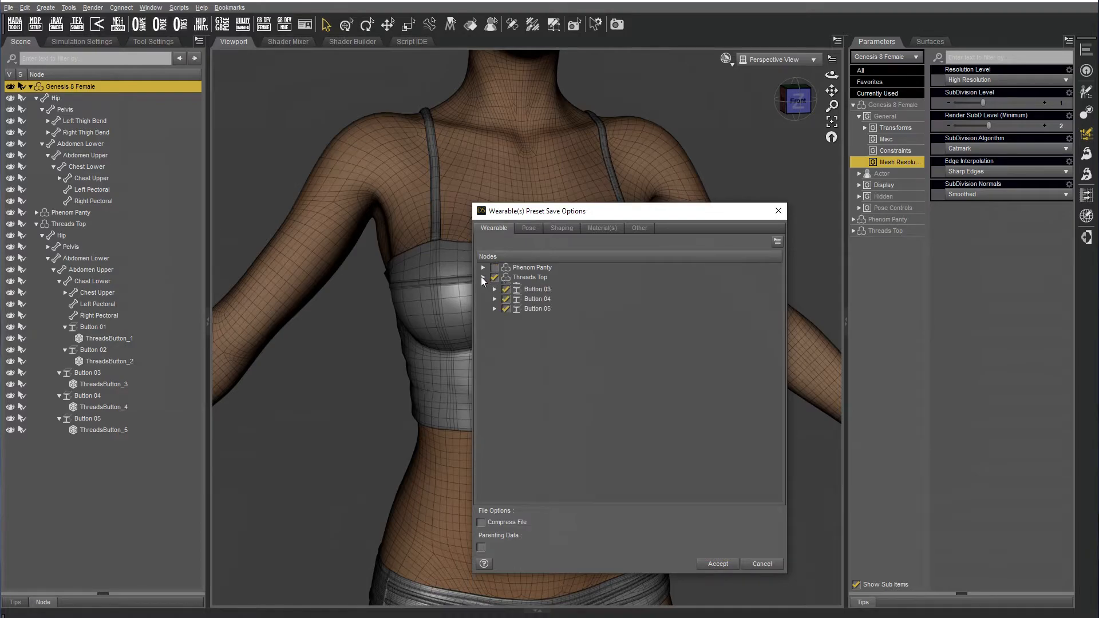
pyautogui.click(716, 563)
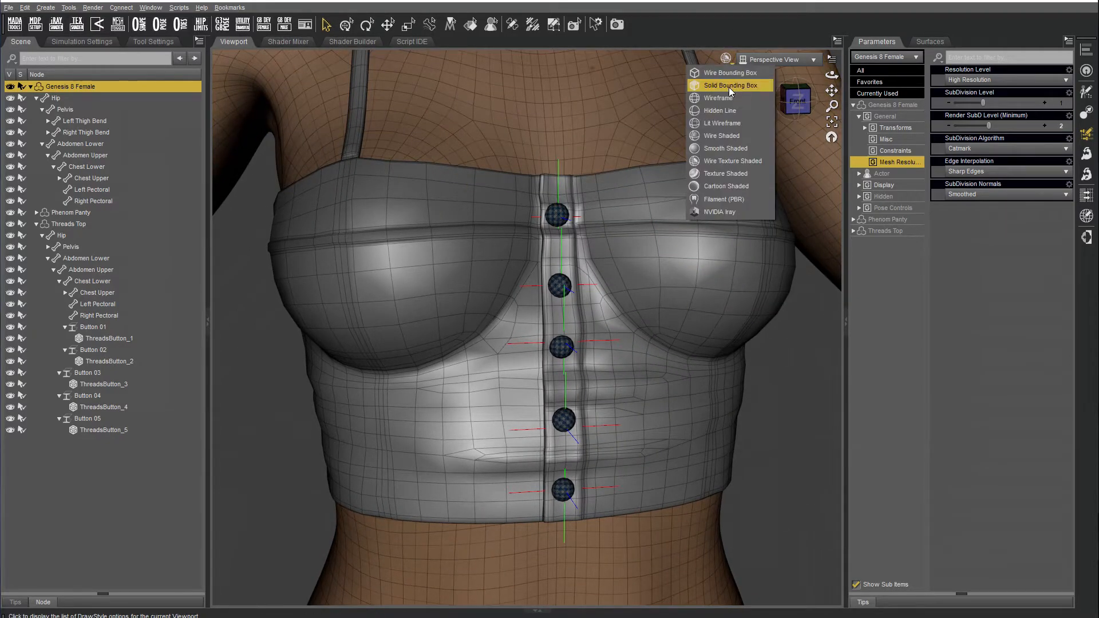
pyautogui.moveTo(725, 173)
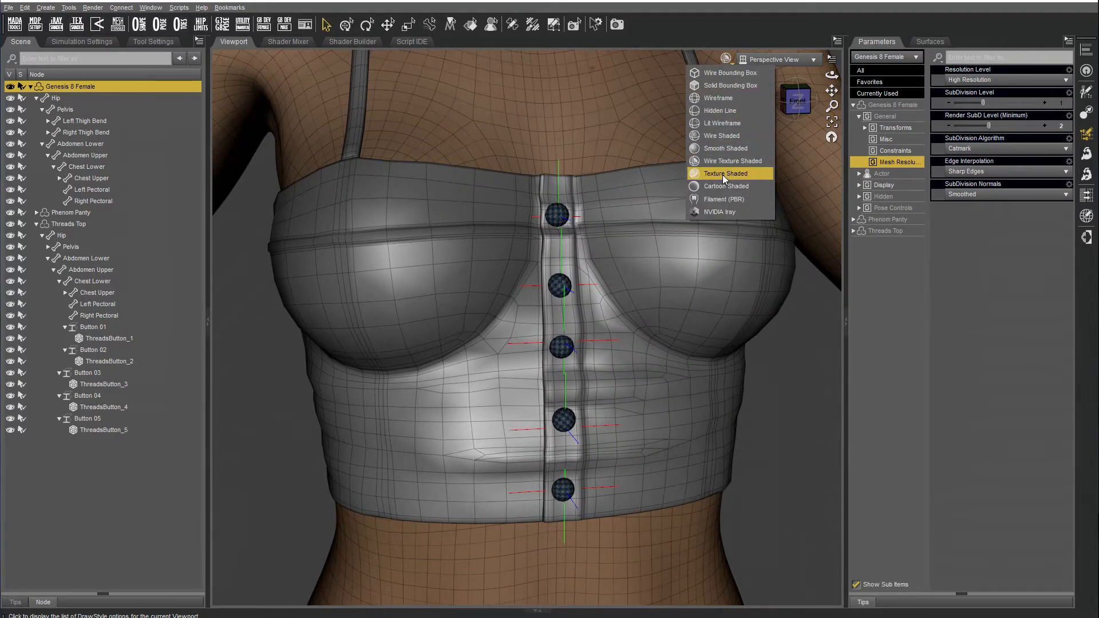
# Switch to Texture Shaded, set Threads Top to High Resolution, and select Chest Upper.
pyautogui.click(726, 148)
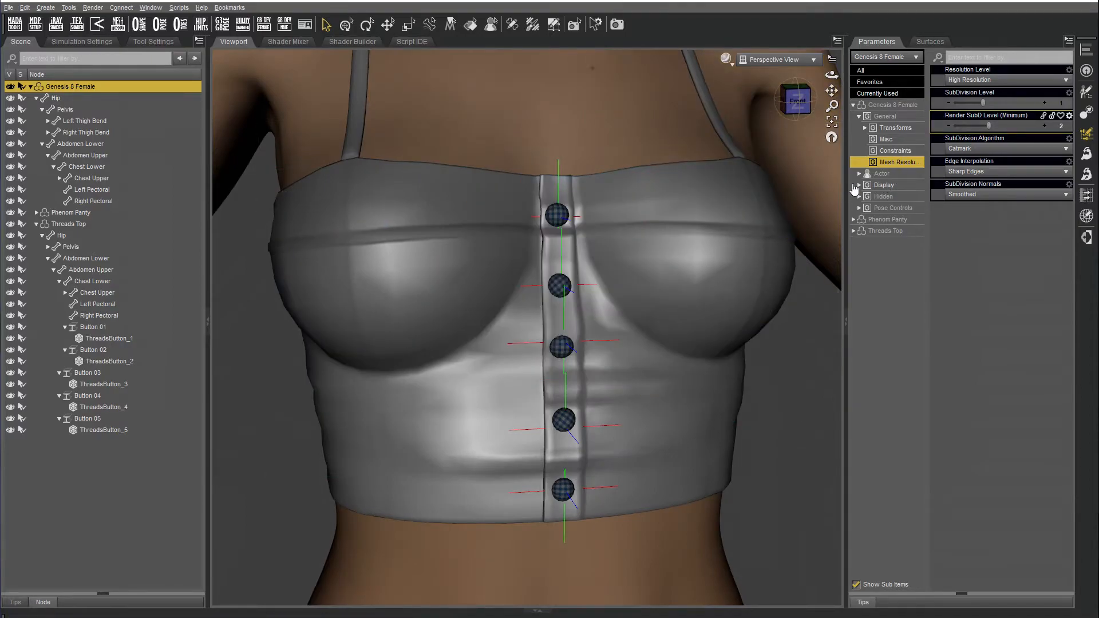
pyautogui.click(70, 224)
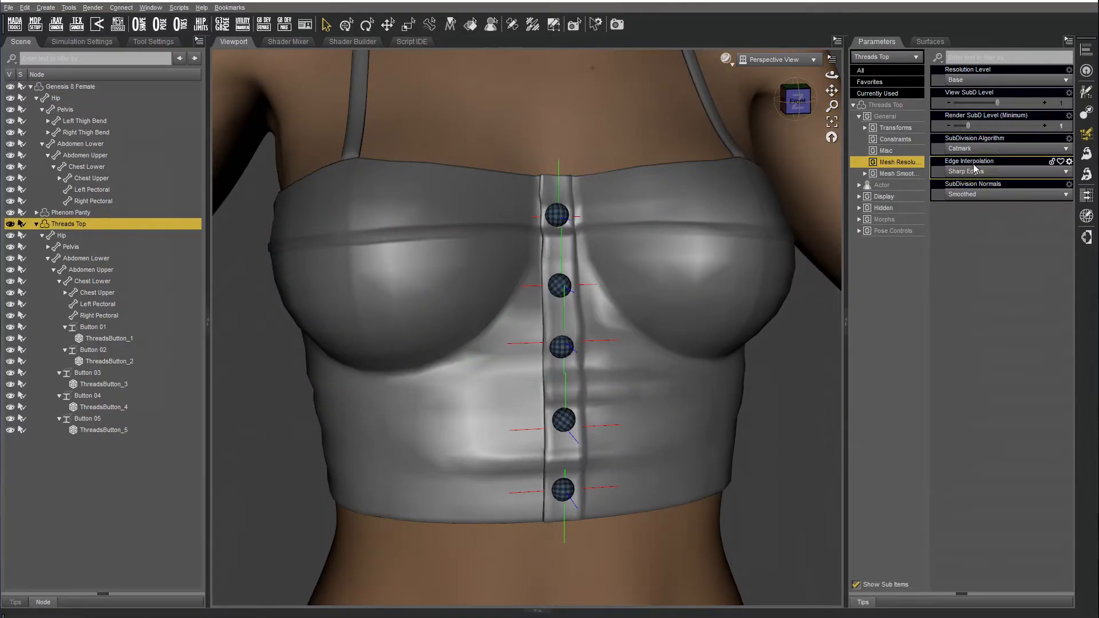
pyautogui.click(1000, 79)
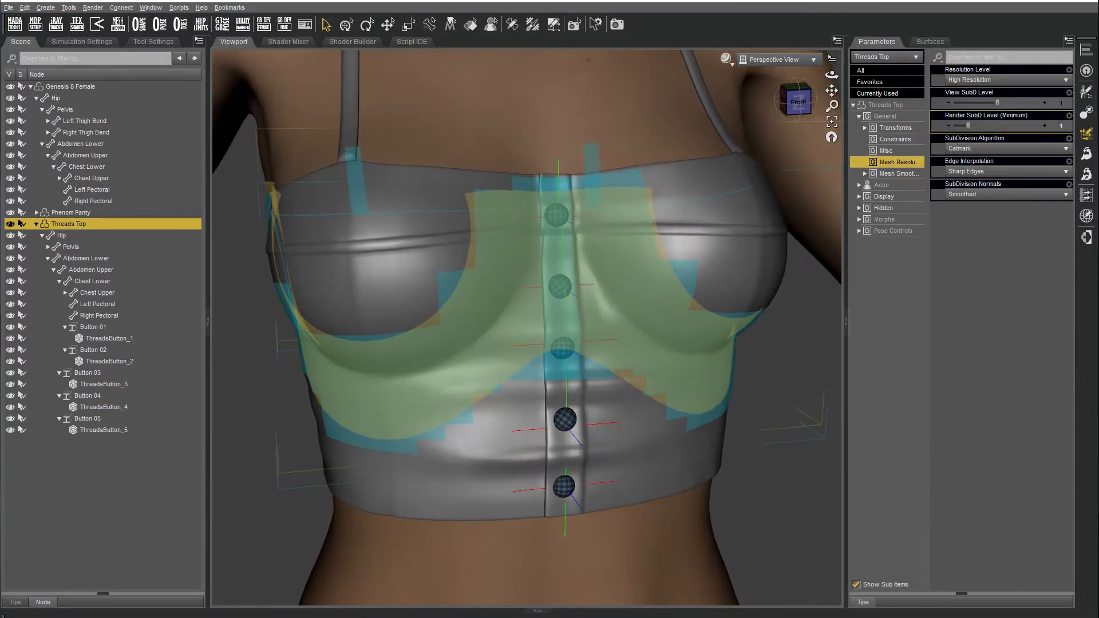
pyautogui.click(90, 178)
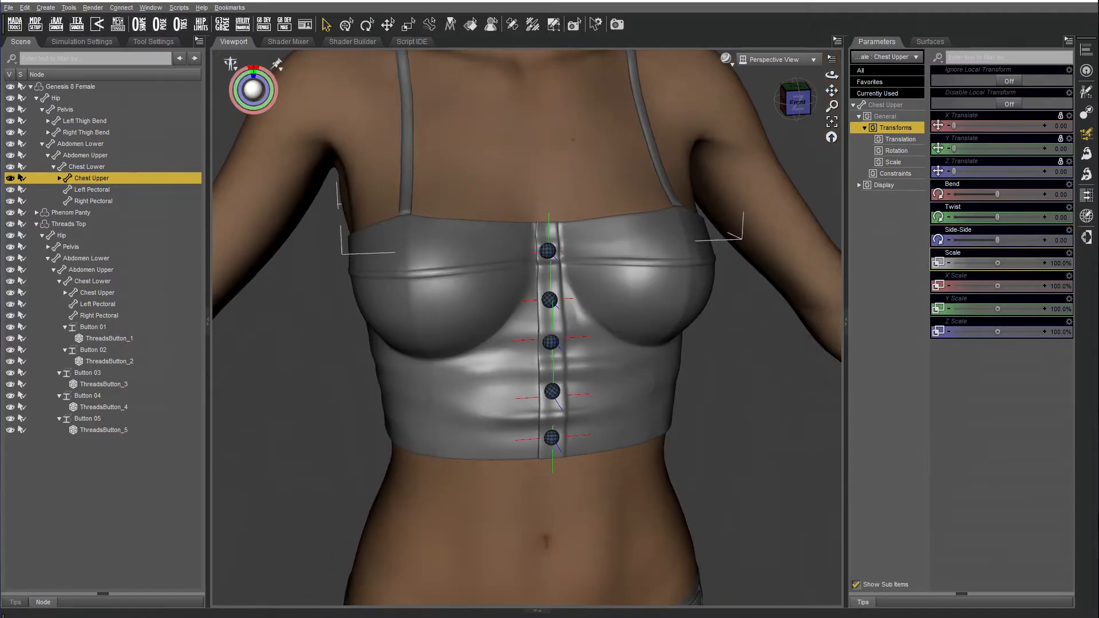
# Twist Chest Lower and Abdomen Upper to test that the buttons follow.
pyautogui.click(87, 166)
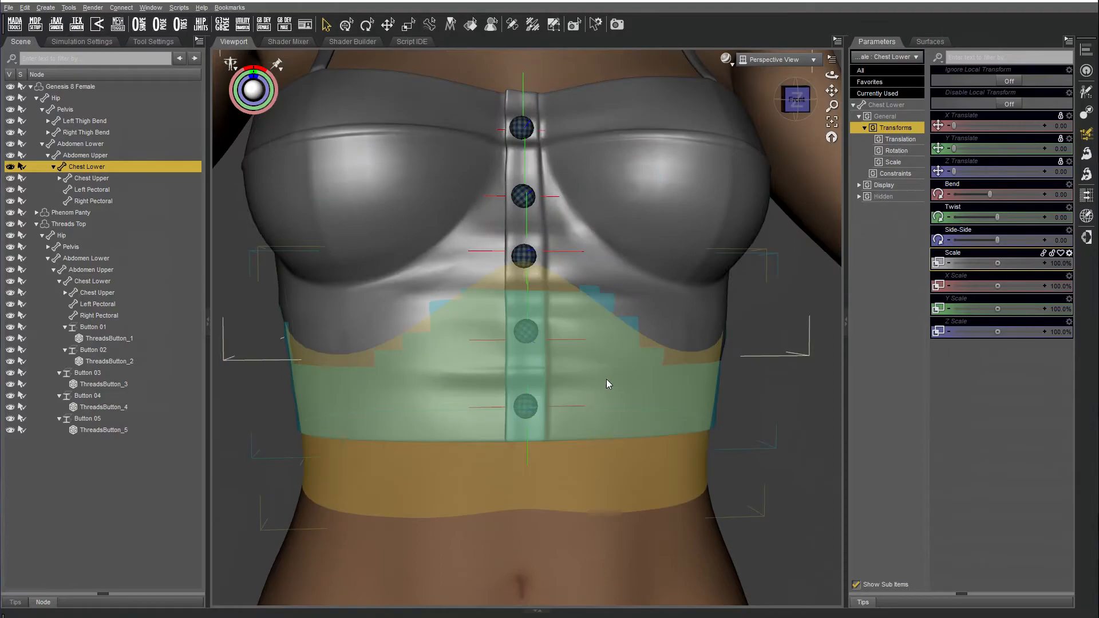
pyautogui.click(84, 155)
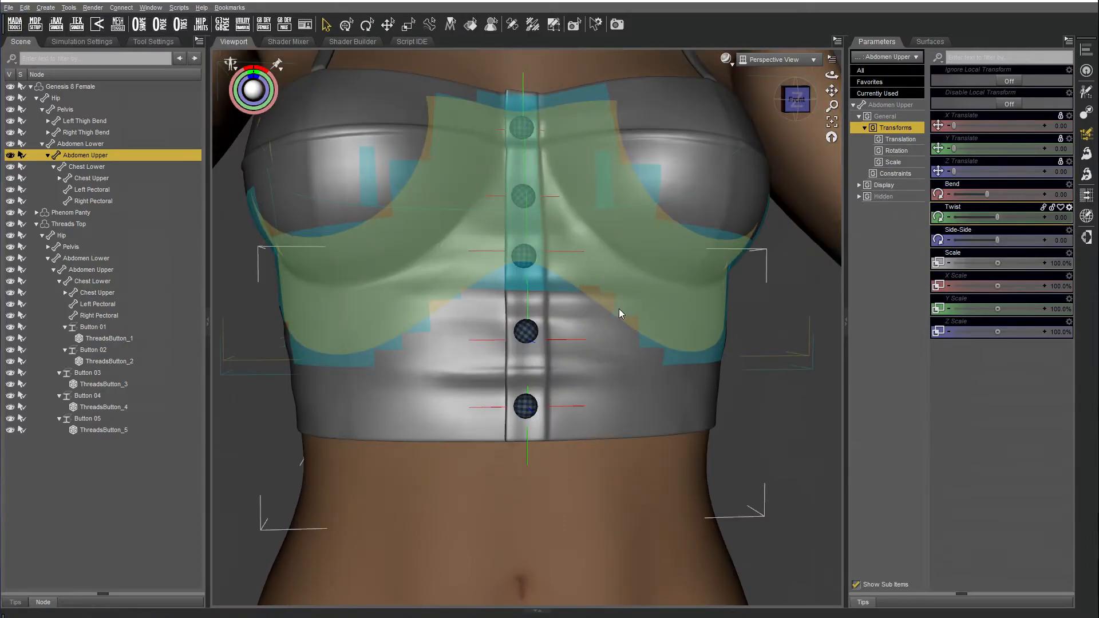
pyautogui.click(87, 166)
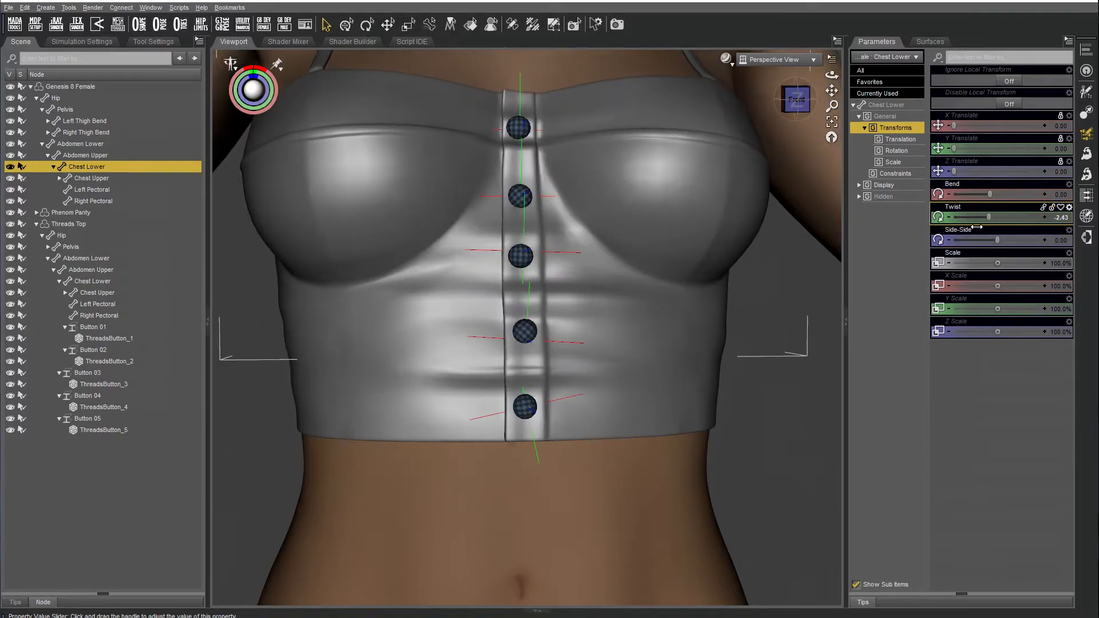
# Move ThreadsButton_4 out of Button 04 to the scene root.
pyautogui.click(107, 405)
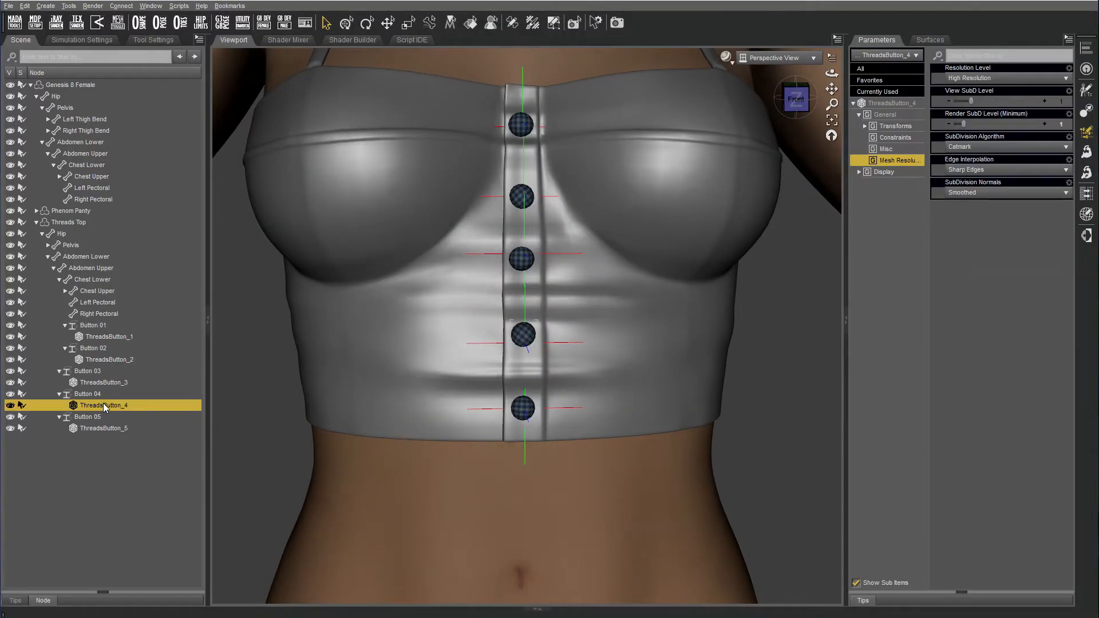
pyautogui.click(88, 394)
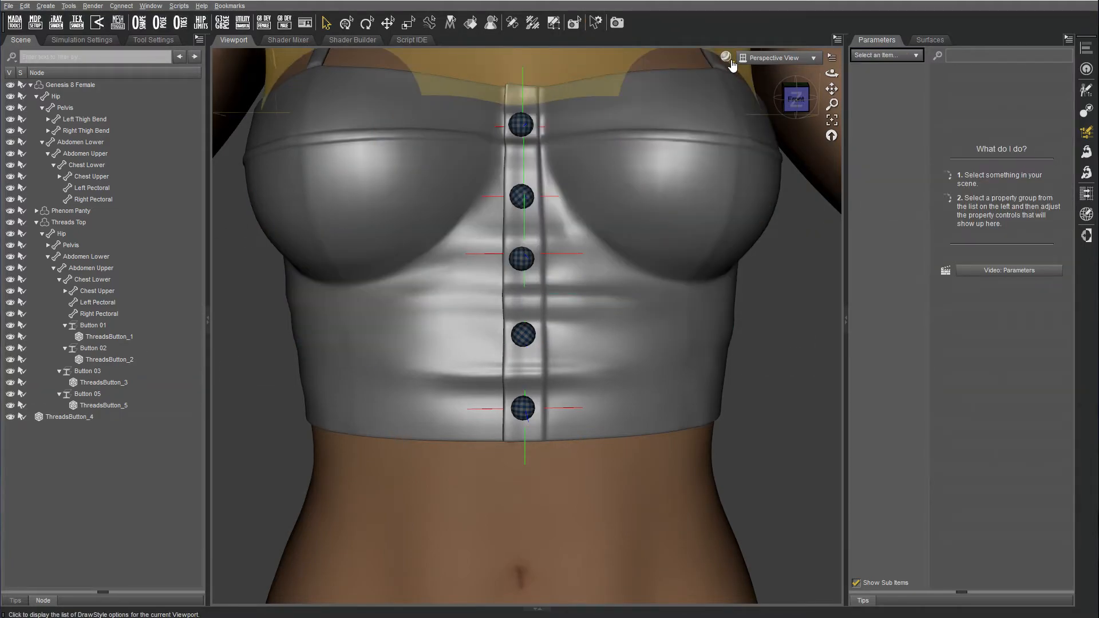
pyautogui.click(726, 57)
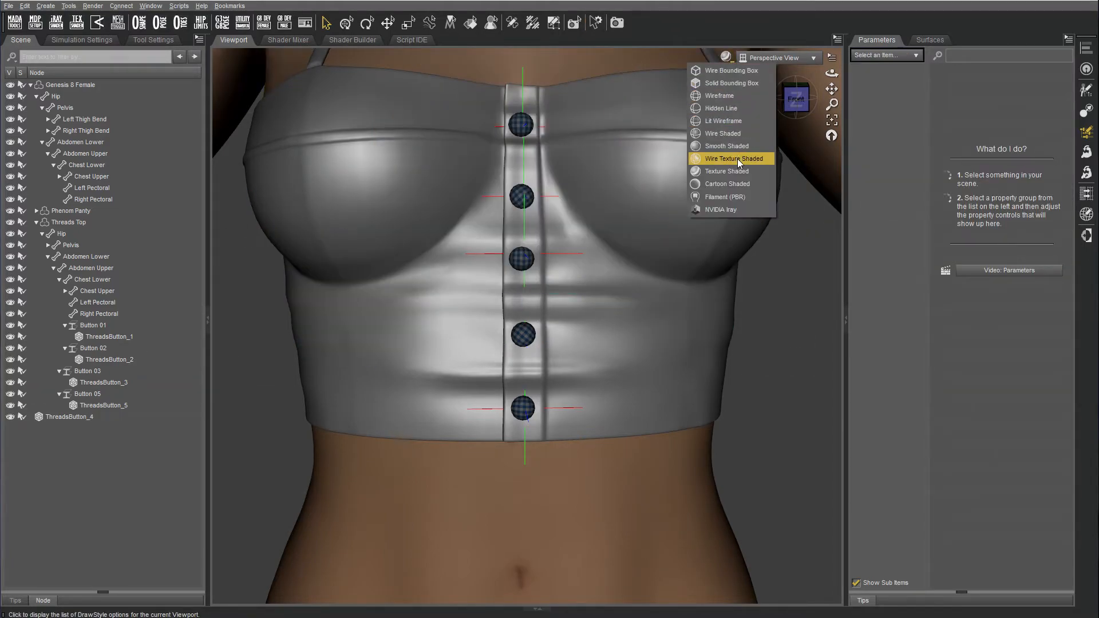
# Switch to wire-shaded view and set Threads Top back to Base resolution.
pyautogui.click(733, 158)
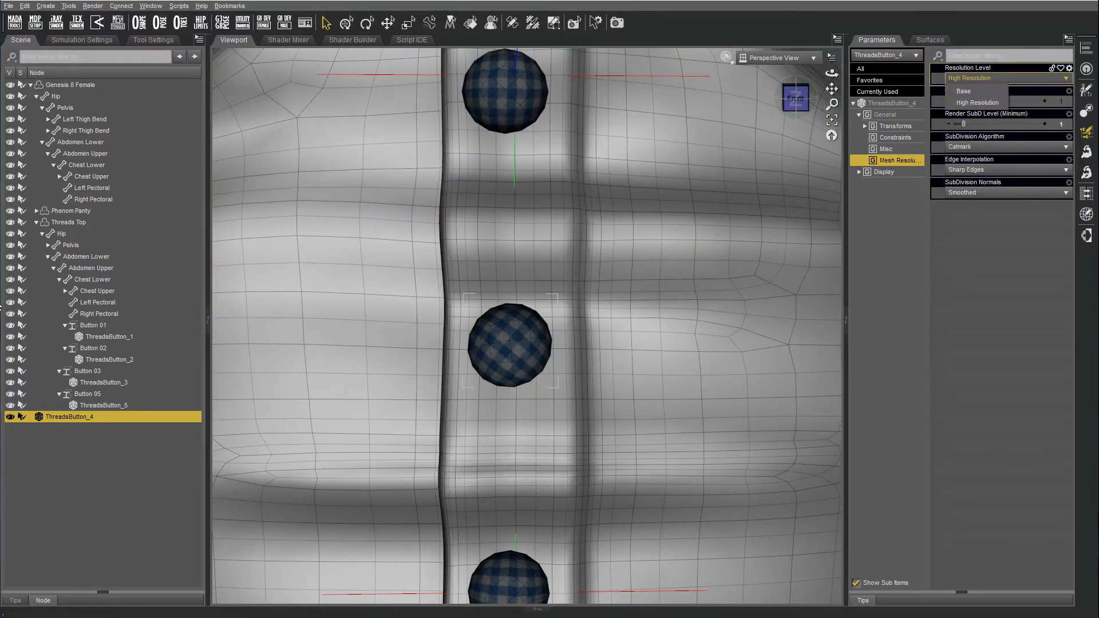
pyautogui.click(68, 221)
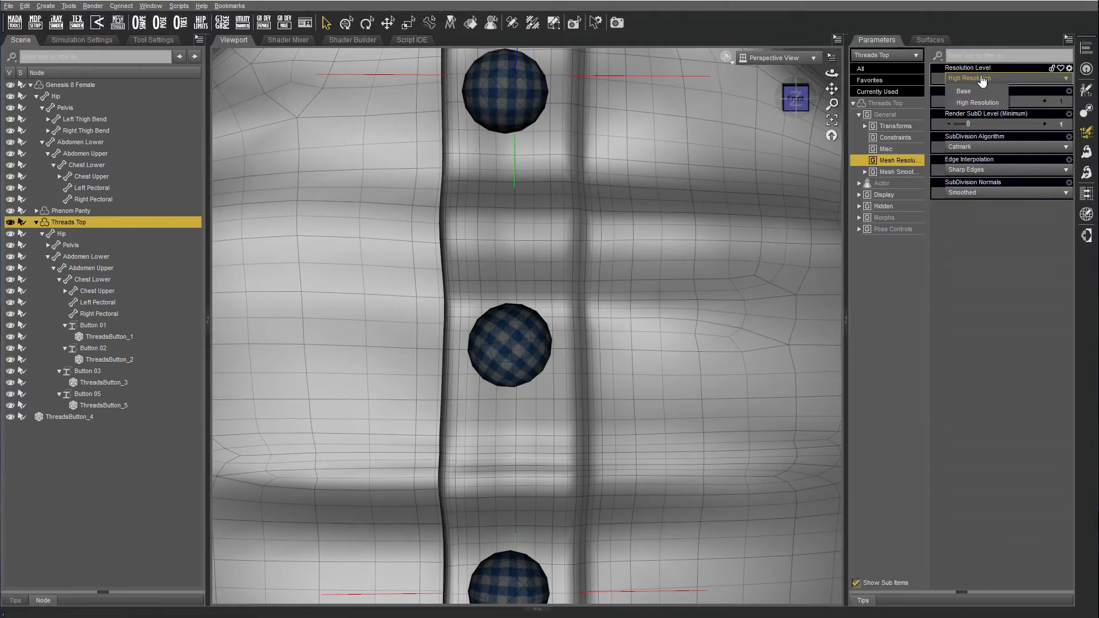
pyautogui.click(963, 91)
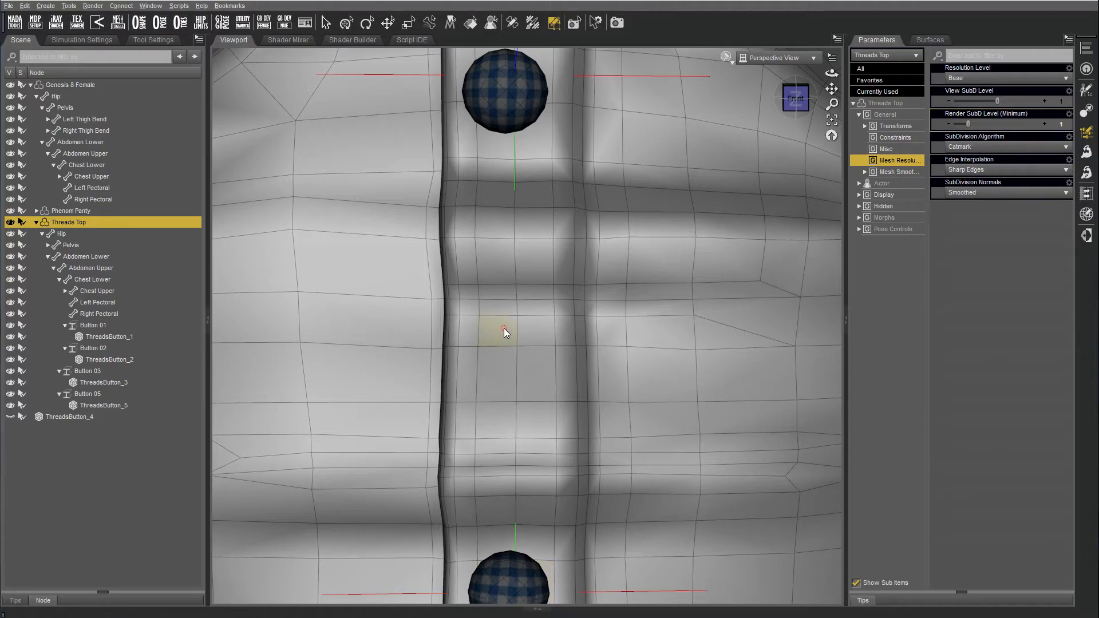
# Create a rigid follow node named Button 04 from the selected placket face.
pyautogui.rightClick(503, 331)
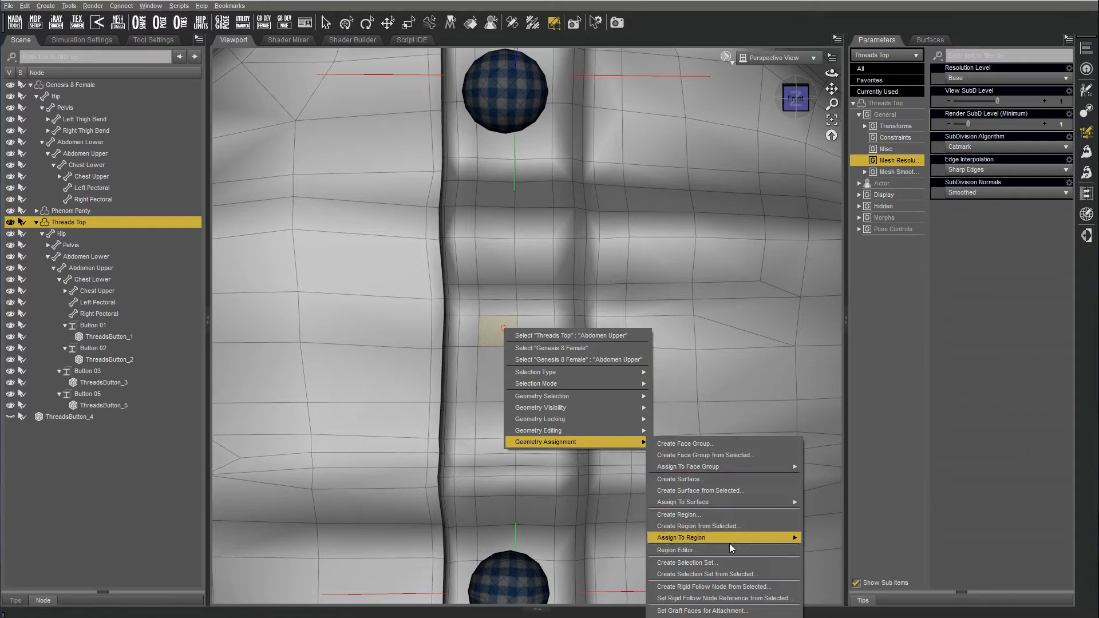
pyautogui.moveTo(713, 586)
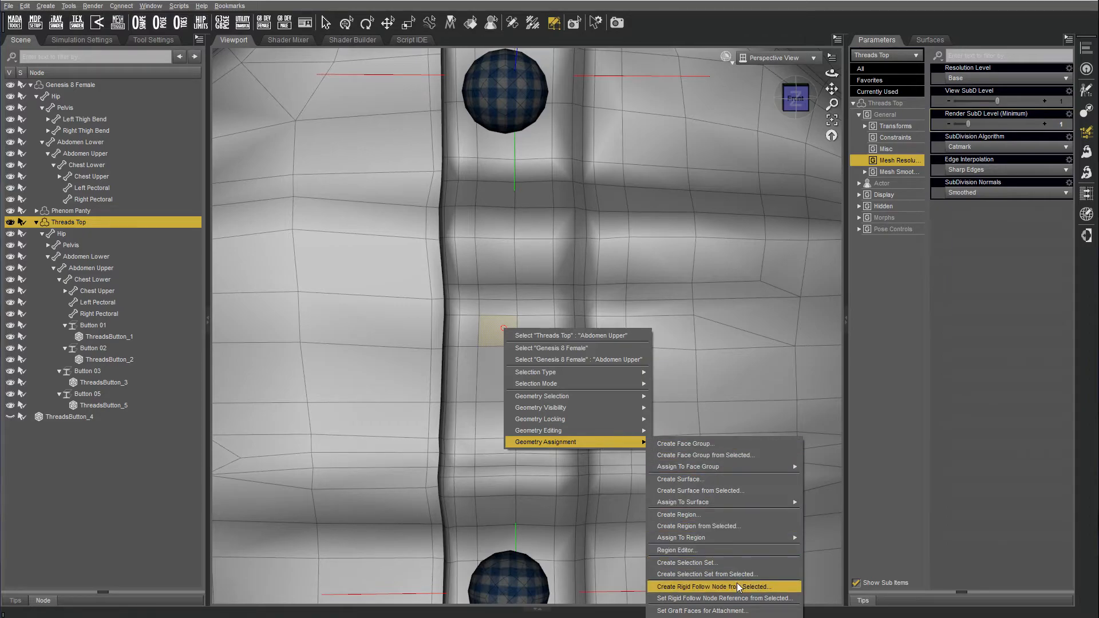
pyautogui.click(714, 587)
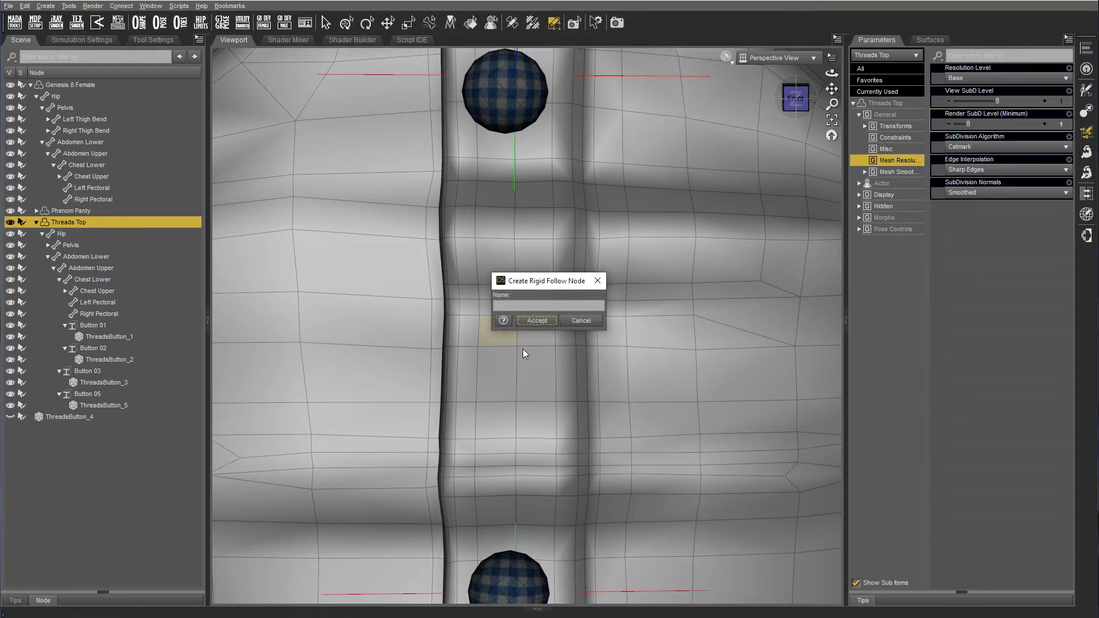
pyautogui.write('Bu')
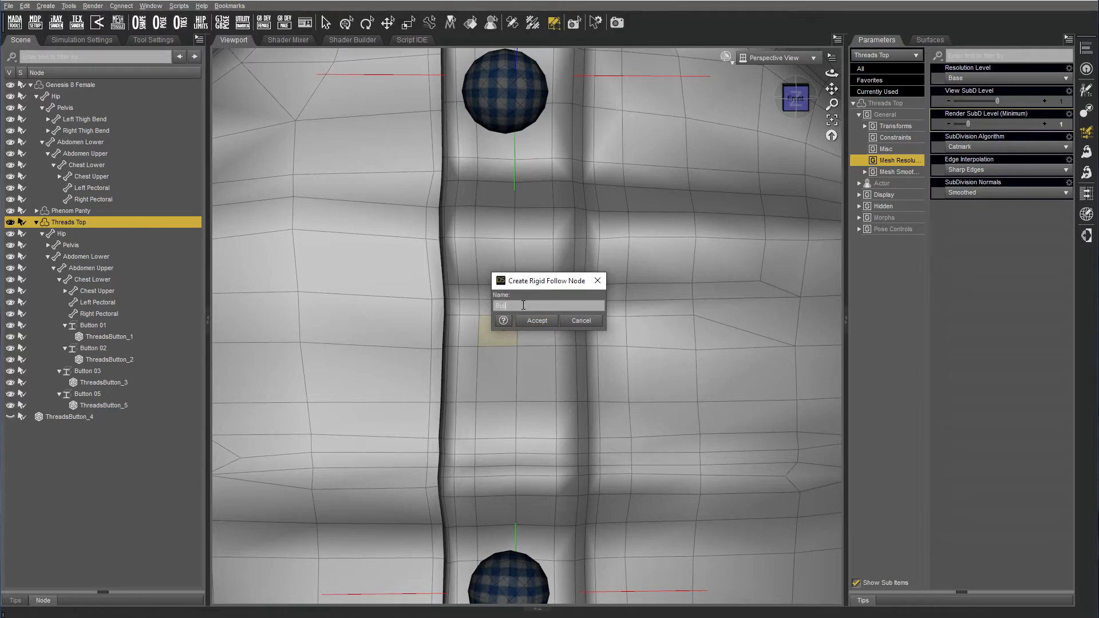
pyautogui.click(537, 321)
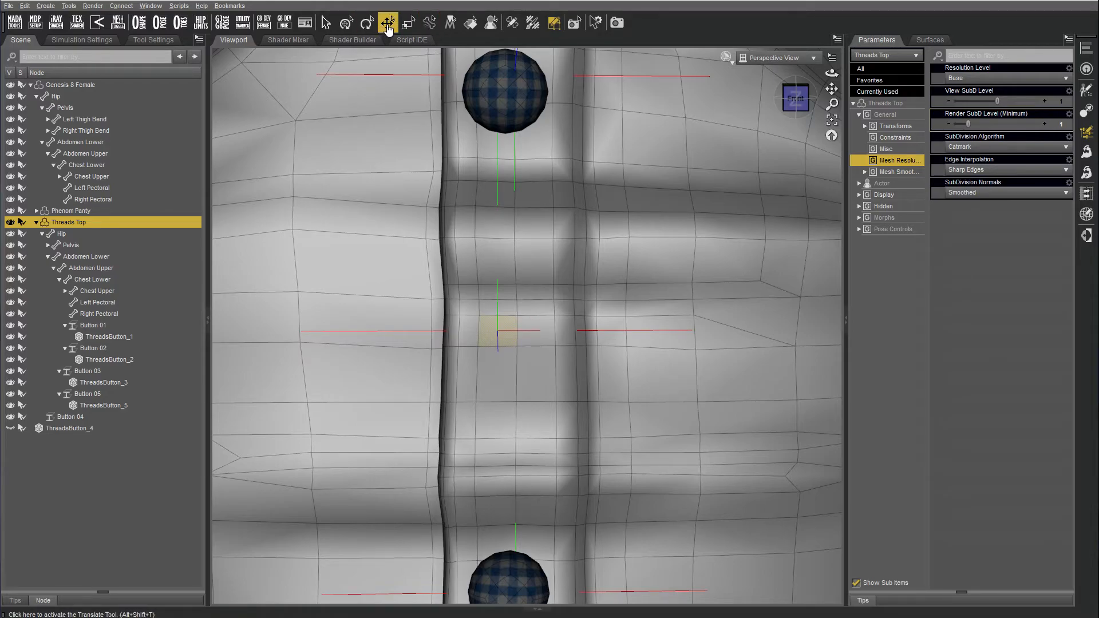
# Parent ThreadsButton_4 under the Button 04 node.
pyautogui.click(366, 23)
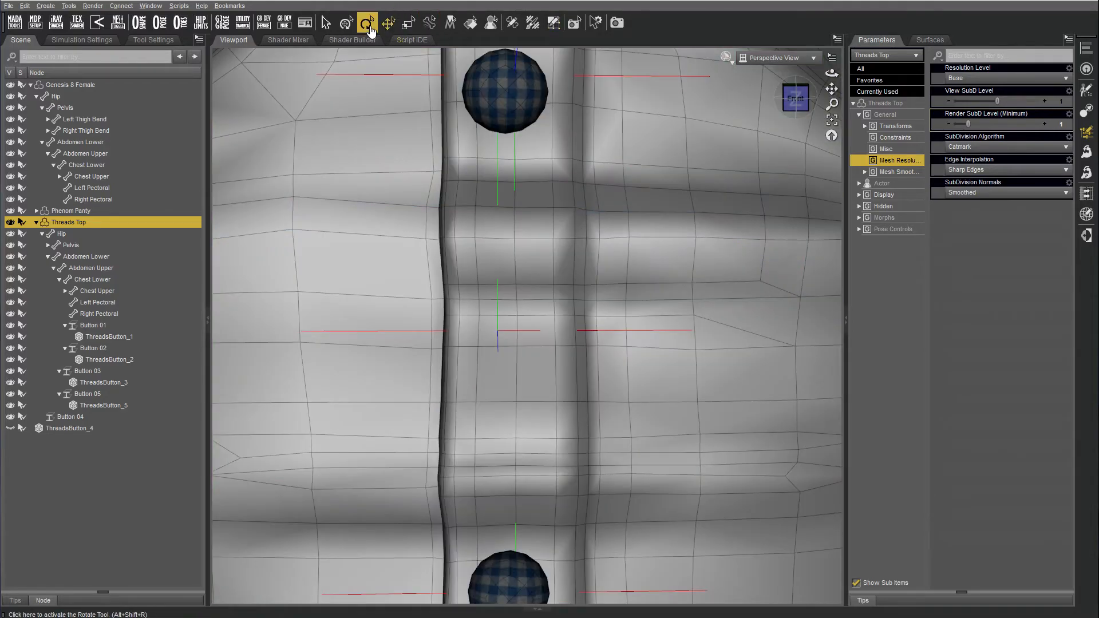
pyautogui.click(387, 21)
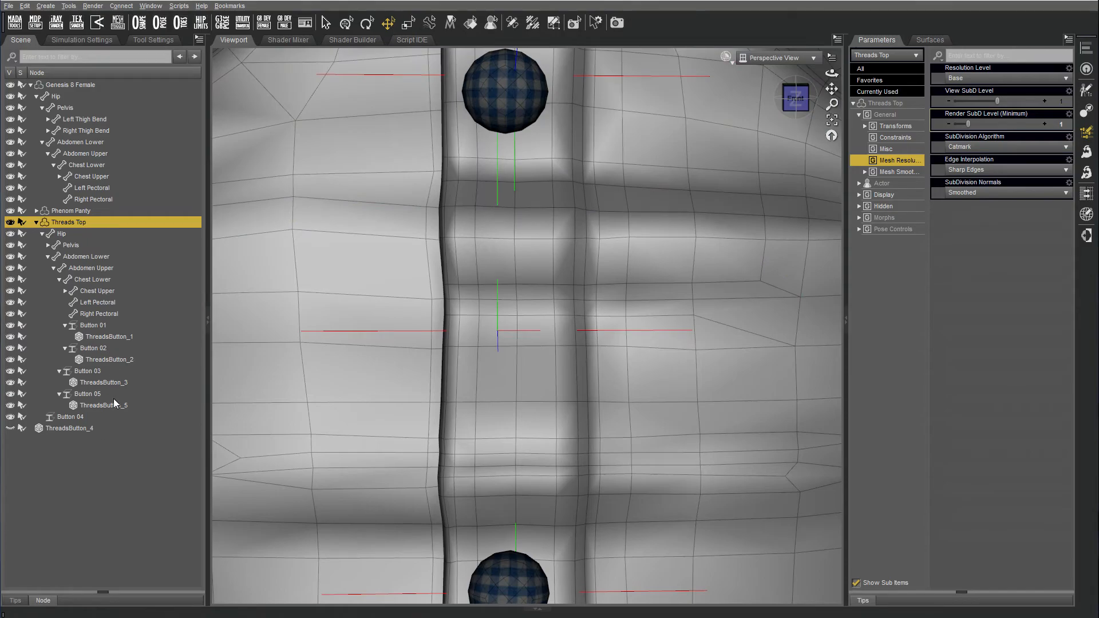
pyautogui.click(70, 416)
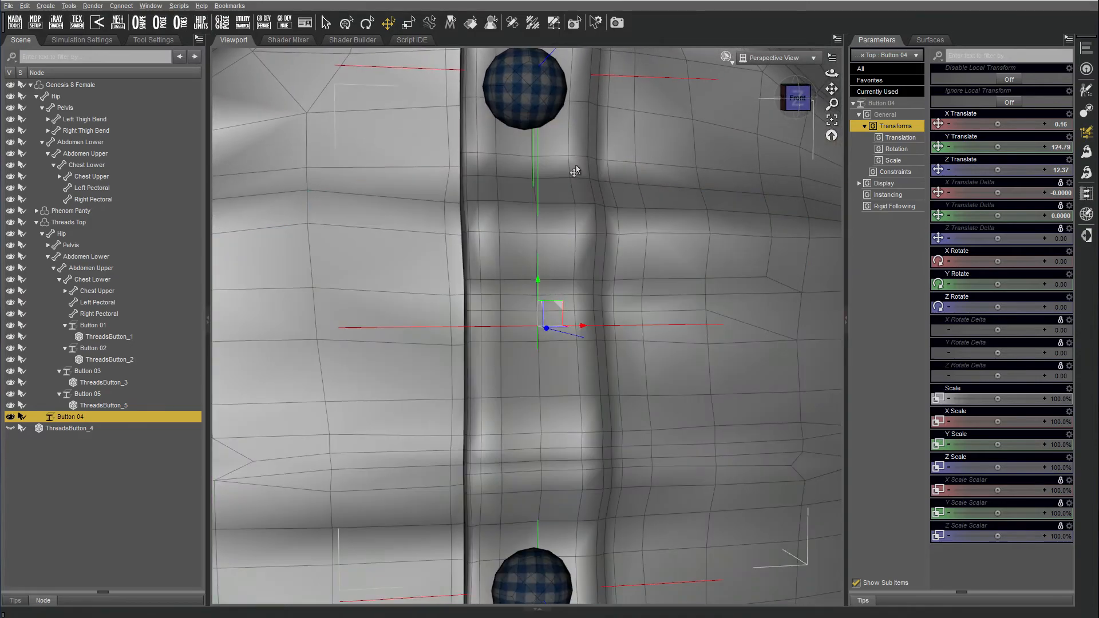
pyautogui.moveTo(330, 40)
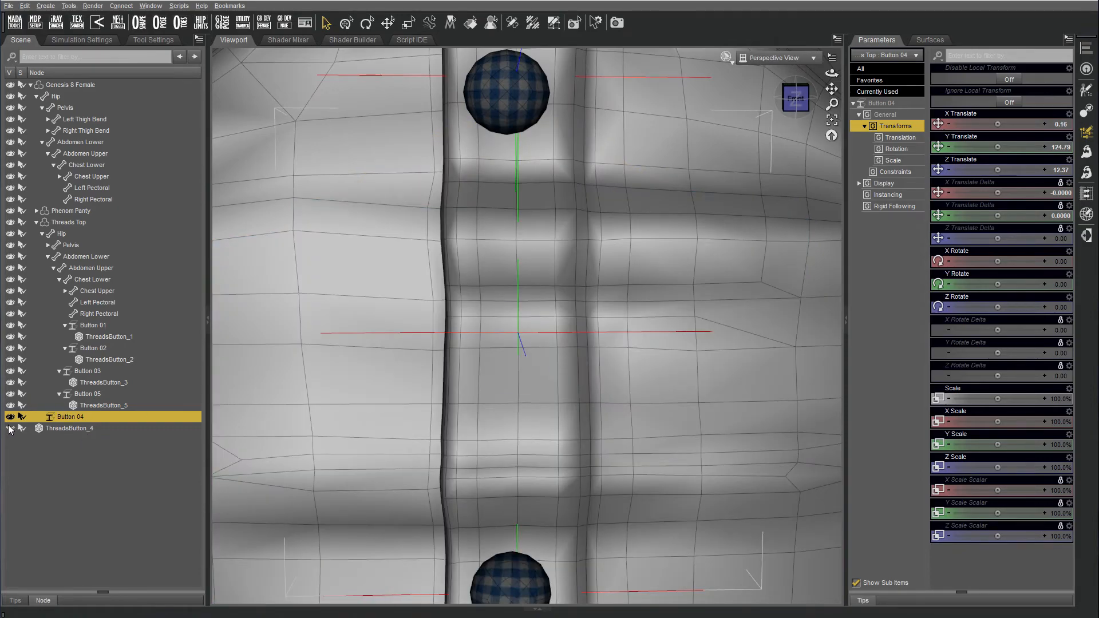
pyautogui.click(72, 428)
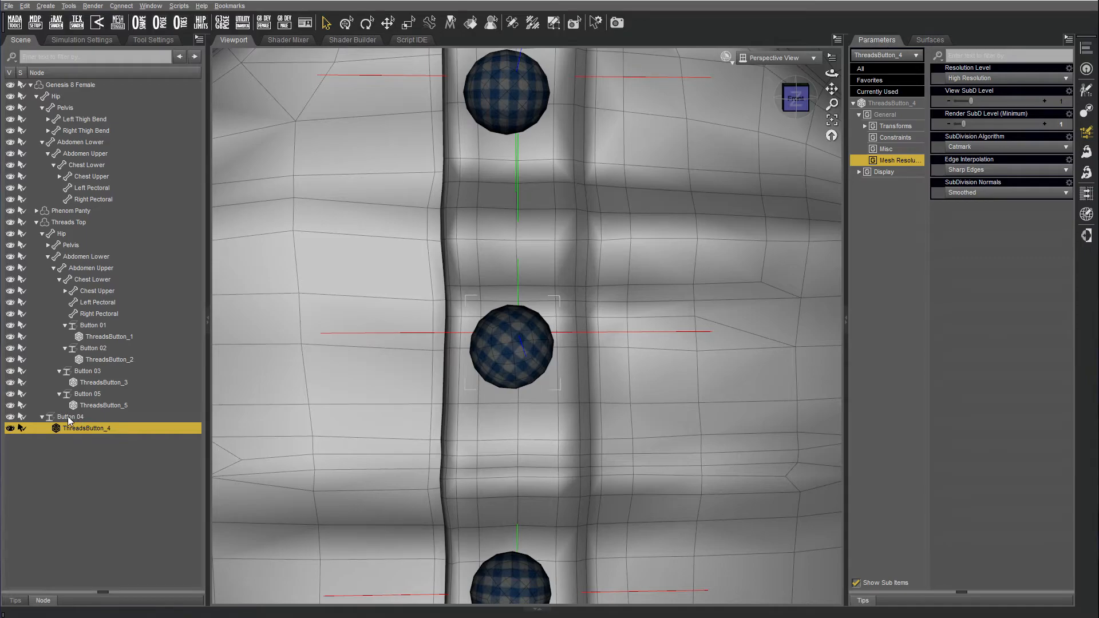
# Attach Button 04 to Threads Top's Abdomen Upper bone.
pyautogui.click(85, 153)
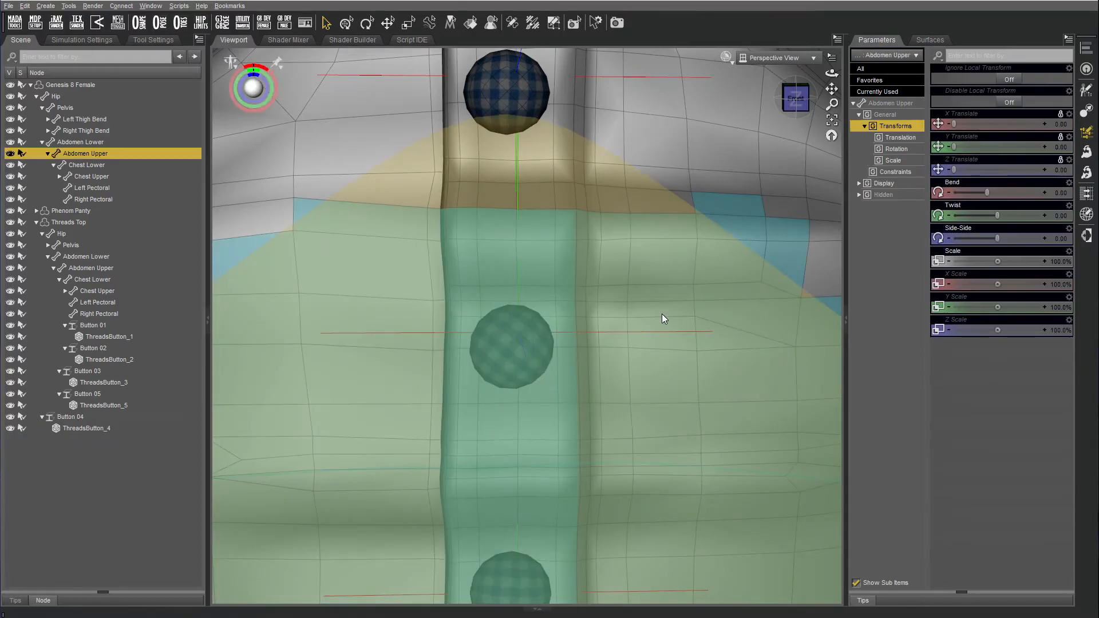
pyautogui.click(70, 418)
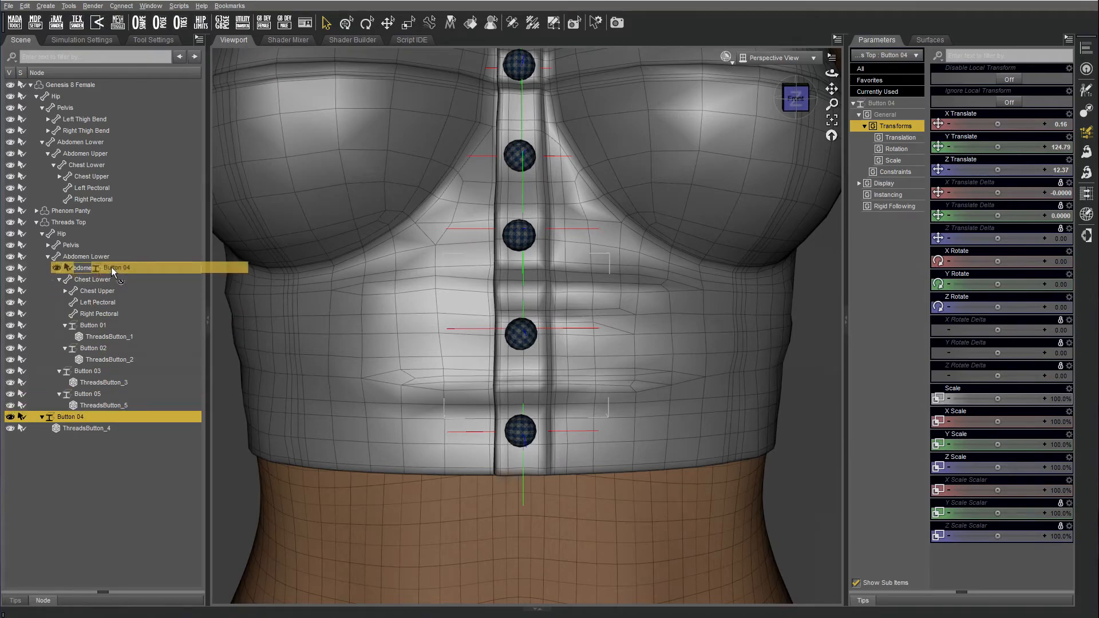
pyautogui.moveTo(665, 331)
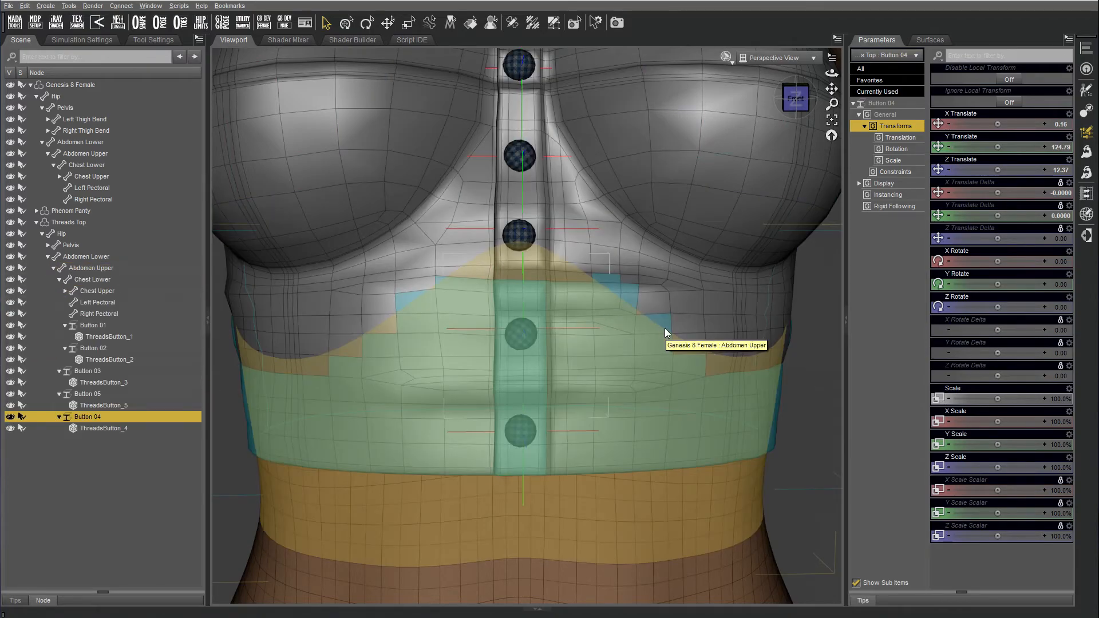
pyautogui.click(92, 165)
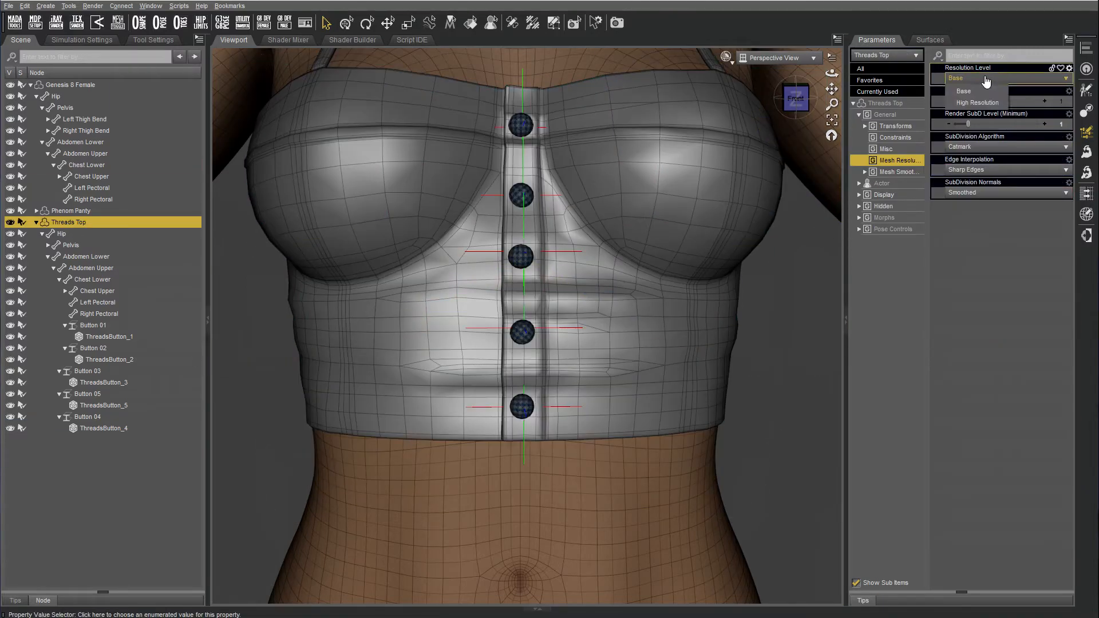
# Set Threads Top to High Resolution and switch the viewport to smooth textured shading.
pyautogui.click(977, 103)
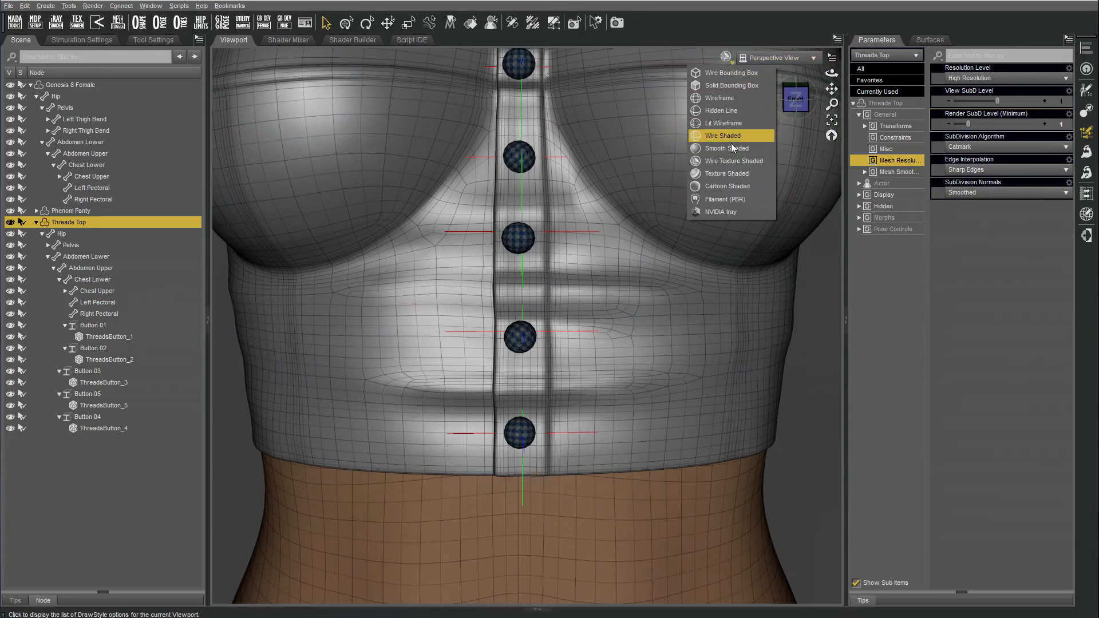
pyautogui.click(726, 147)
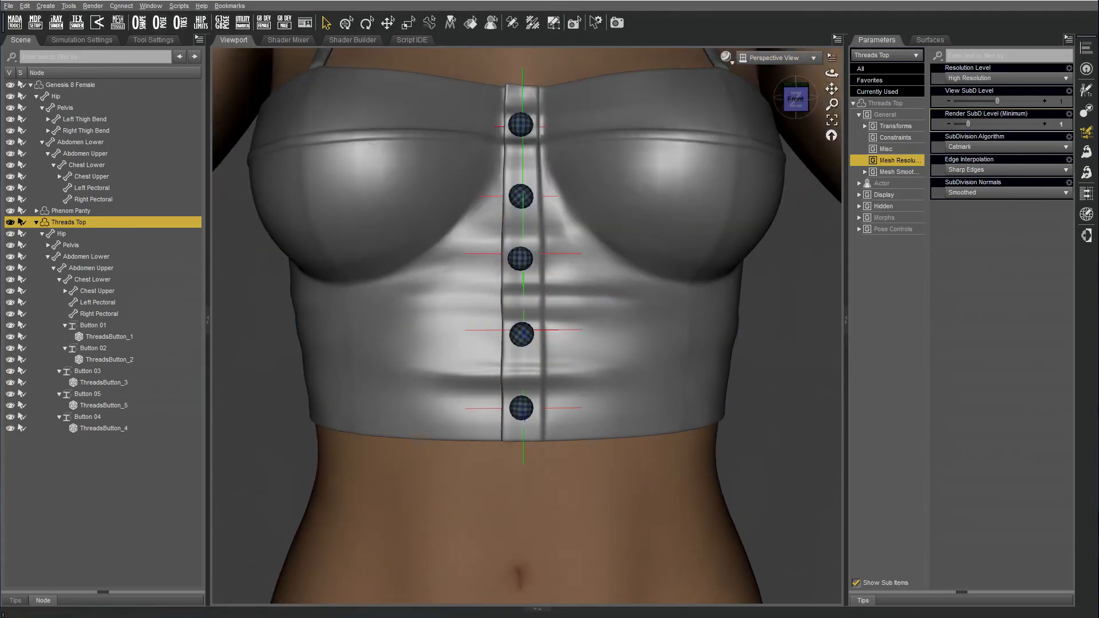
pyautogui.click(518, 125)
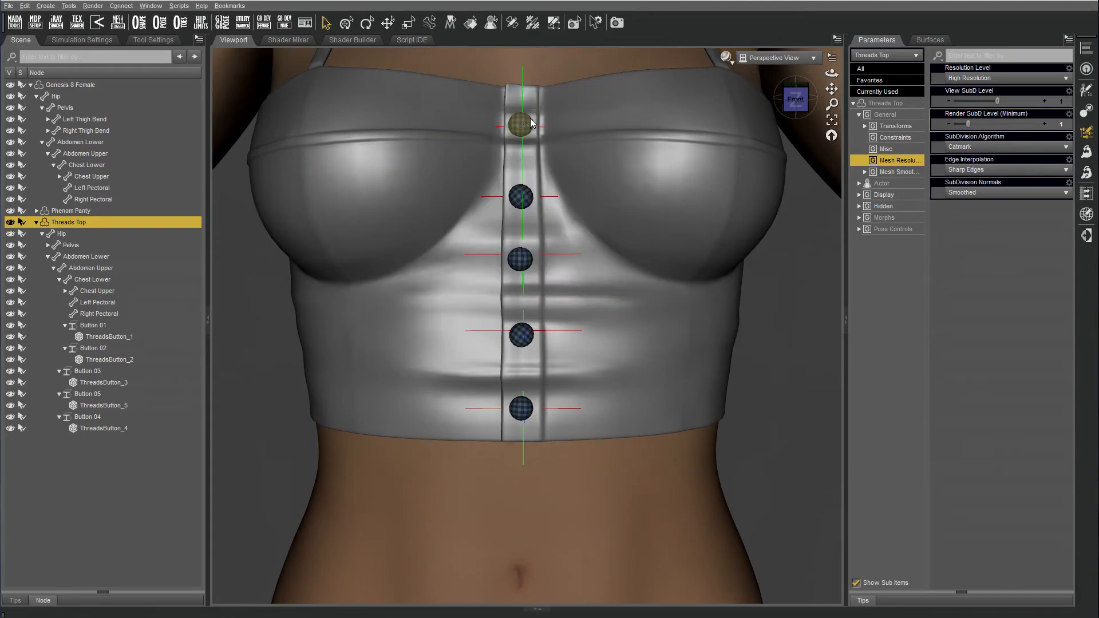
pyautogui.click(87, 165)
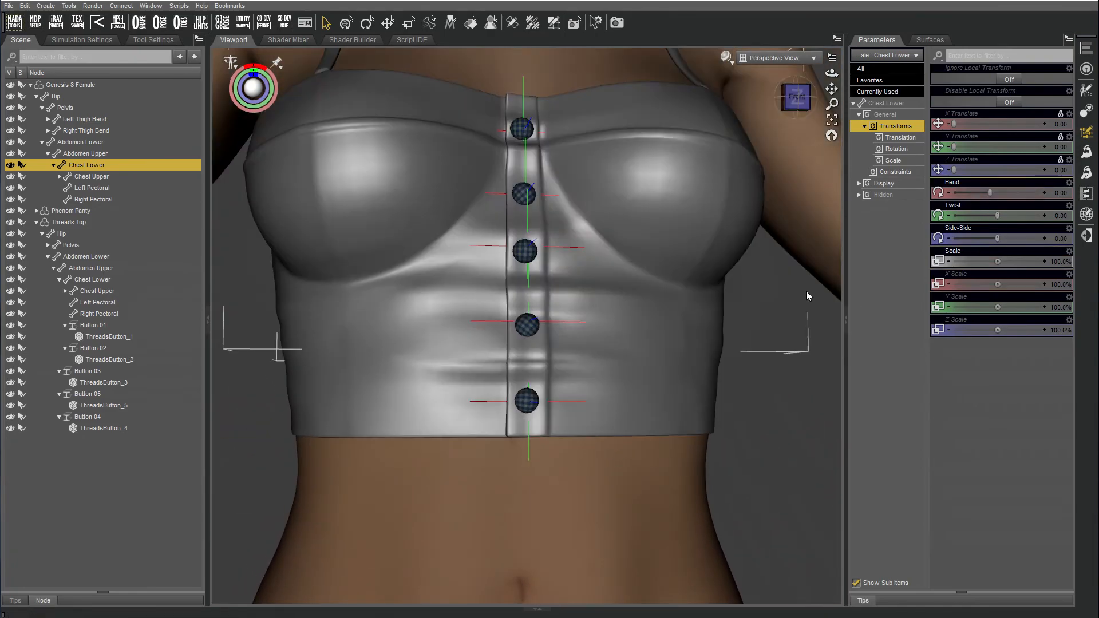
# Apply the grey shader to ThreadsButton_1–5 and hide the Button 01–05 nodes.
pyautogui.scroll(-3)
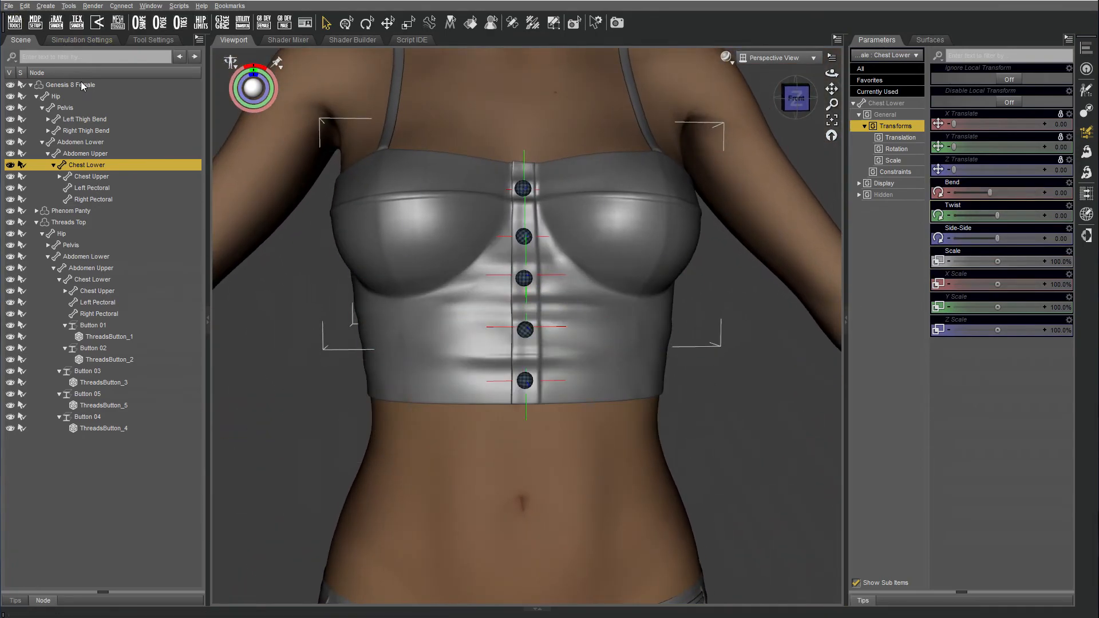
pyautogui.click(69, 84)
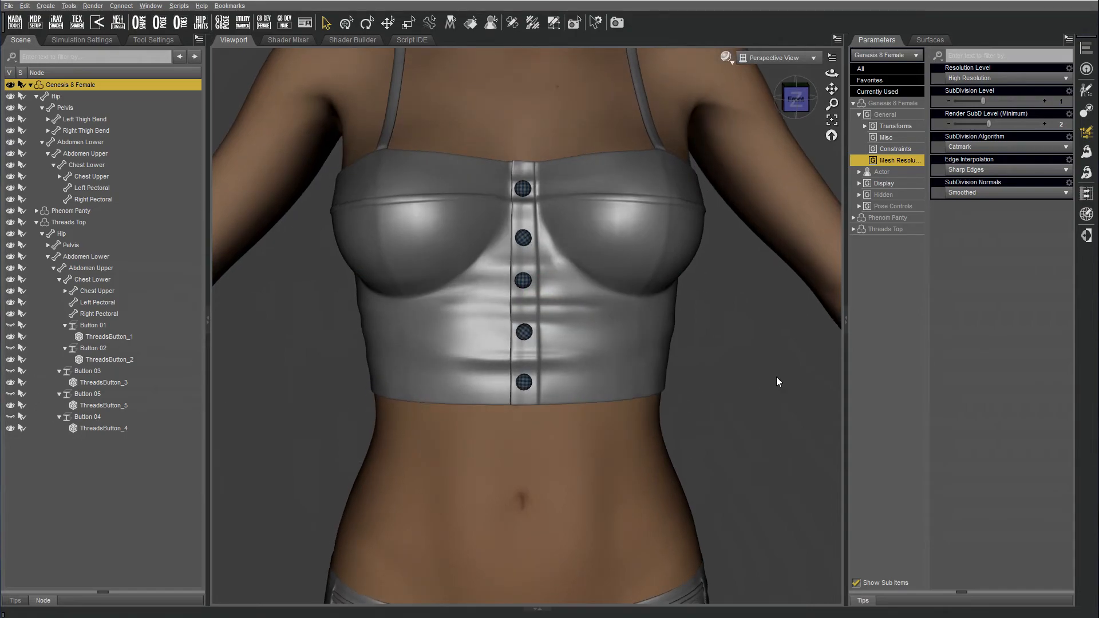
pyautogui.click(929, 39)
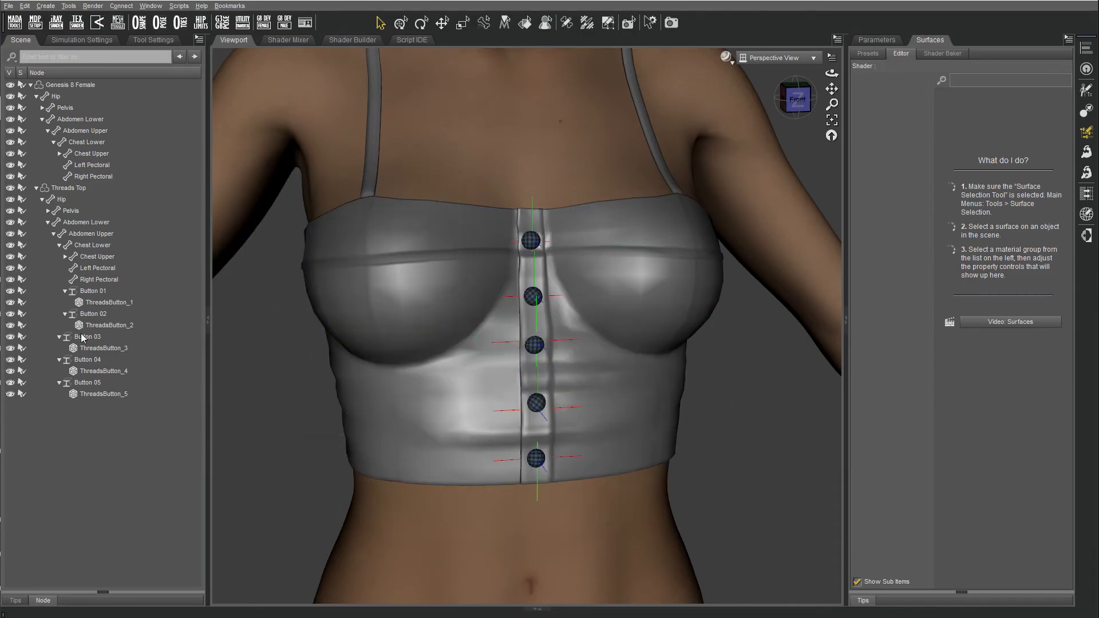
pyautogui.click(109, 302)
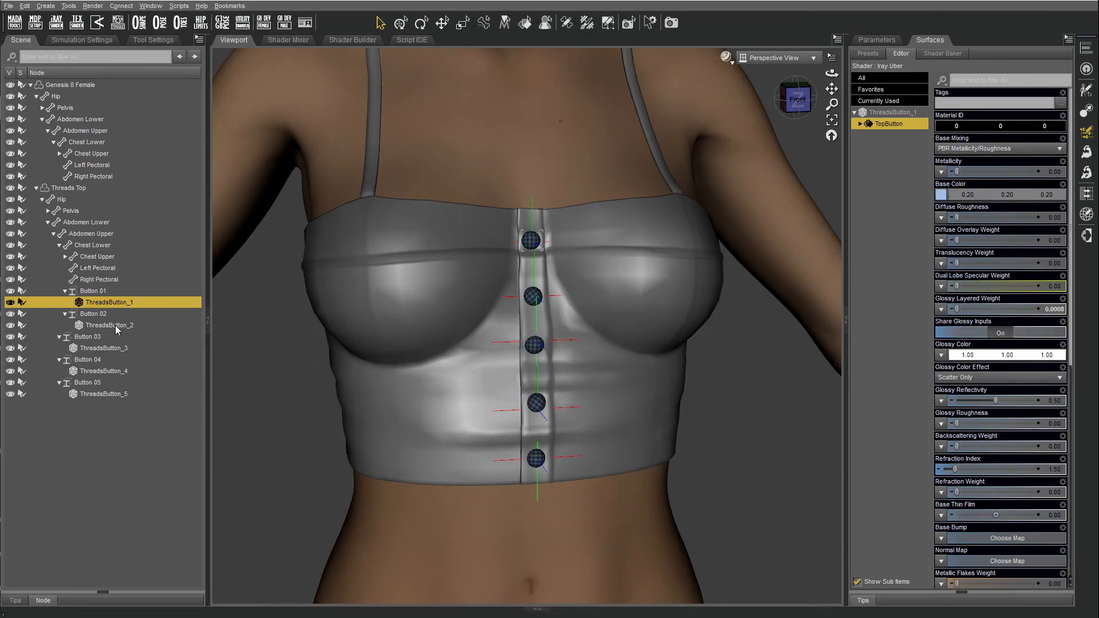
pyautogui.click(109, 393)
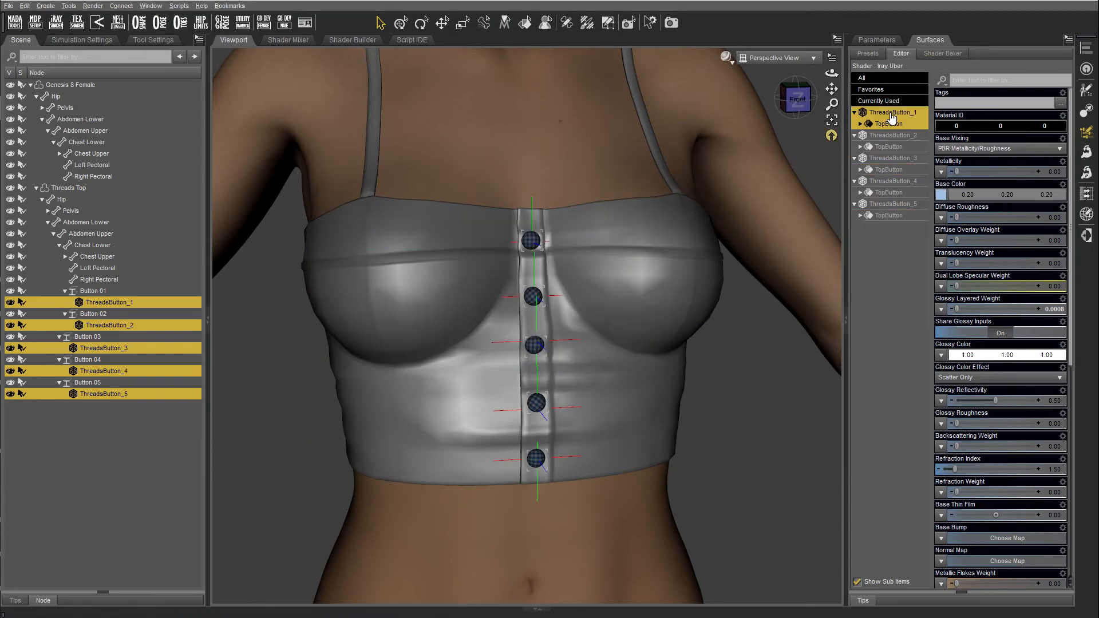
pyautogui.click(890, 215)
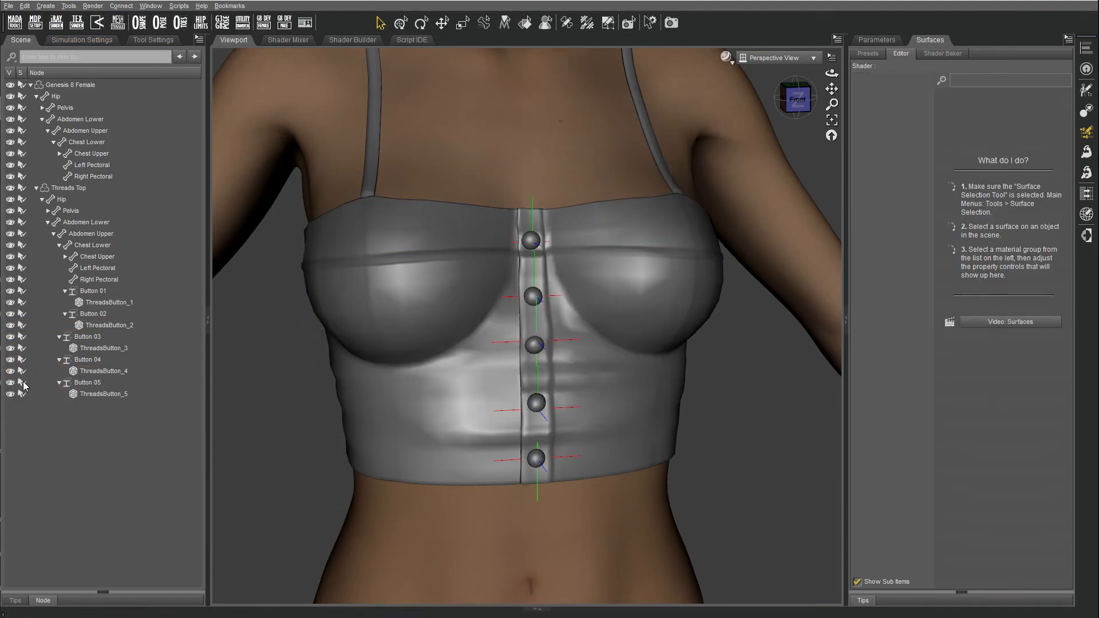
pyautogui.click(104, 393)
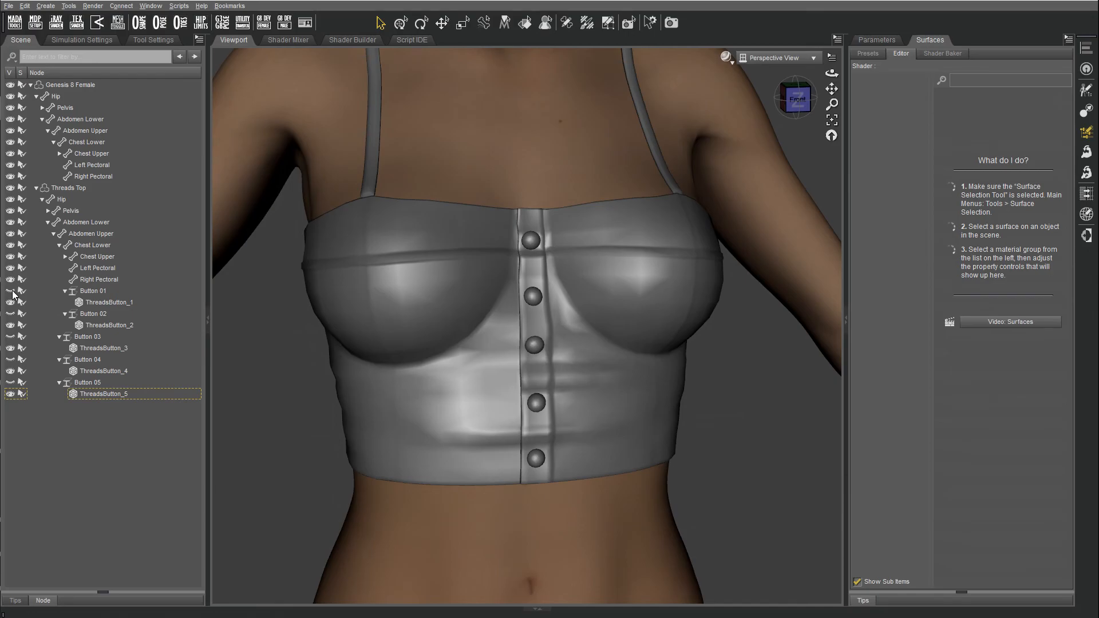
pyautogui.click(69, 187)
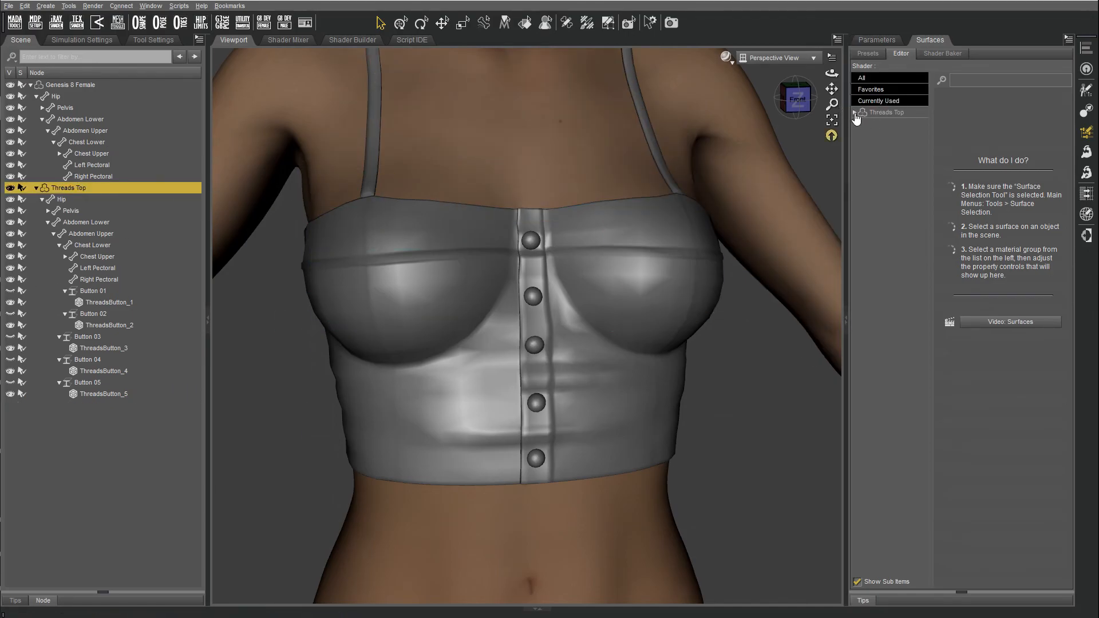
# Review Threads Top's Mesh Resolution and Mesh Smoothing settings, then open the File menu.
pyautogui.click(875, 39)
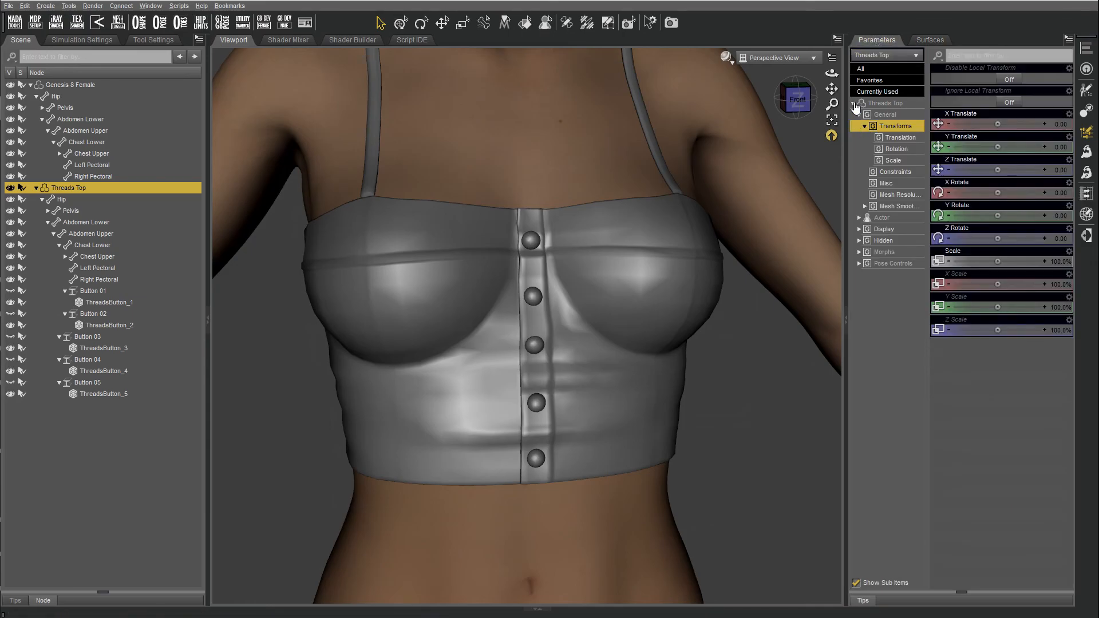
pyautogui.click(898, 194)
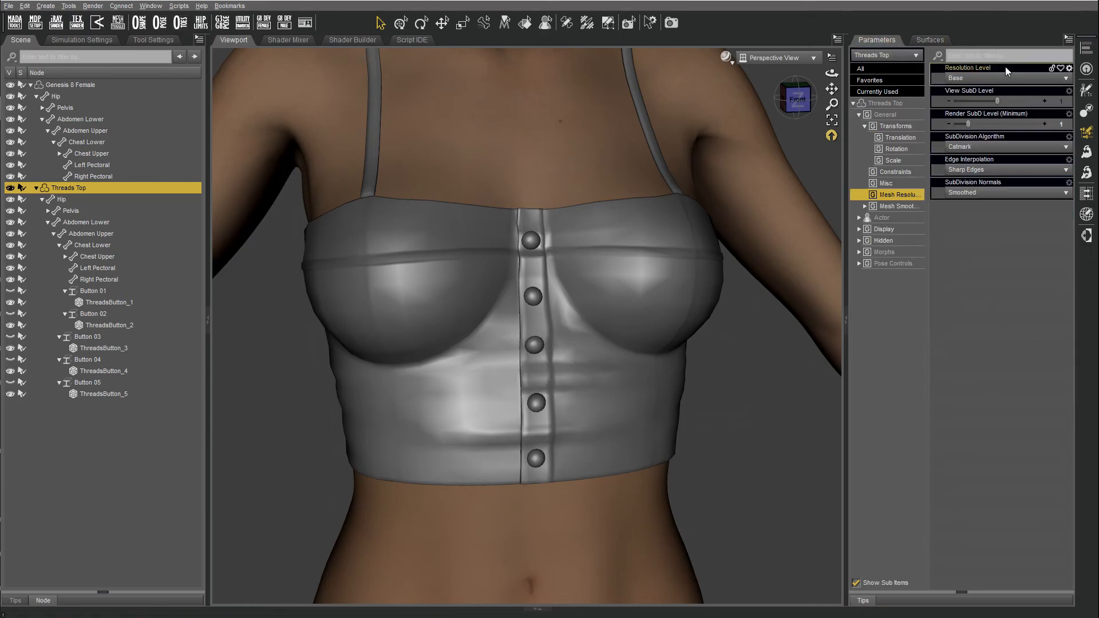
pyautogui.click(899, 205)
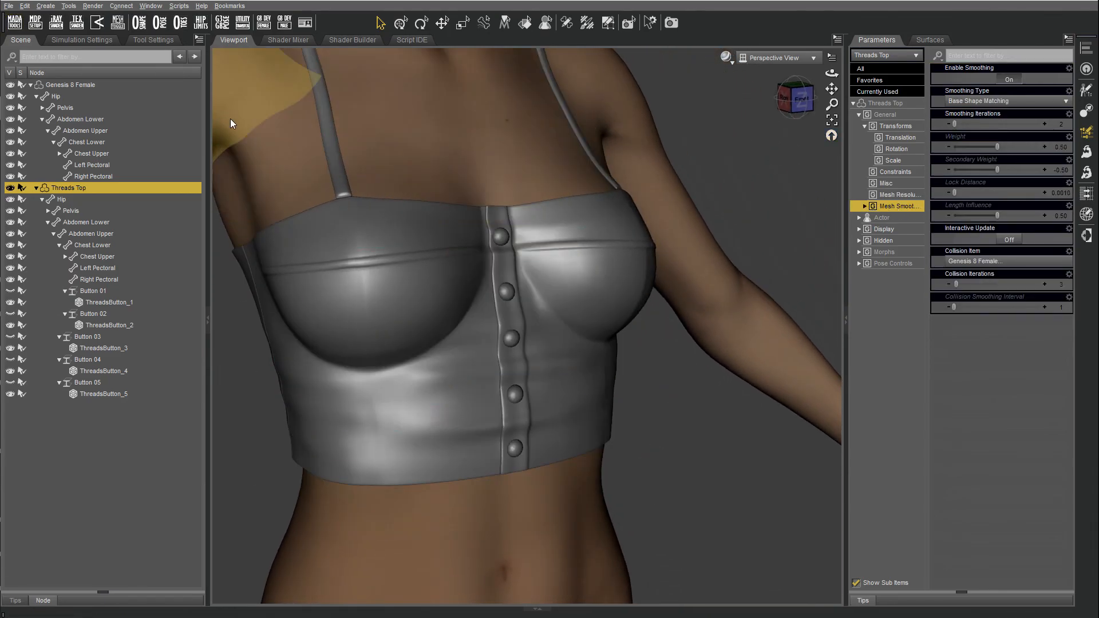
pyautogui.click(9, 6)
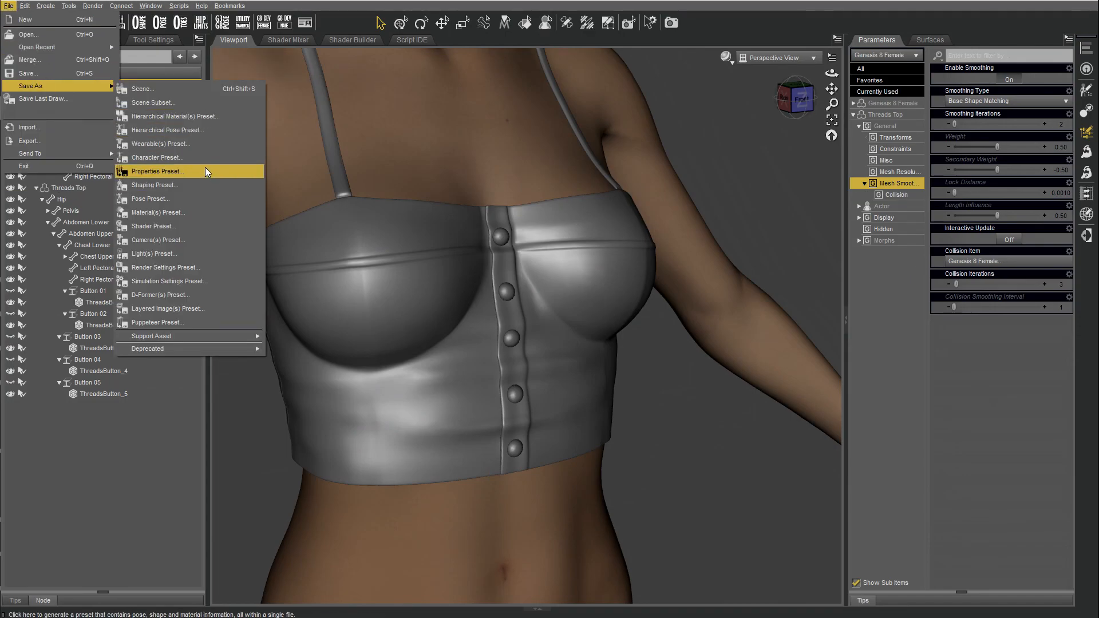
# Save a Wearable(s) Preset over Threads Top Wearable.duf with Button 01–05 included.
pyautogui.click(156, 171)
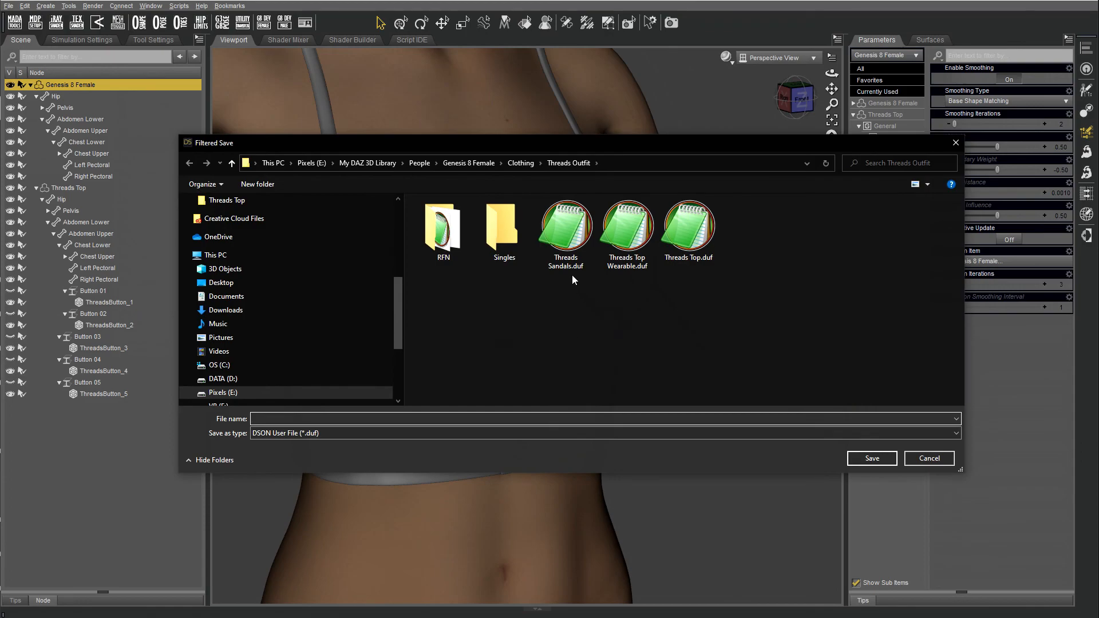
pyautogui.click(871, 457)
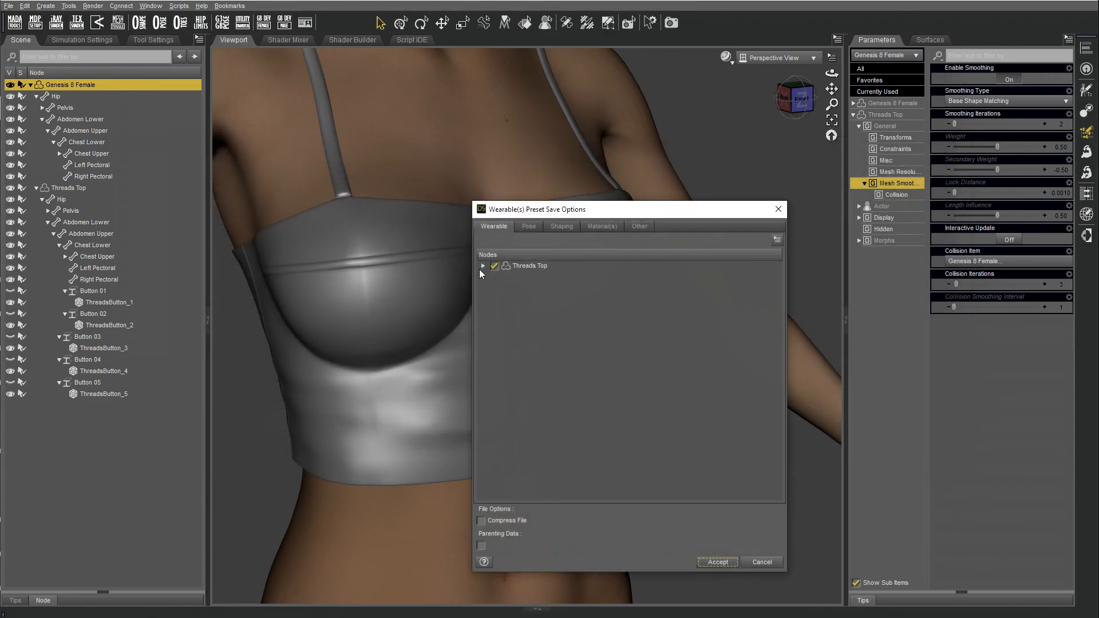
pyautogui.click(482, 266)
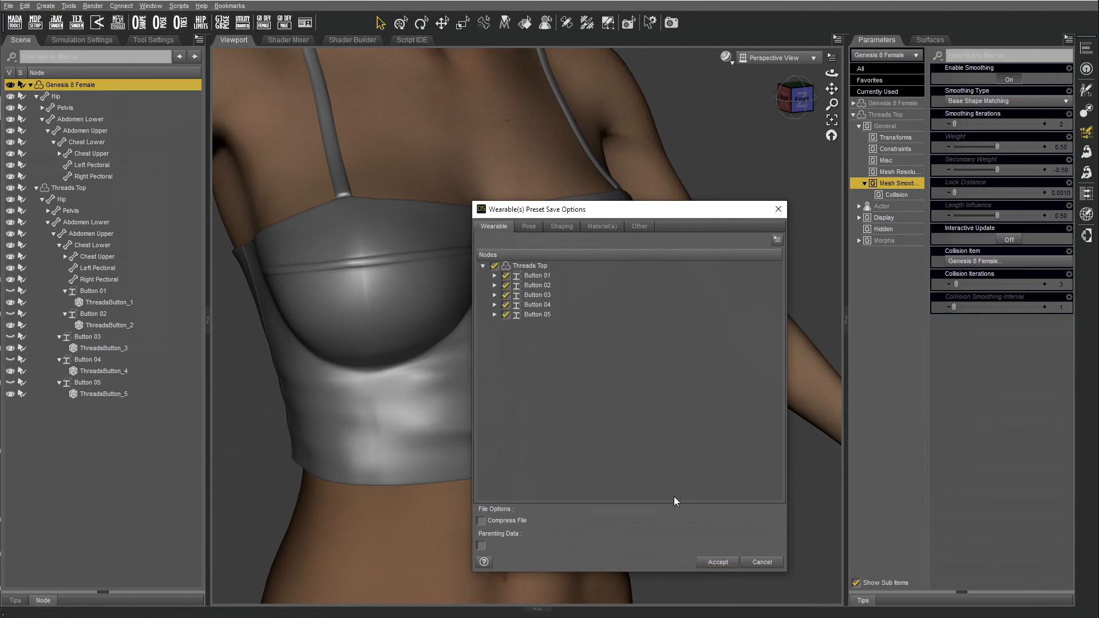
pyautogui.moveTo(716, 561)
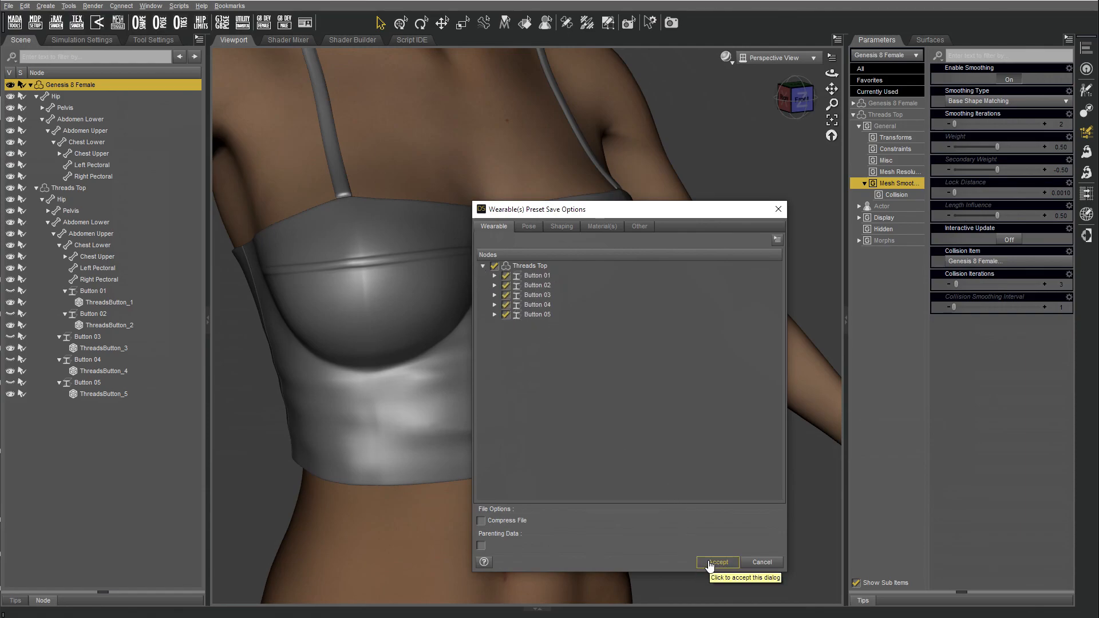